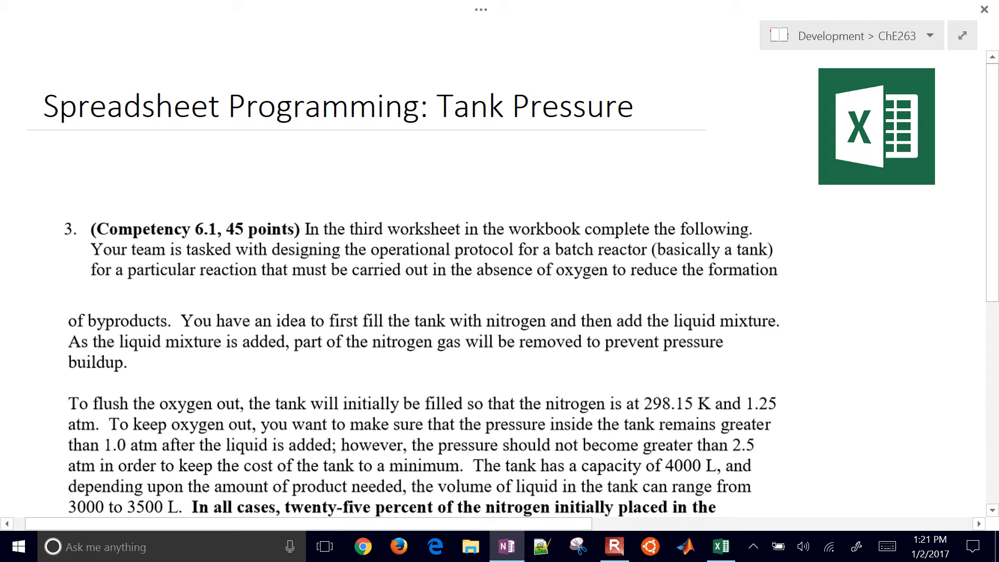
# - Switch from the OneNote tank pressure notes to the apmonitor.com/che263 course page in Edge
pyautogui.click(849, 329)
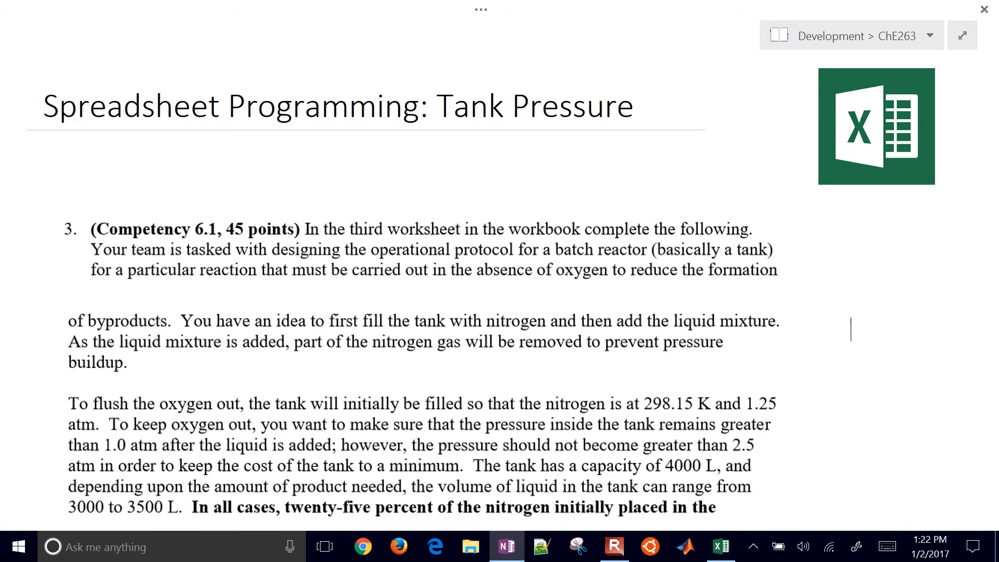
pyautogui.click(433, 547)
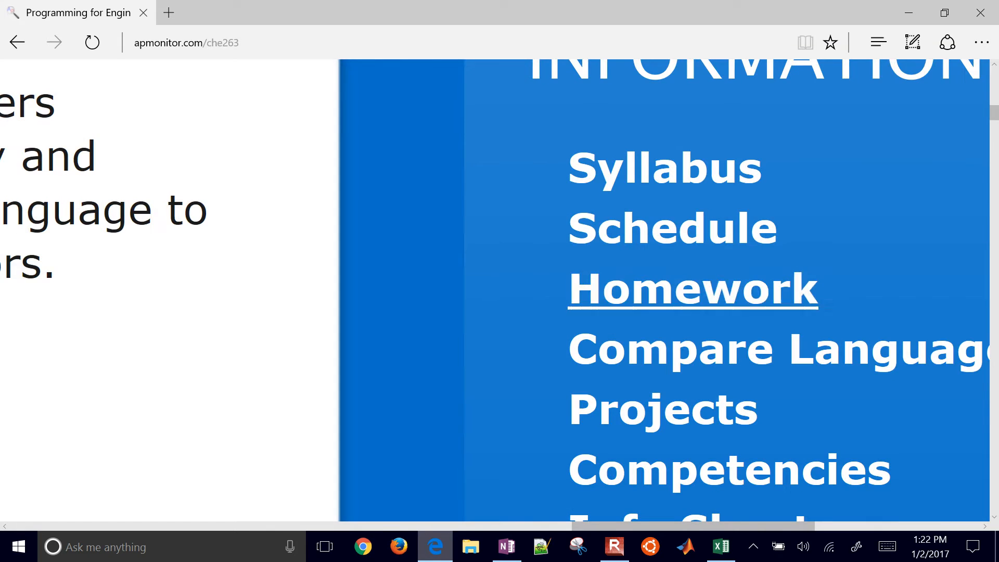
# - Open Assignment #1 from the Homework page and scroll the PDF to problem 3
pyautogui.click(692, 288)
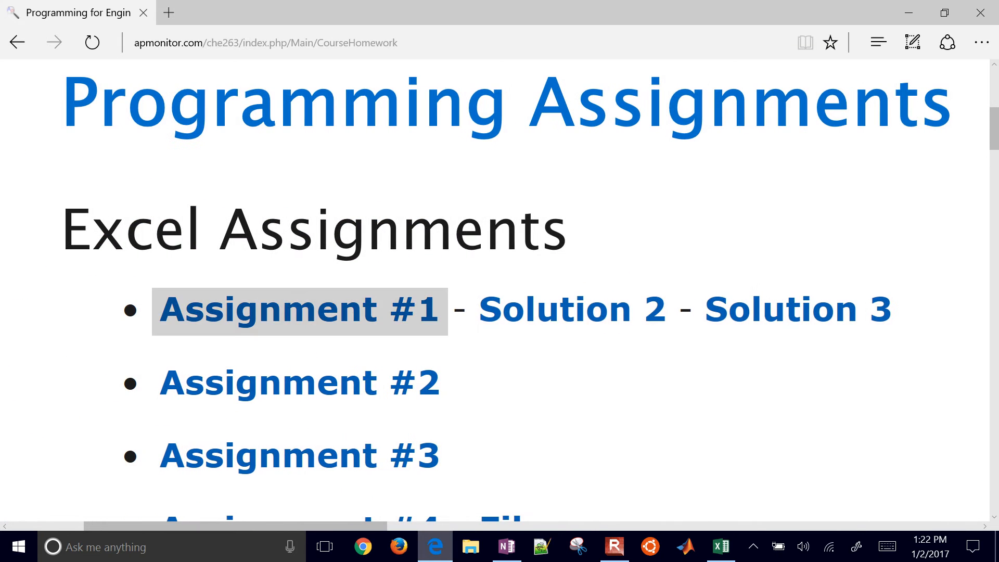
pyautogui.click(297, 310)
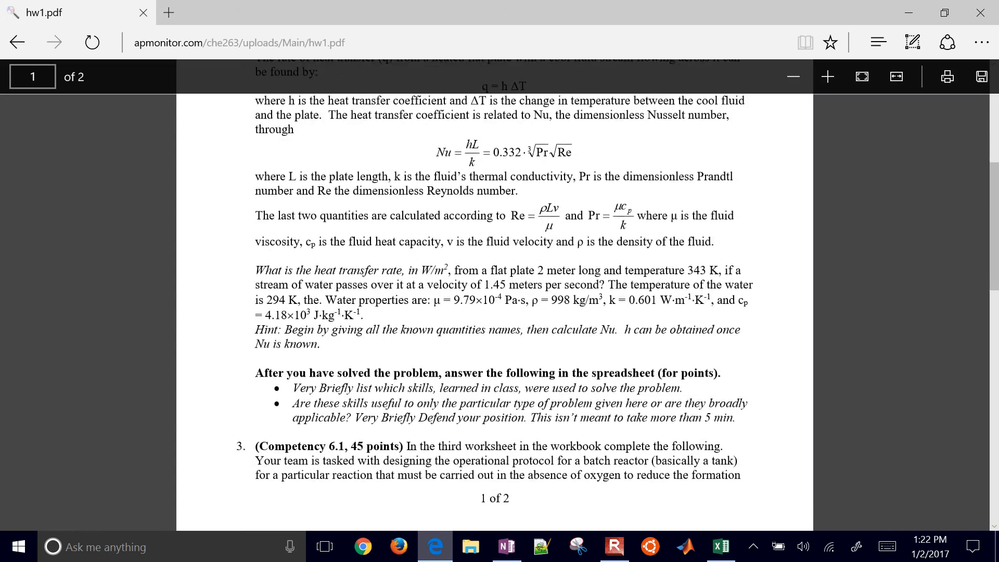
pyautogui.scroll(-3)
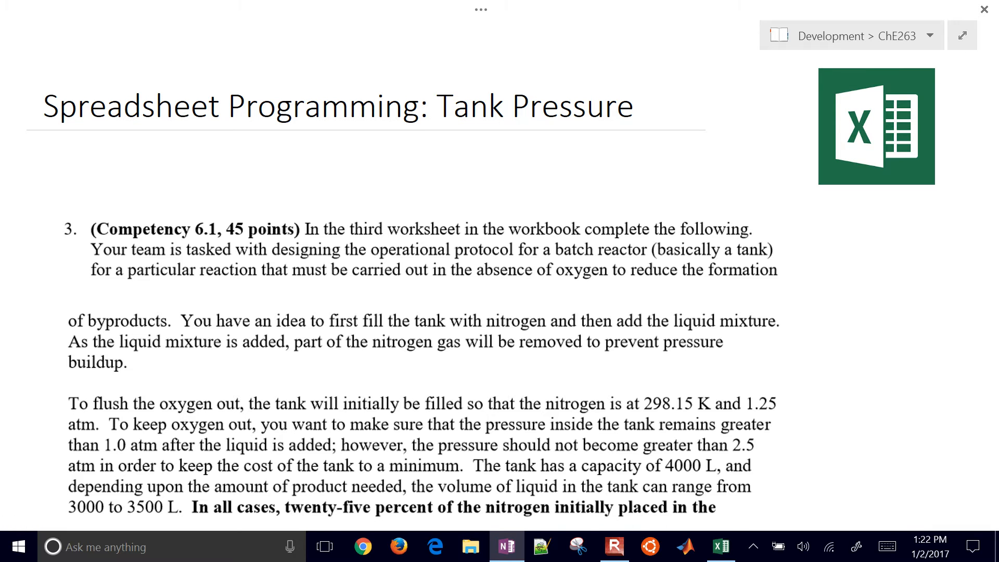
# - Sketch the nitrogen tank with pipes, underline the limits, and write 1 atm ≤ P ≤ 2.5 atm, V=4000L
pyautogui.moveTo(808, 317); pyautogui.dragTo(914, 319)
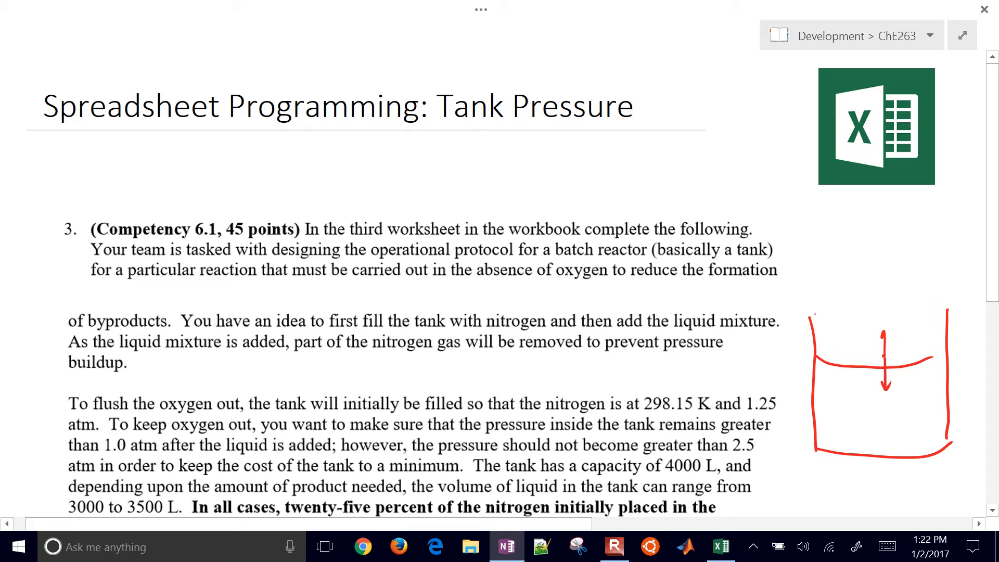
pyautogui.moveTo(822, 315); pyautogui.dragTo(943, 312)
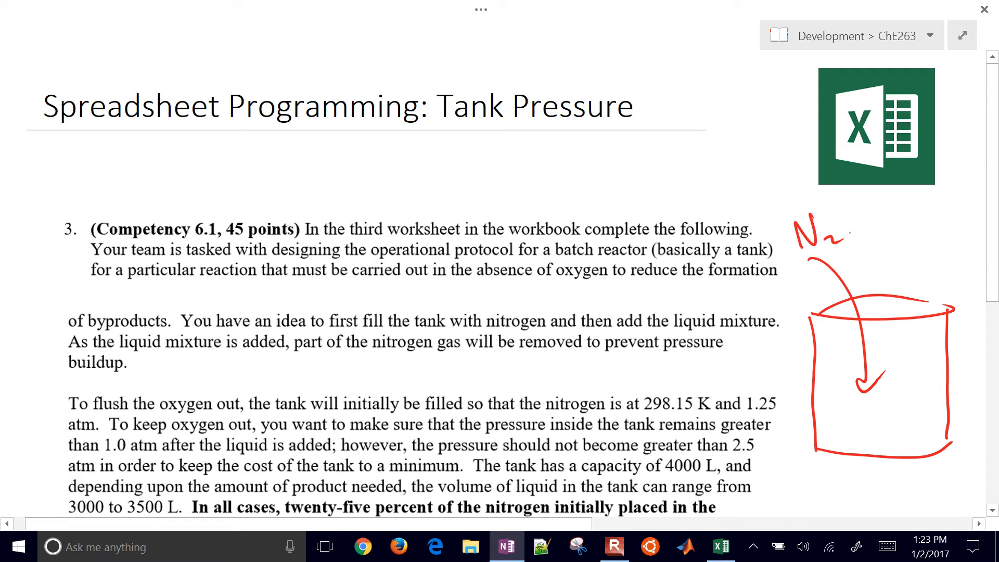
pyautogui.moveTo(761, 368); pyautogui.dragTo(812, 366)
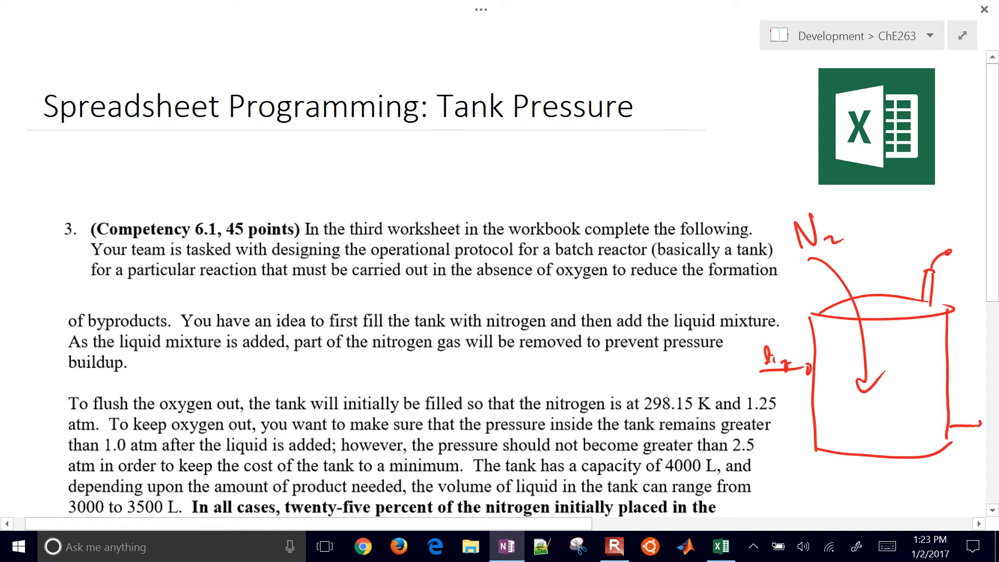
pyautogui.moveTo(828, 354); pyautogui.dragTo(942, 356)
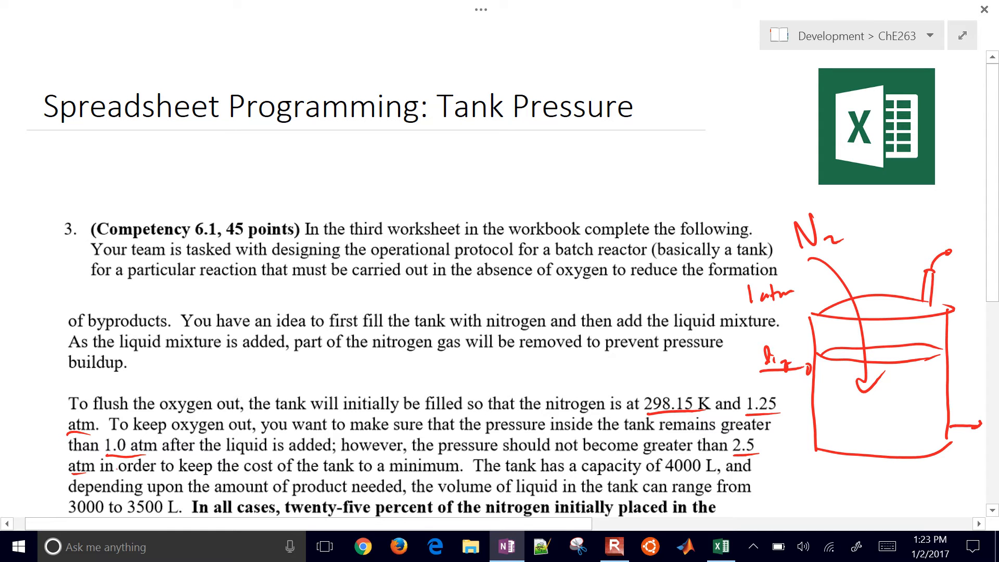
pyautogui.moveTo(545, 156); pyautogui.dragTo(567, 187)
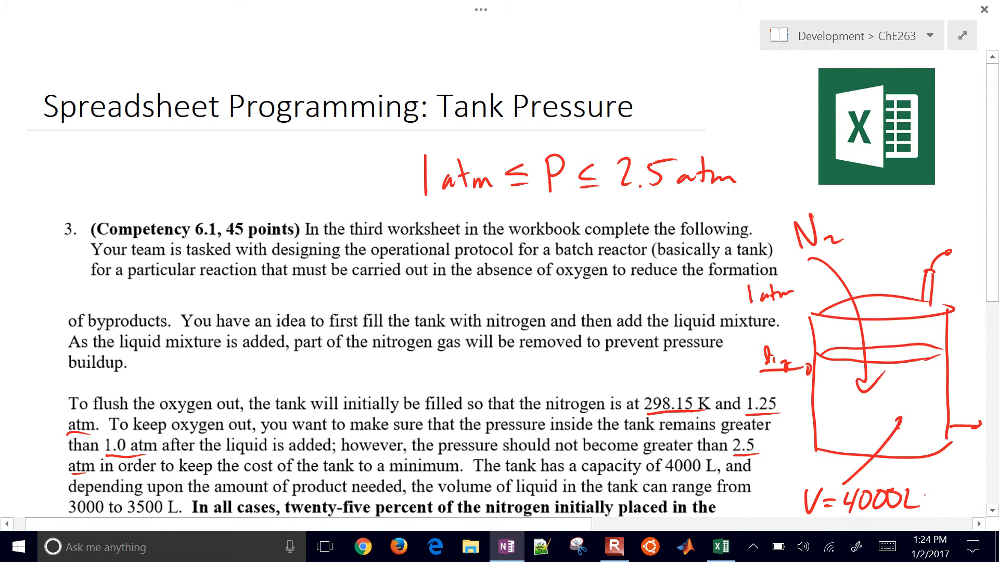
# - Draw liquid level lines in the tank sketch labelled 3000L and 3500L
pyautogui.scroll(-3)
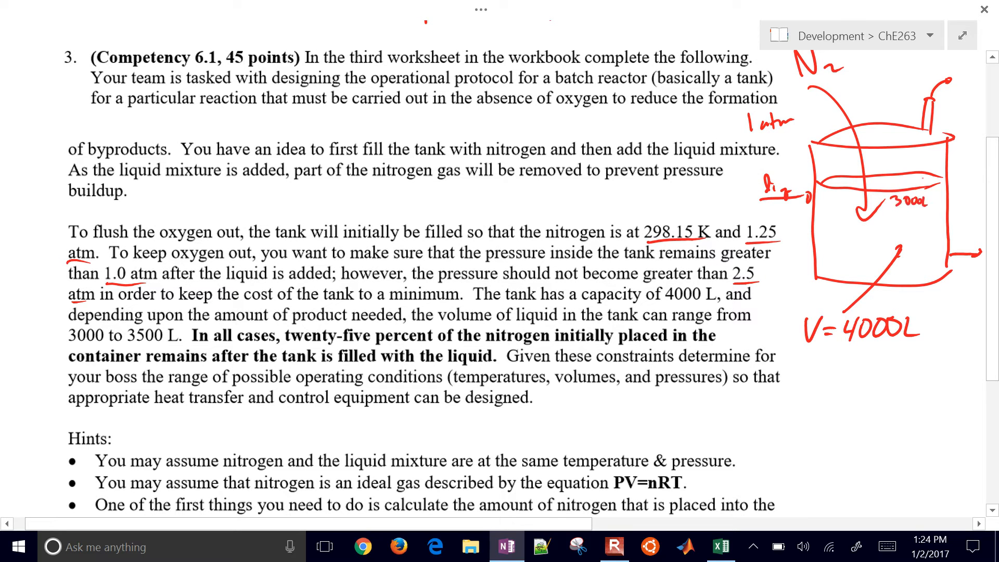
pyautogui.moveTo(822, 167); pyautogui.dragTo(940, 166)
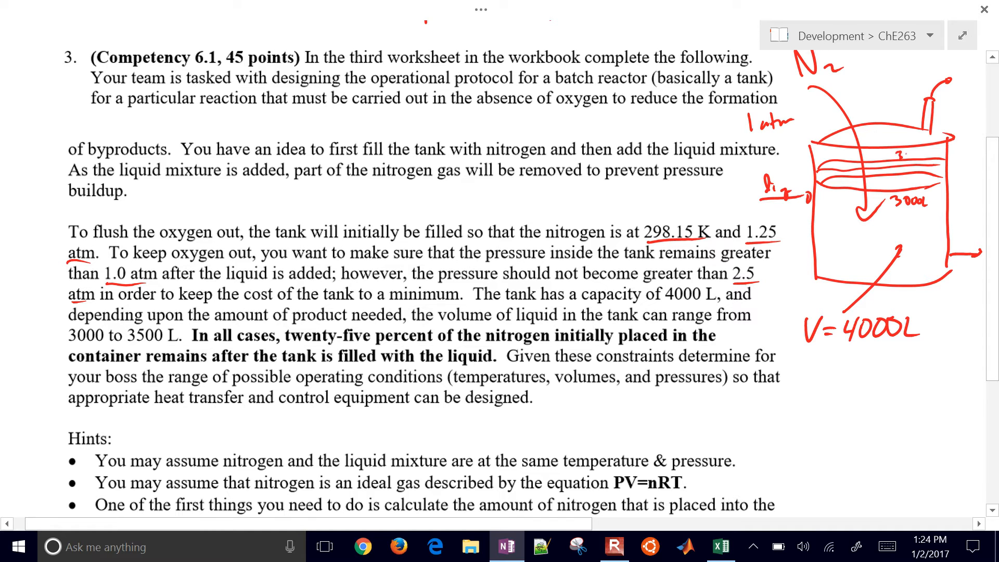
pyautogui.write('3500L')
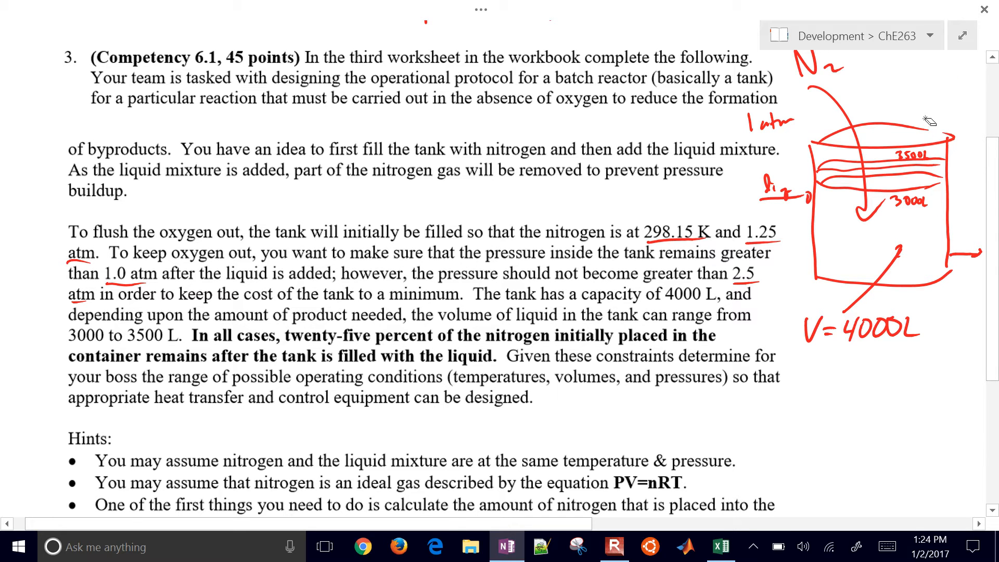
pyautogui.moveTo(942, 106)
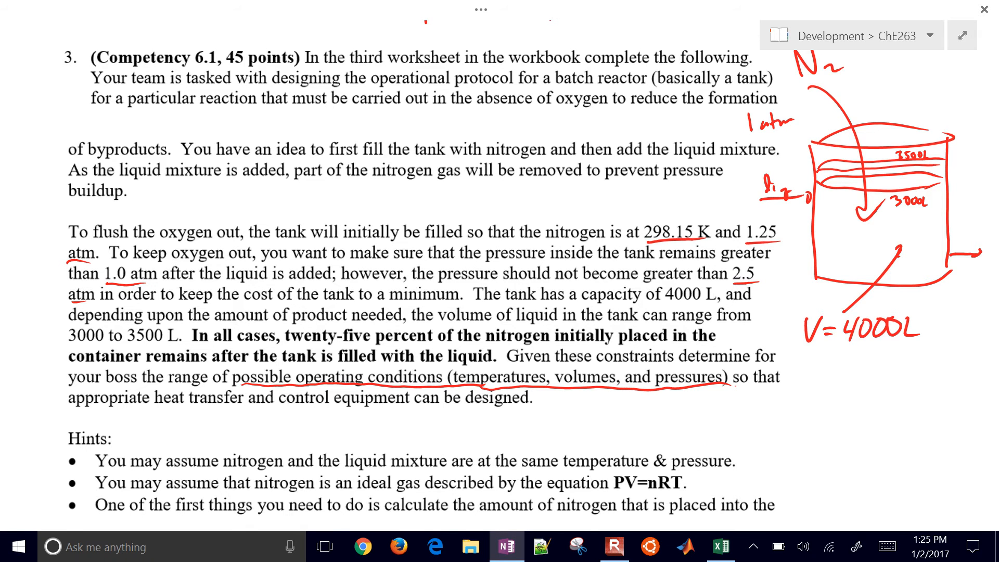
# - Underline the gas quantities in the hints, link them to PV=nRT, and switch to Excel
pyautogui.scroll(-3)
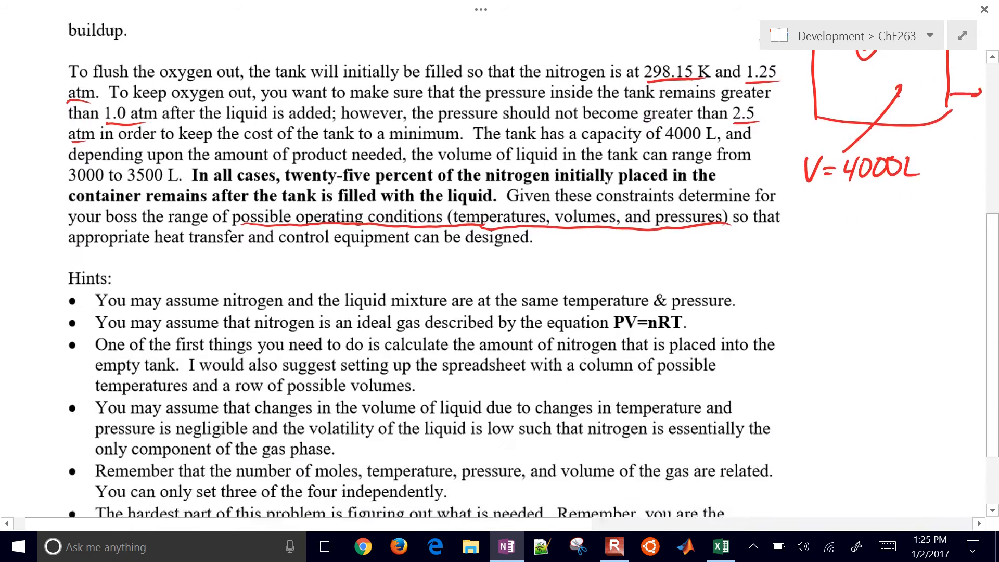
pyautogui.scroll(-3)
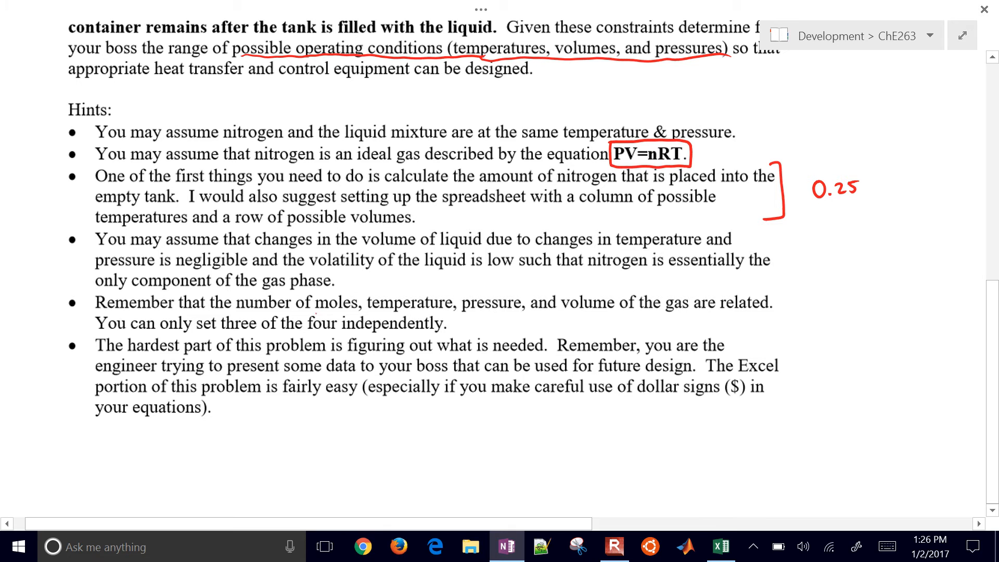
pyautogui.moveTo(312, 312); pyautogui.dragTo(516, 310)
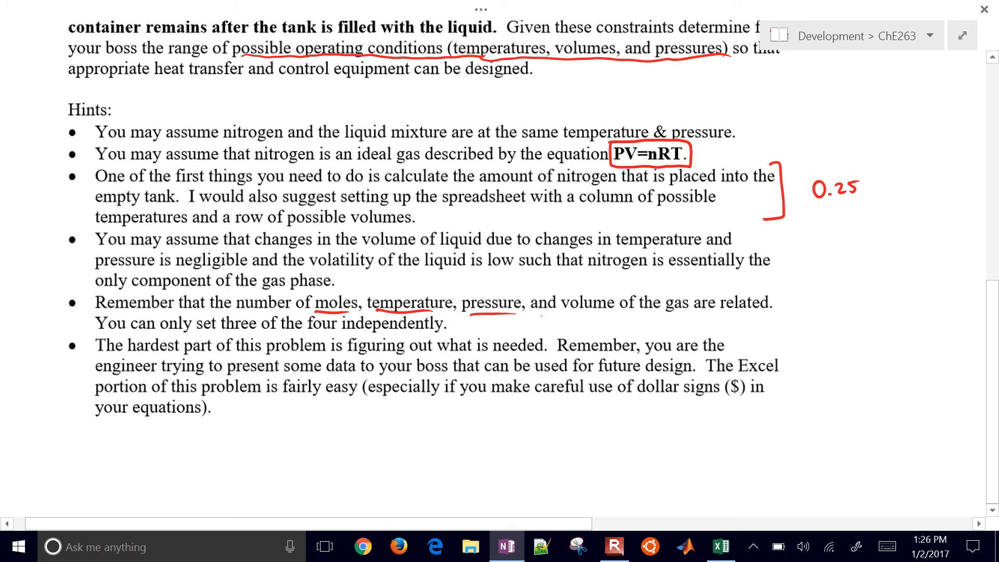
pyautogui.moveTo(560, 313); pyautogui.dragTo(615, 313)
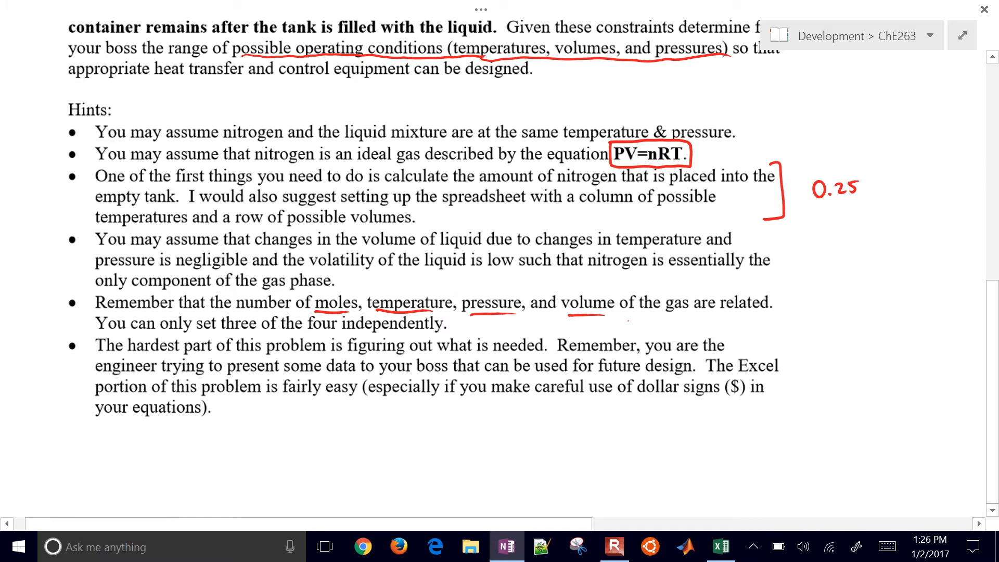
pyautogui.moveTo(790, 299); pyautogui.dragTo(751, 141)
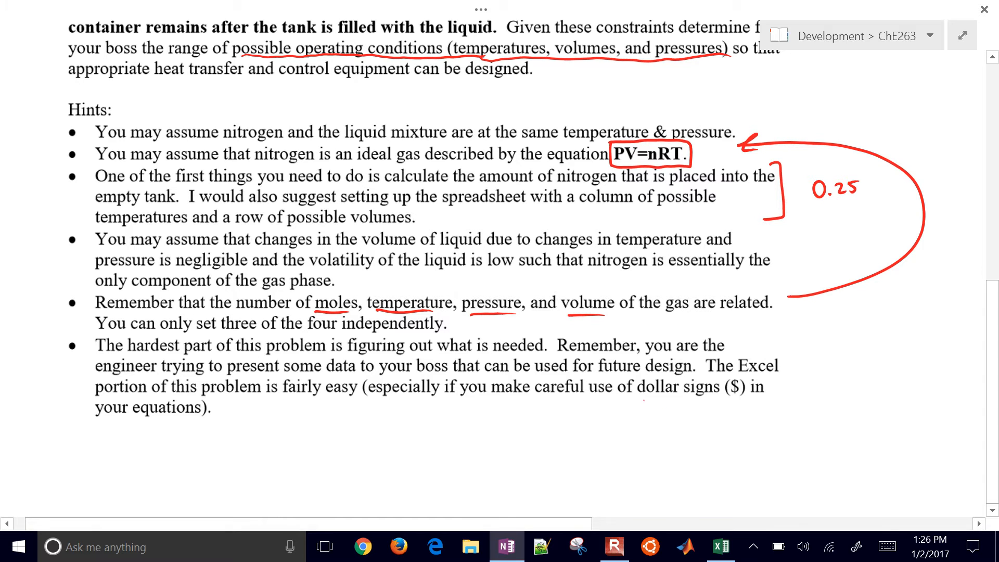
pyautogui.moveTo(640, 400); pyautogui.dragTo(764, 395)
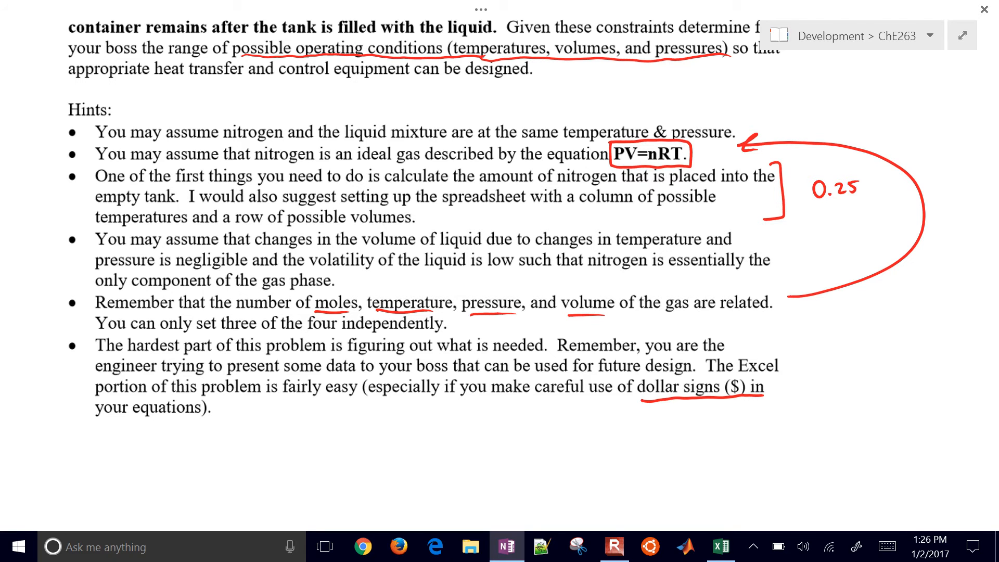
pyautogui.click(721, 547)
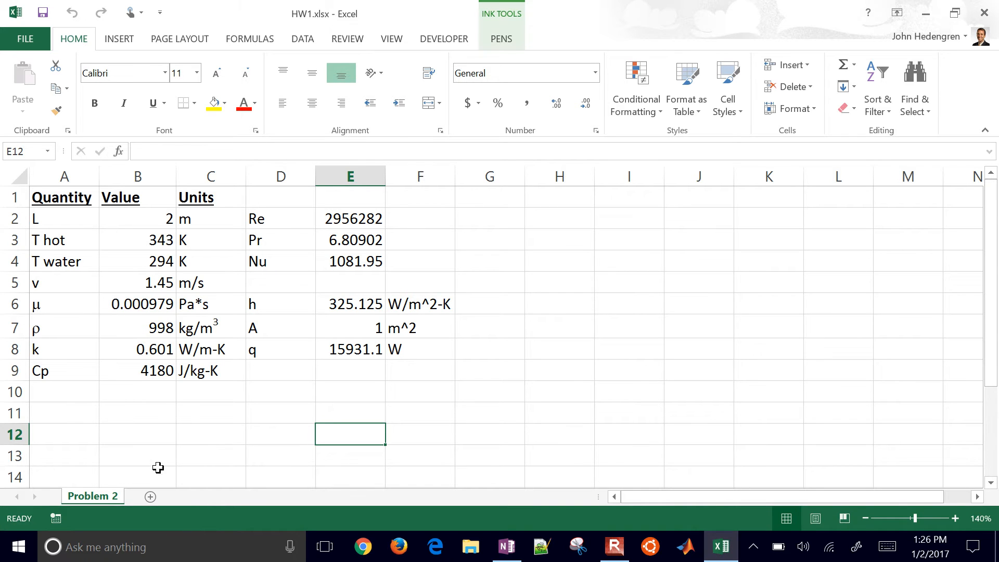
# - Add a sheet named Problem 3, zoom to 140%, select A1 and collapse the ribbon
pyautogui.click(150, 496)
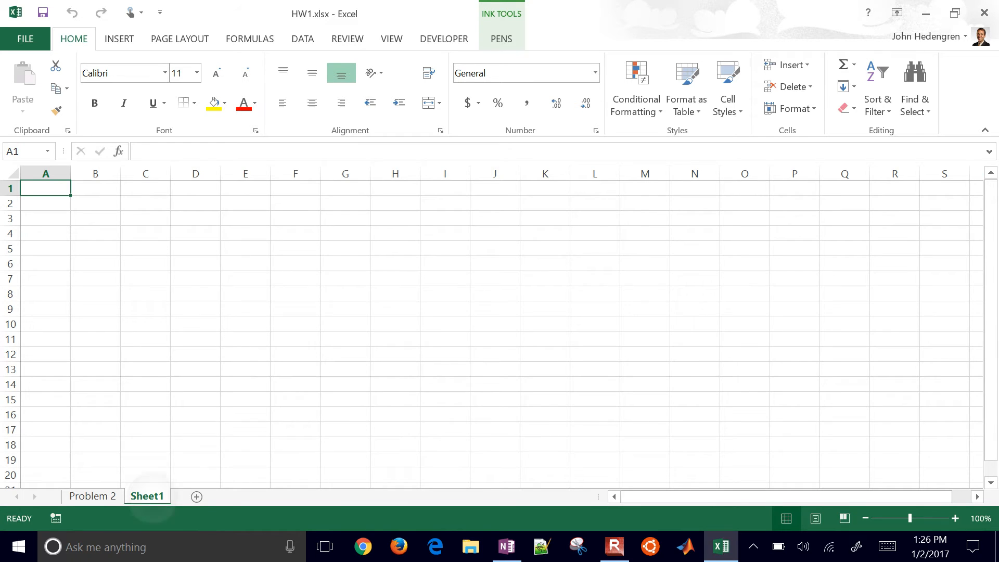
pyautogui.rightClick(147, 496)
pyautogui.write('Problem 3')
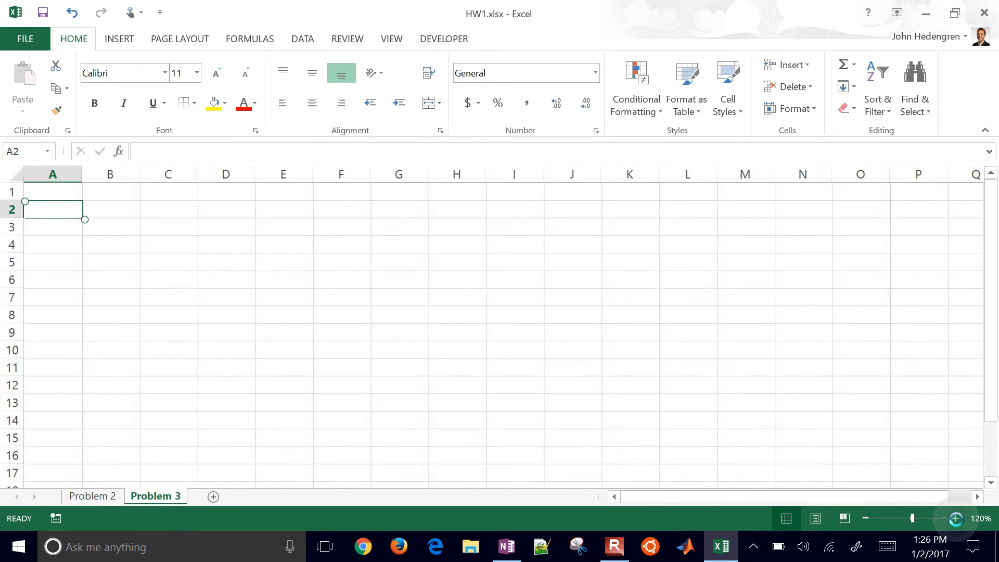
pyautogui.click(953, 517)
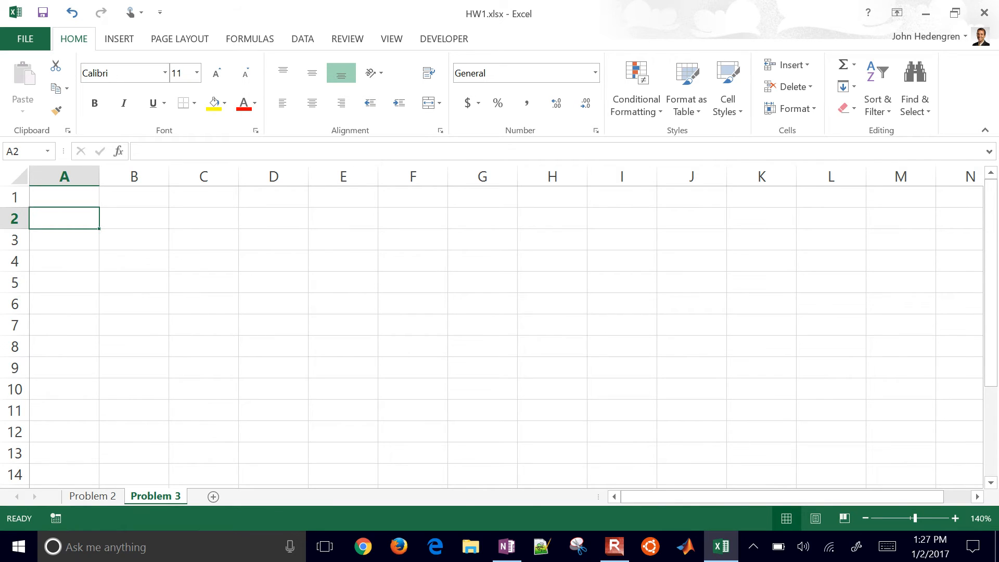
pyautogui.click(64, 196)
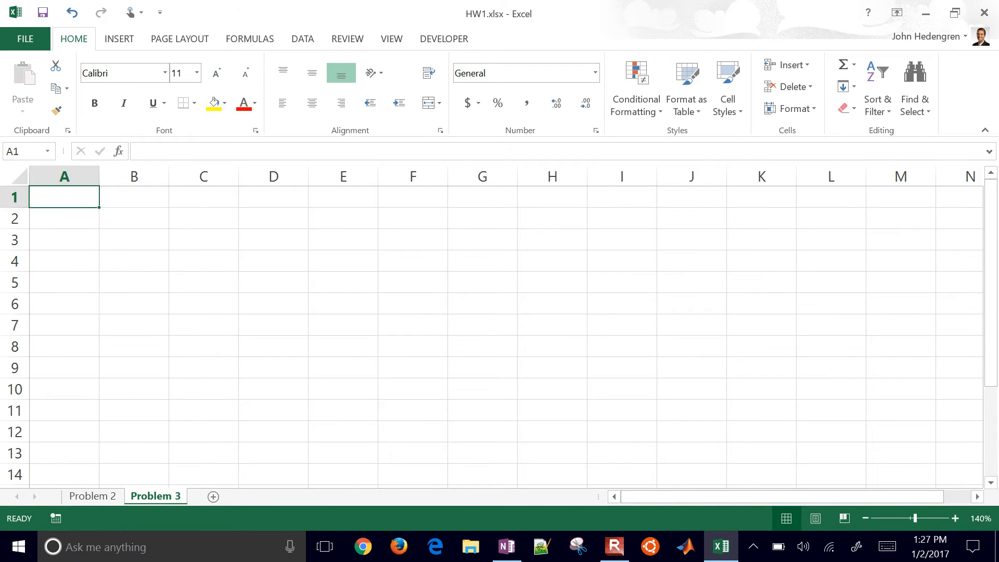
pyautogui.moveTo(974, 136)
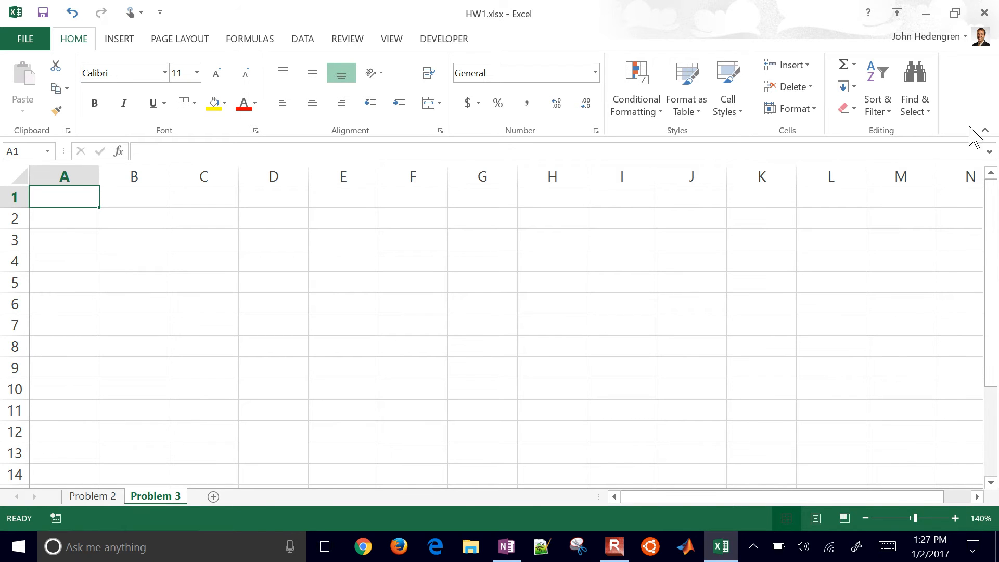
pyautogui.moveTo(986, 132)
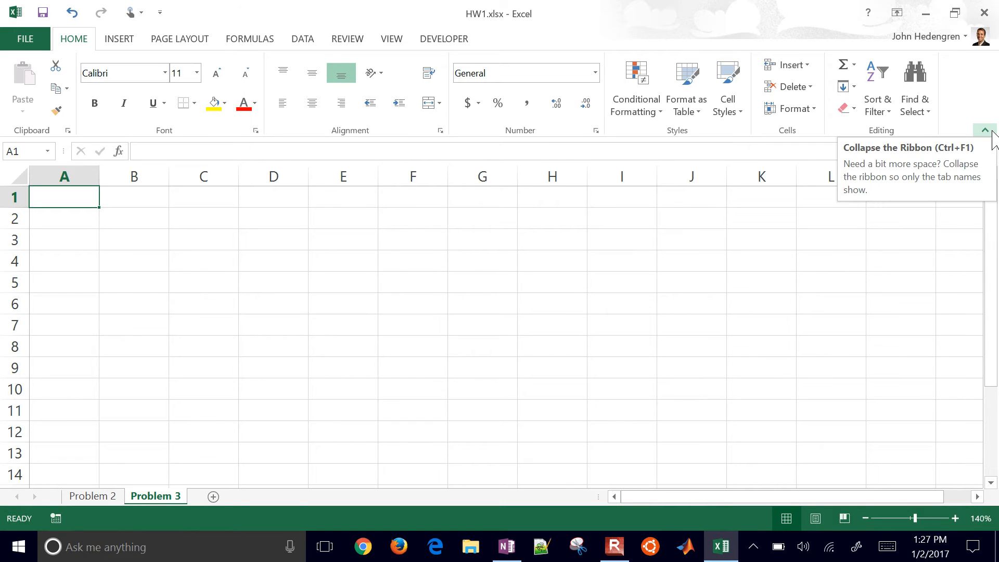
pyautogui.click(983, 131)
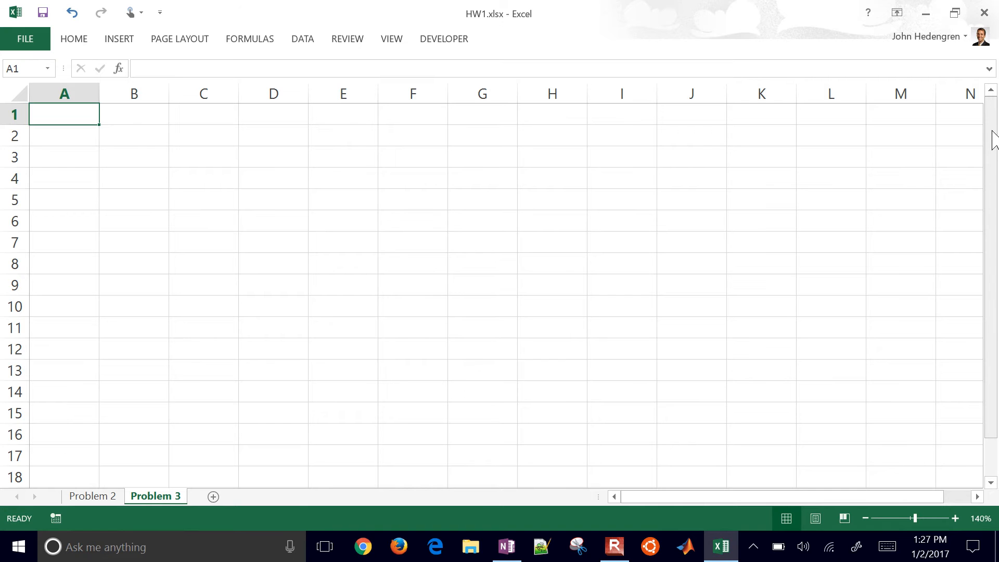
# - Enter the heading Initial Properties in cell A1
pyautogui.write('Initial Propert')
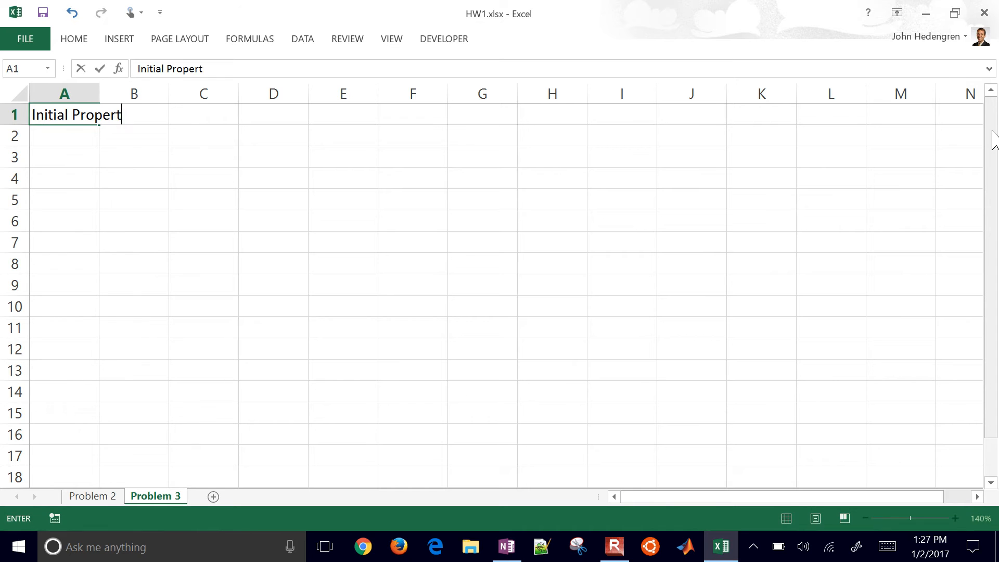
pyautogui.press('enter')
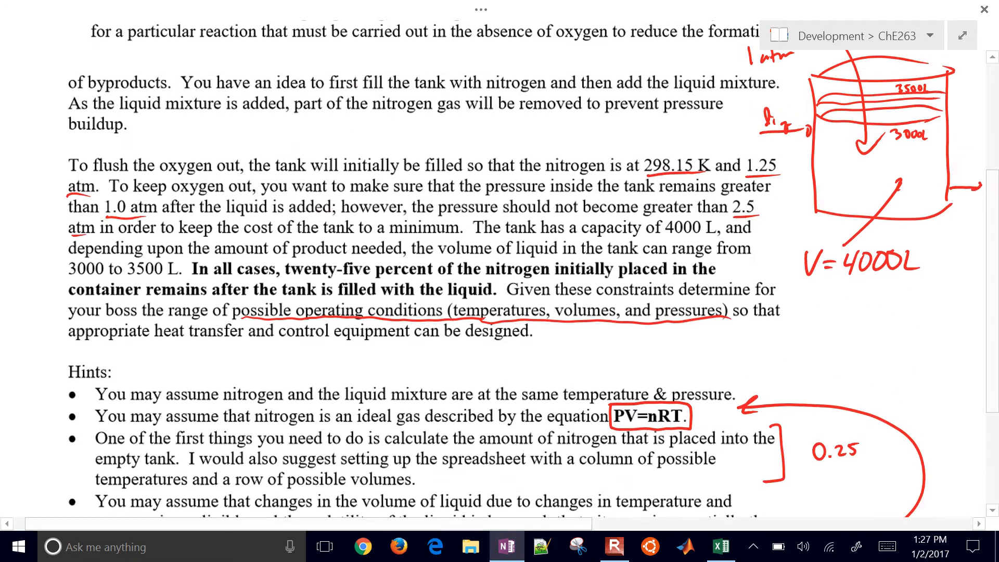
# - Enter T = 298.15 K and P = 1.25 atm in rows 2 and 3
pyautogui.scroll(-3)
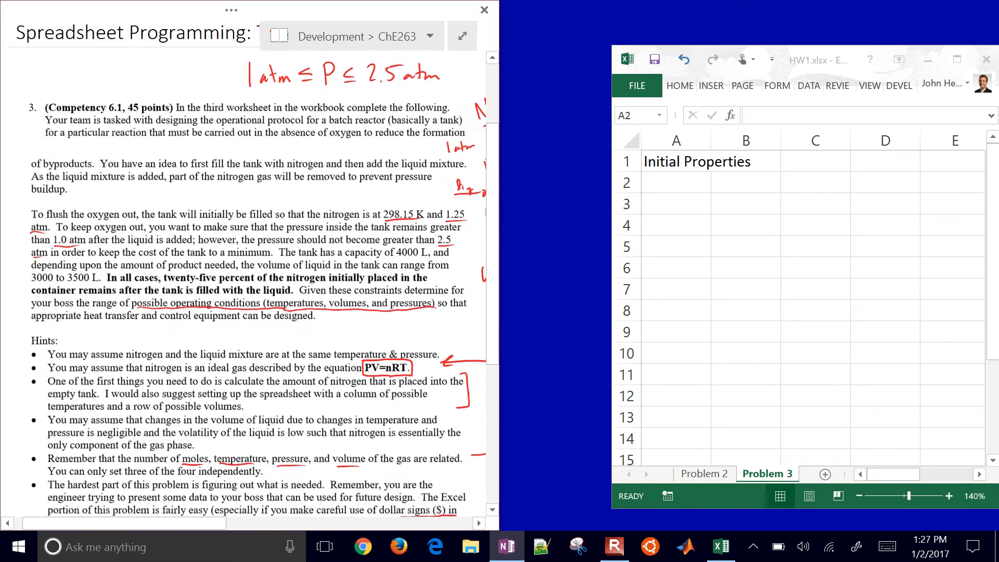
pyautogui.scroll(-3)
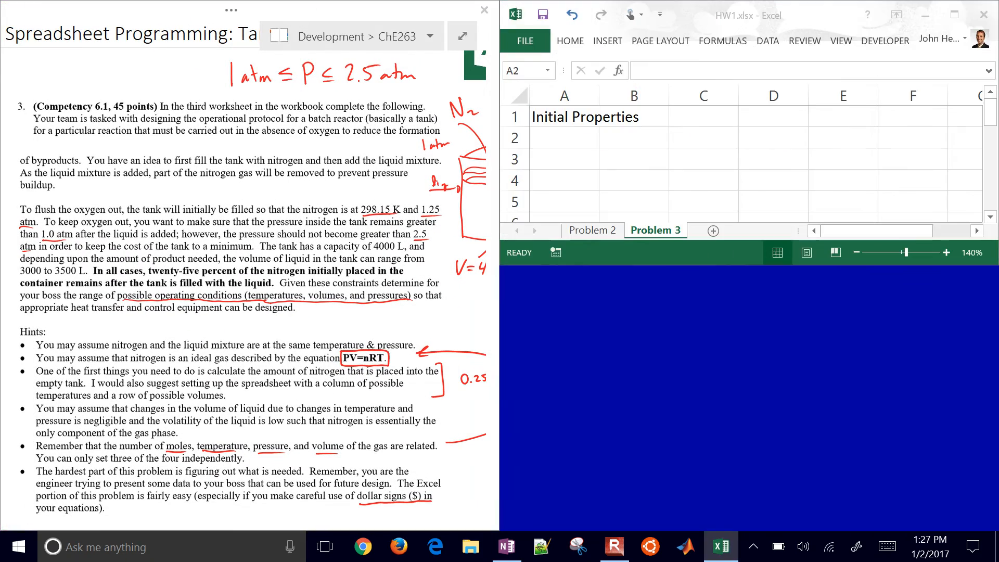
pyautogui.click(562, 137)
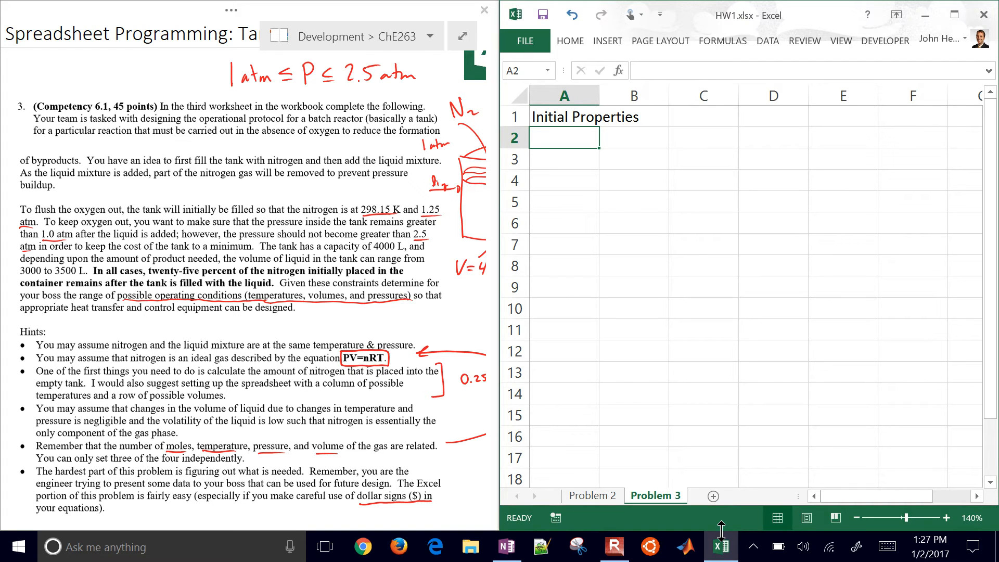
pyautogui.write('T')
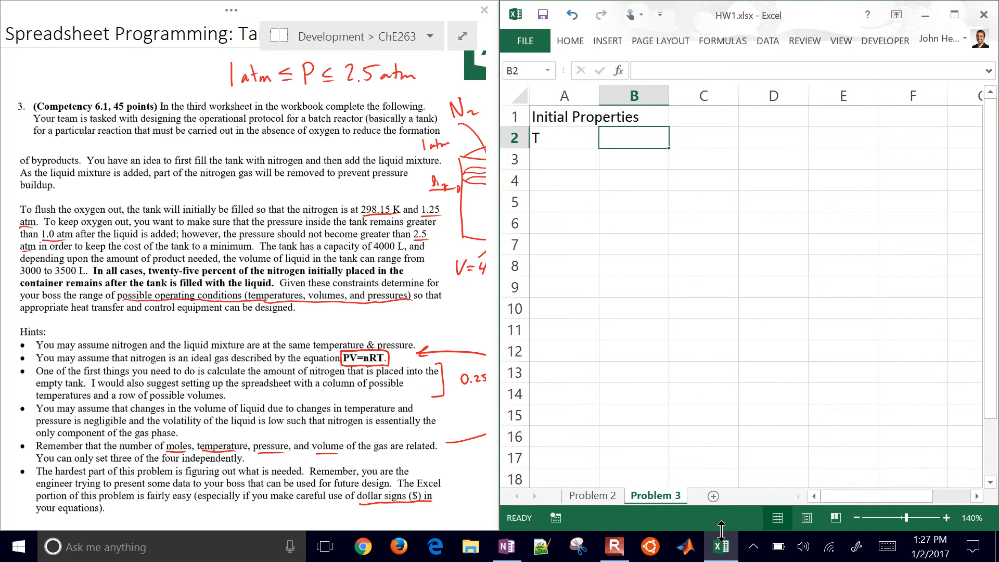
pyautogui.write('298.15')
pyautogui.click(703, 137)
pyautogui.write('K')
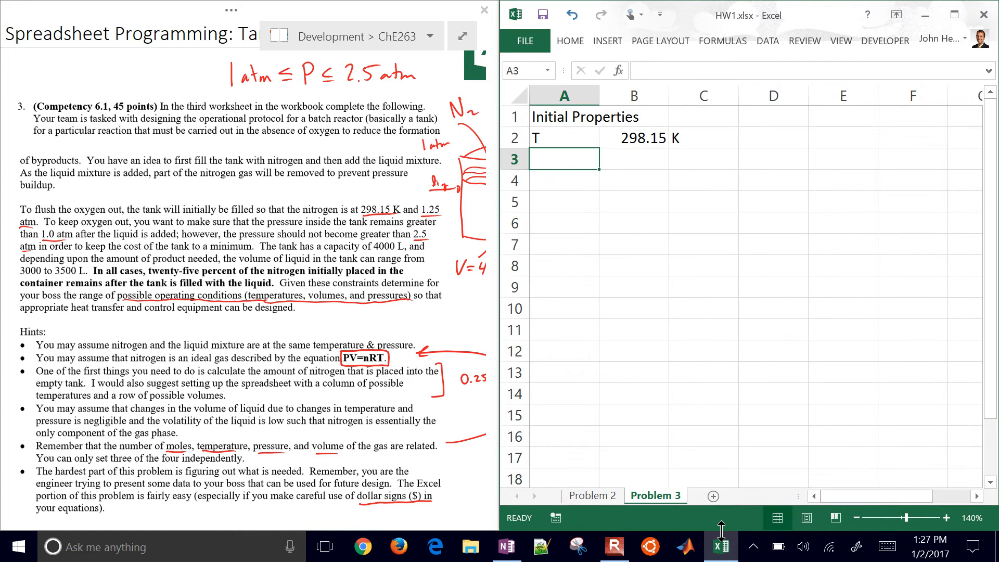
pyautogui.write('P')
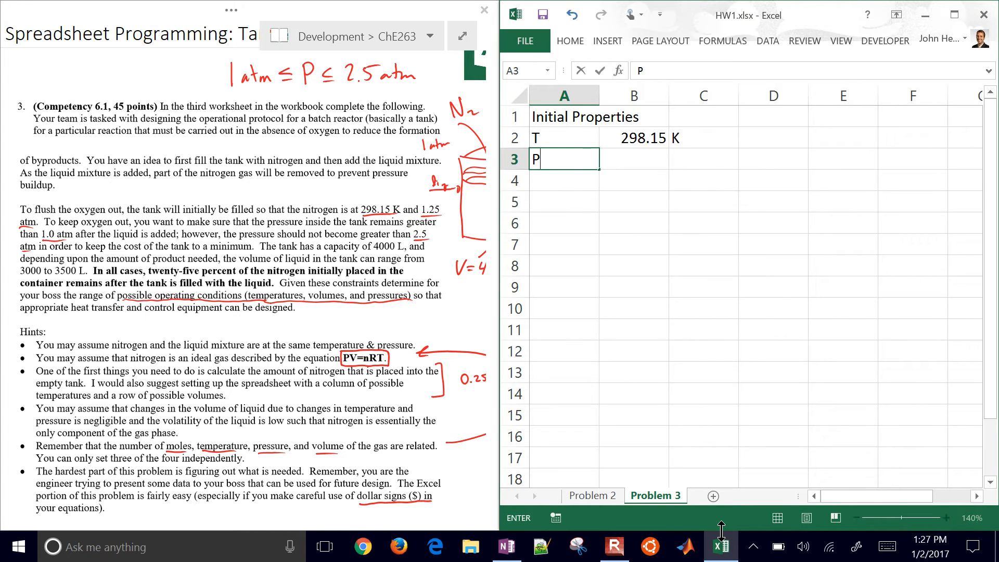
pyautogui.click(633, 158)
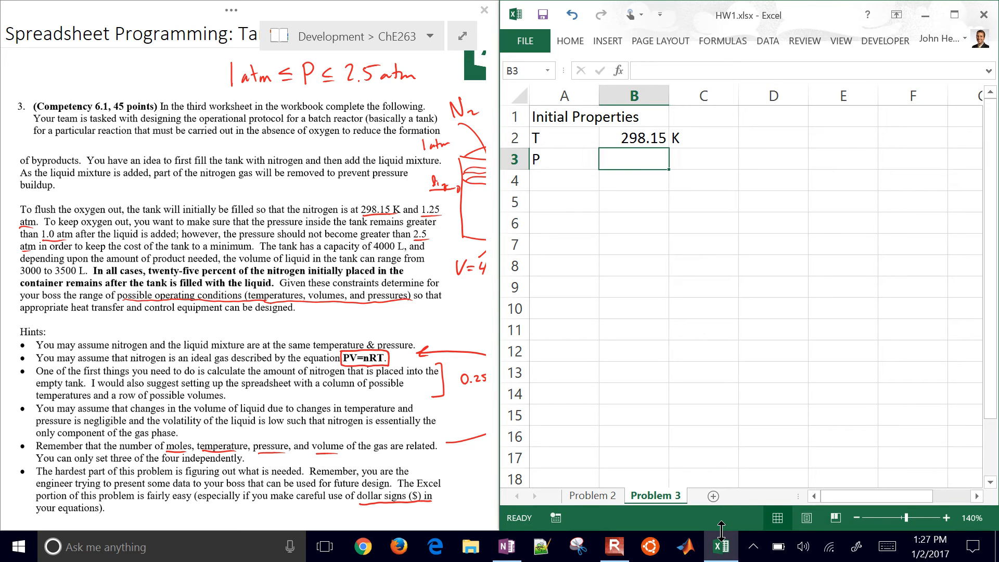
pyautogui.write('1.25')
pyautogui.click(704, 159)
pyautogui.write('atm')
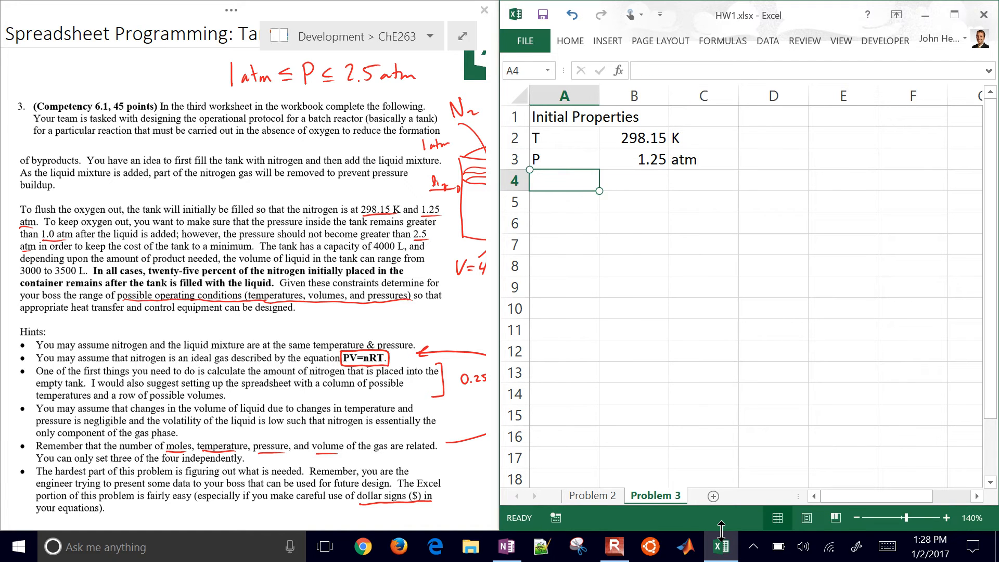
# - Enter V = 4000 L in row 4 and the Rg label in row 5
pyautogui.write('V')
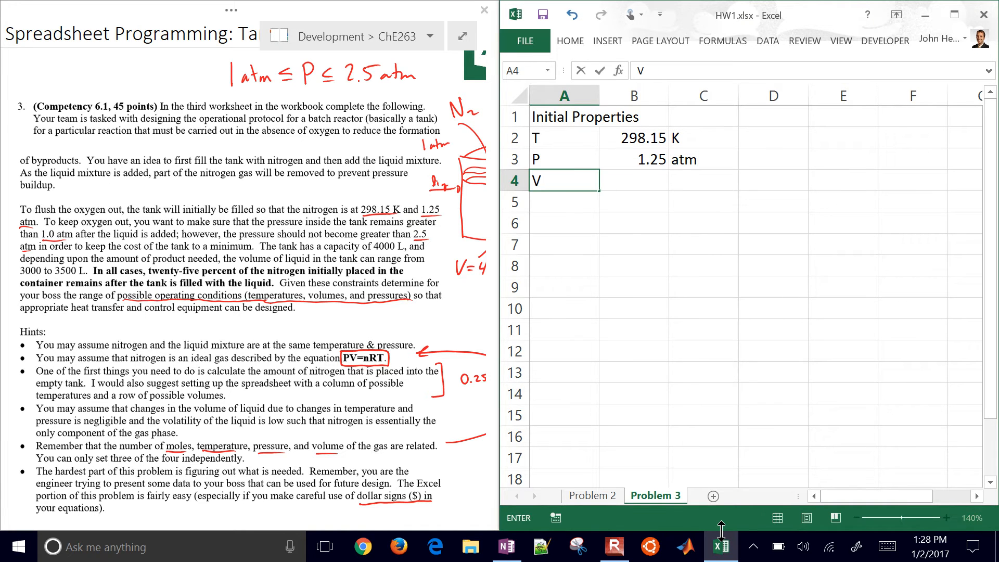
pyautogui.write('4000')
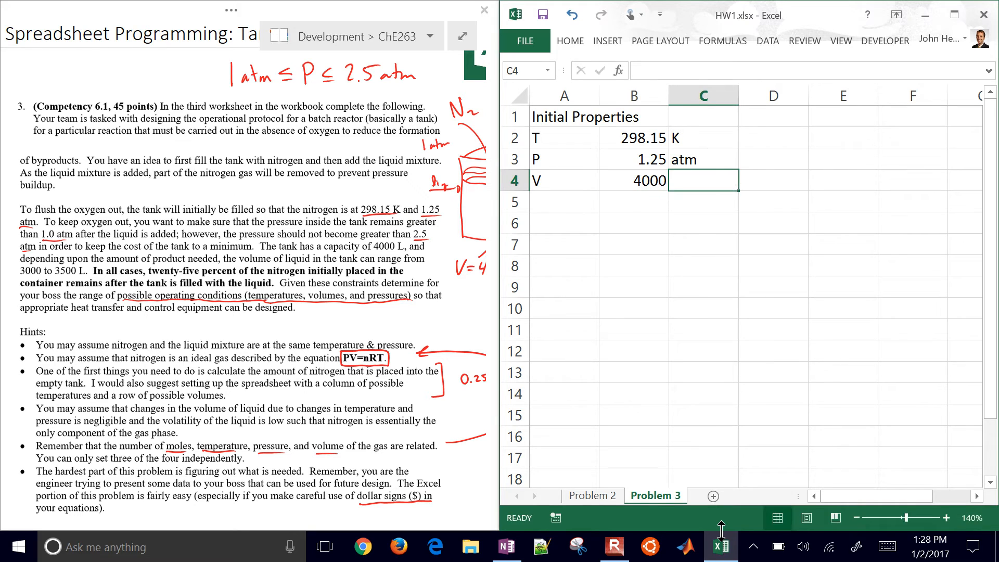
pyautogui.click(633, 181)
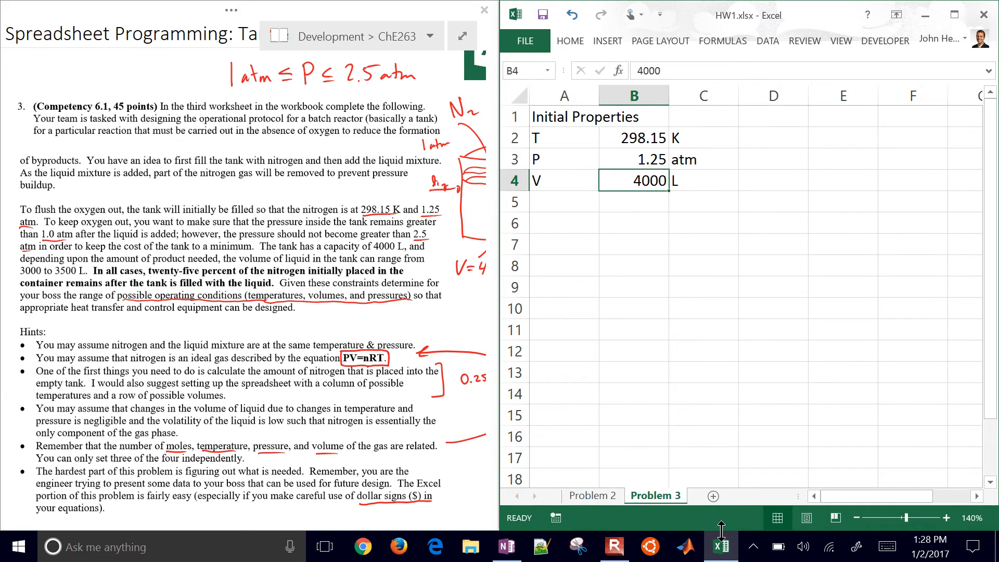
pyautogui.click(563, 201)
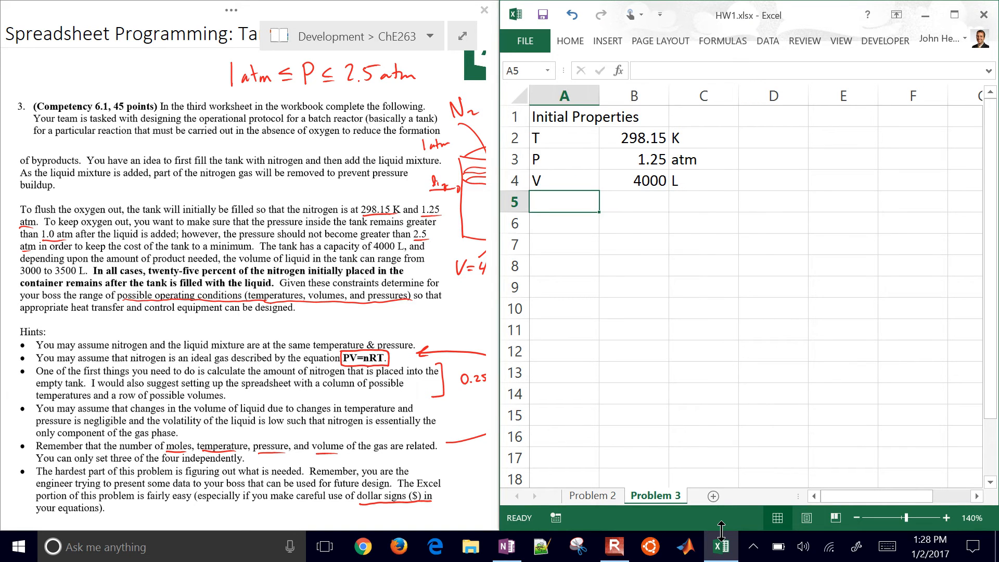
pyautogui.write('Rg')
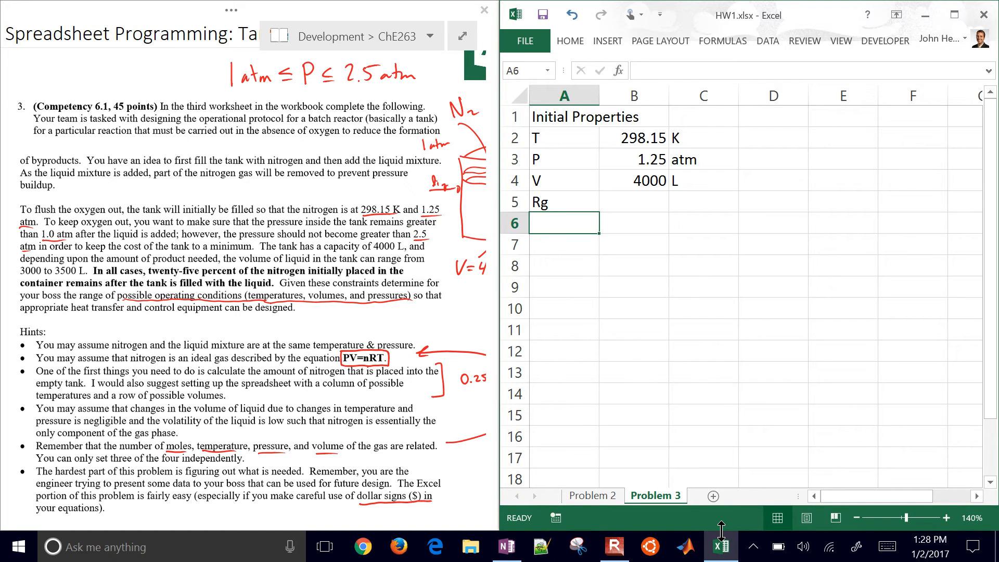
# - Label row 6 n_N2 with unit moles, leaving its value cell B6 empty
pyautogui.write('n')
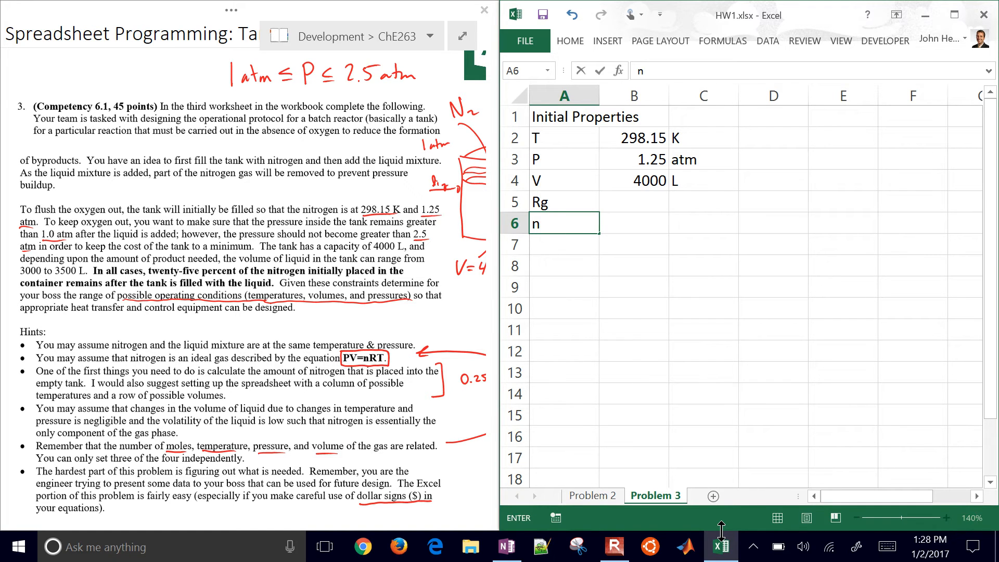
pyautogui.write('_N2')
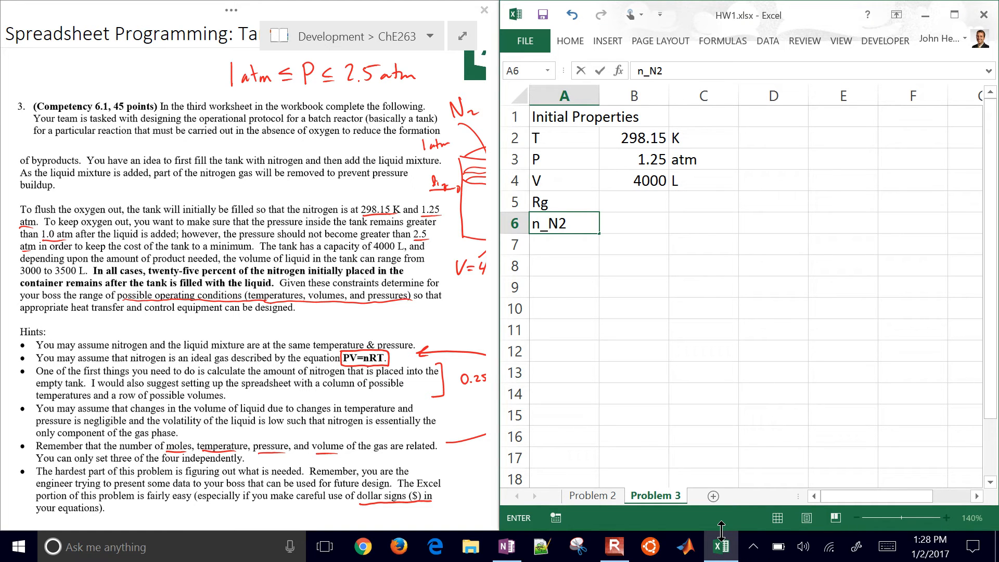
pyautogui.write('moles')
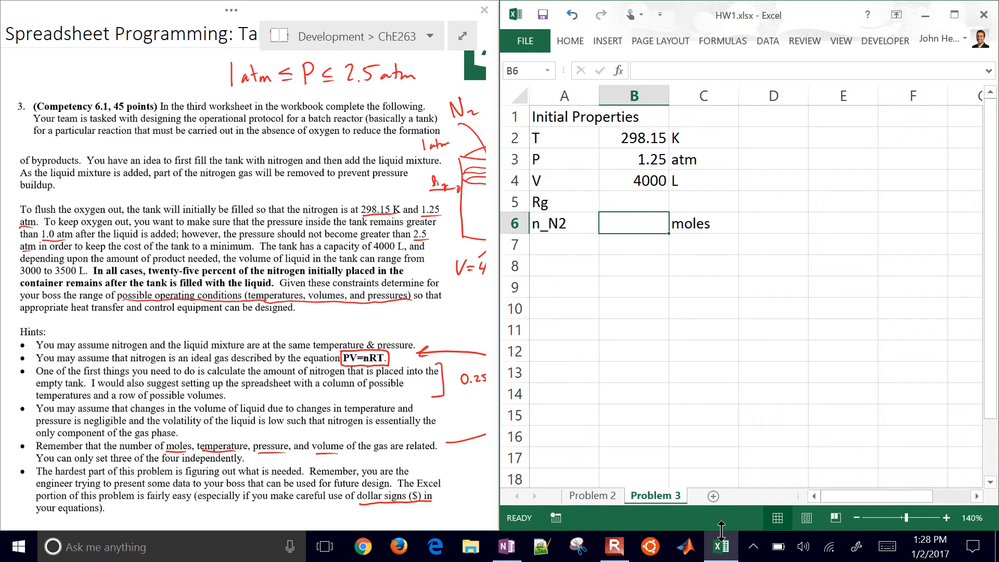
pyautogui.write('=')
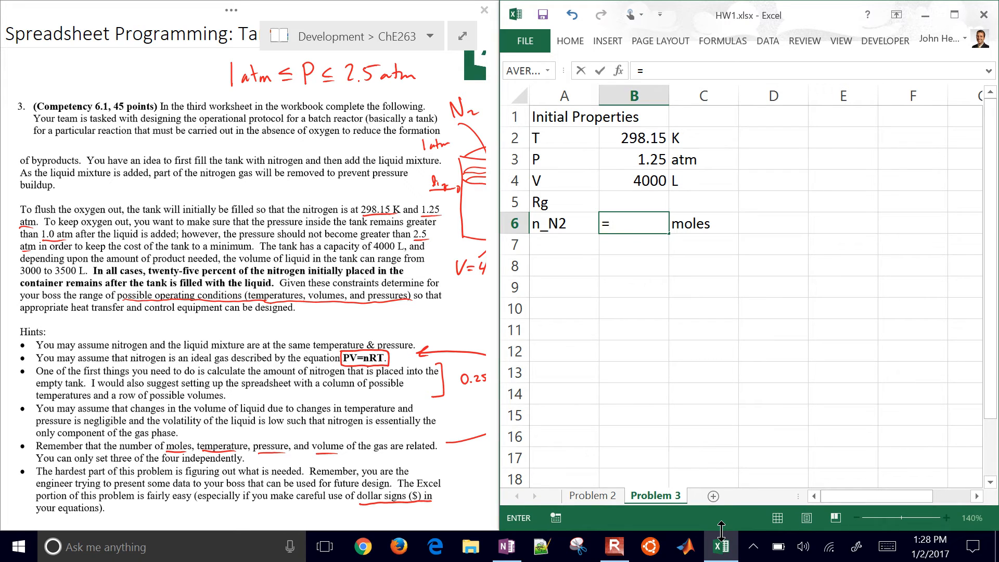
pyautogui.click(703, 137)
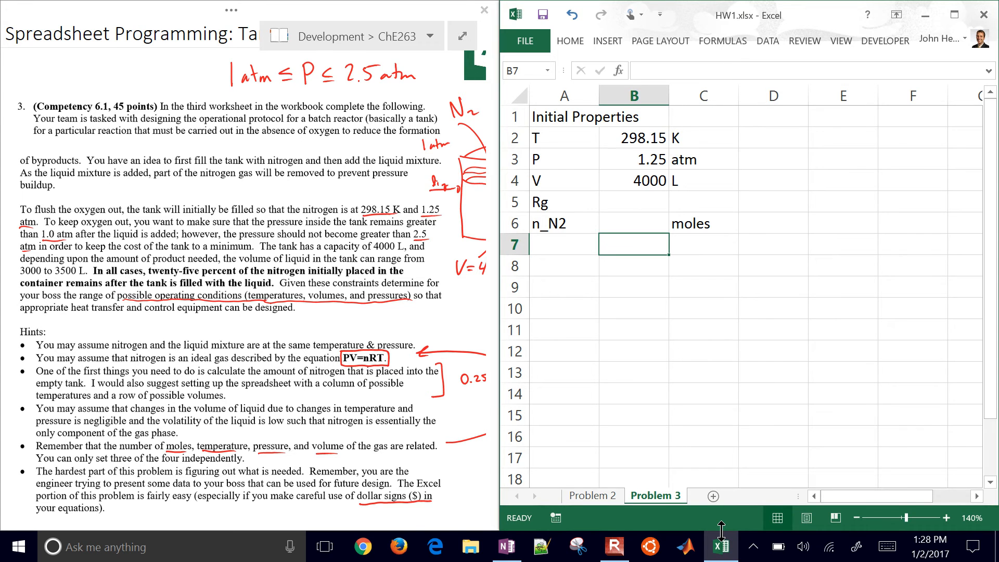
# - Search 'ideal gas' and scroll Wikipedia's Gas constant table to 0.082057 L atm K⁻¹ mol⁻¹
pyautogui.click(435, 547)
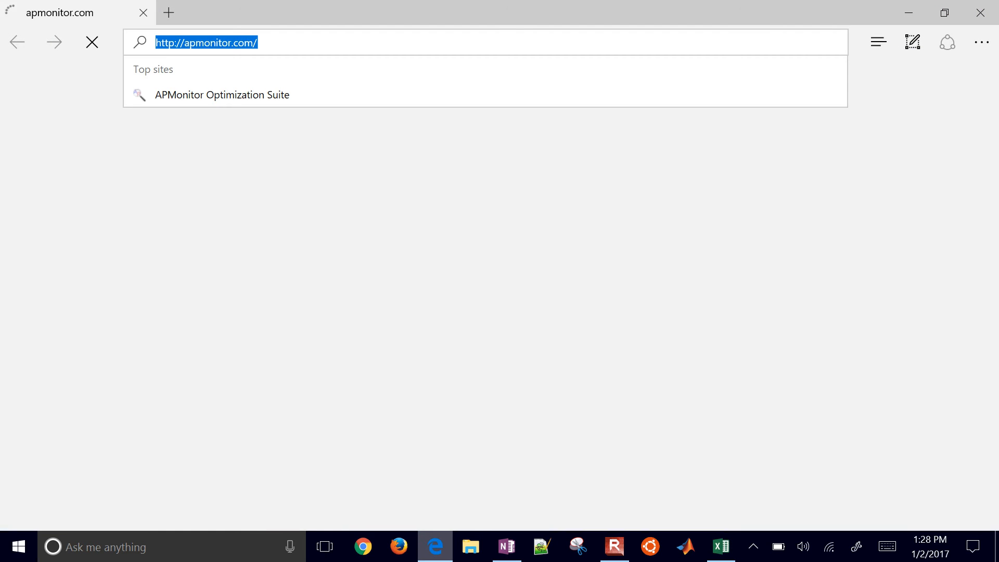
pyautogui.write('ideal gas')
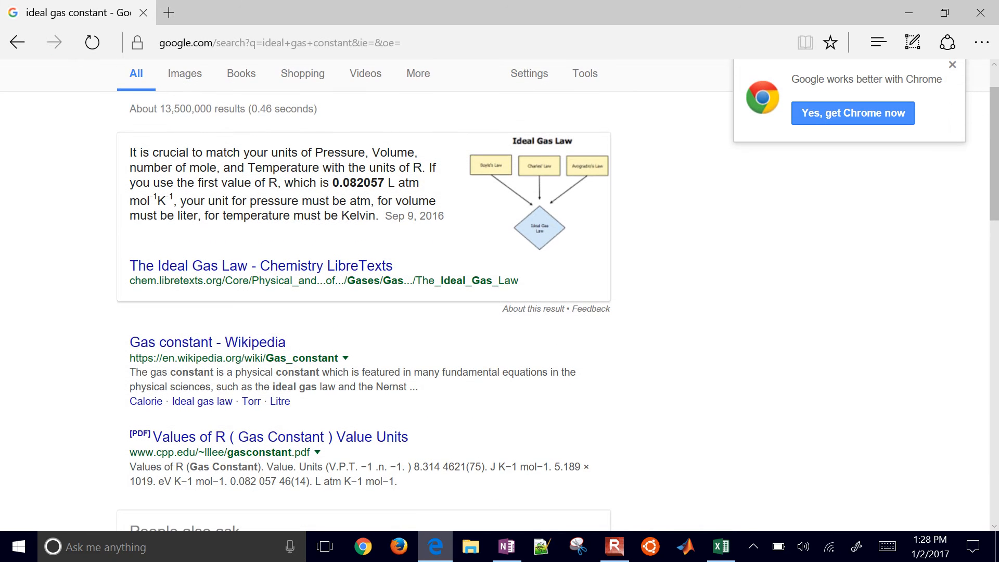
pyautogui.click(207, 342)
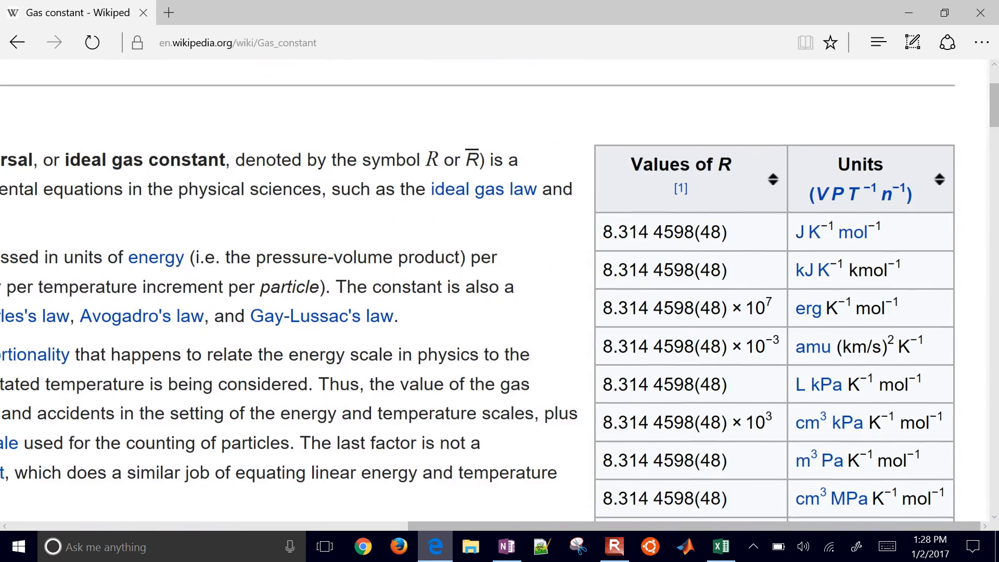
pyautogui.scroll(-3)
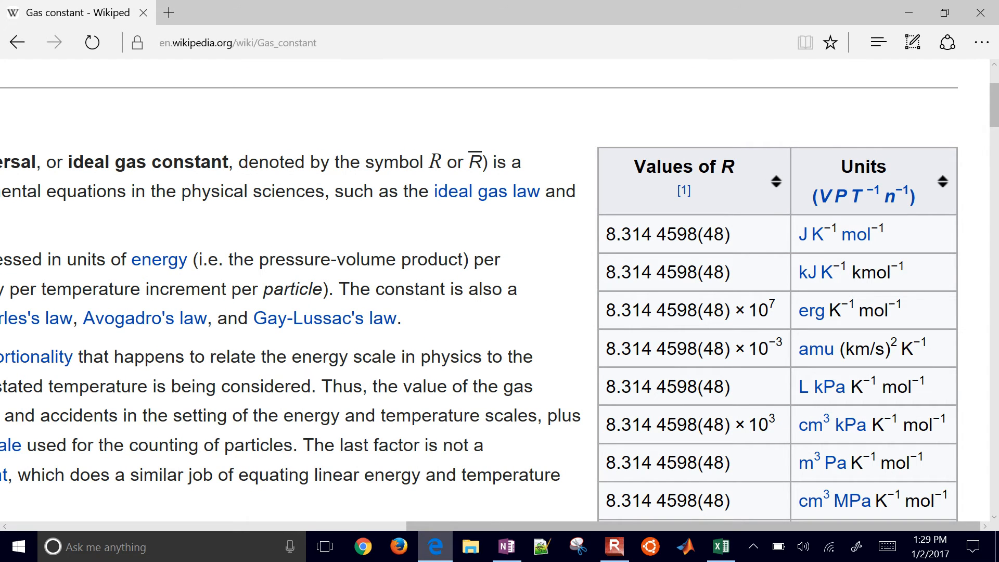
pyautogui.scroll(-3)
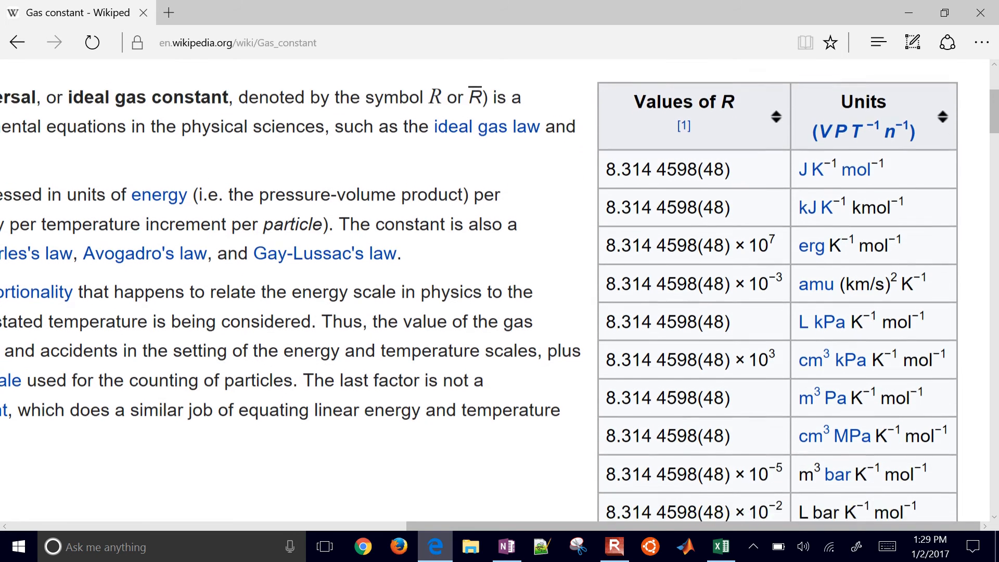
pyautogui.scroll(-3)
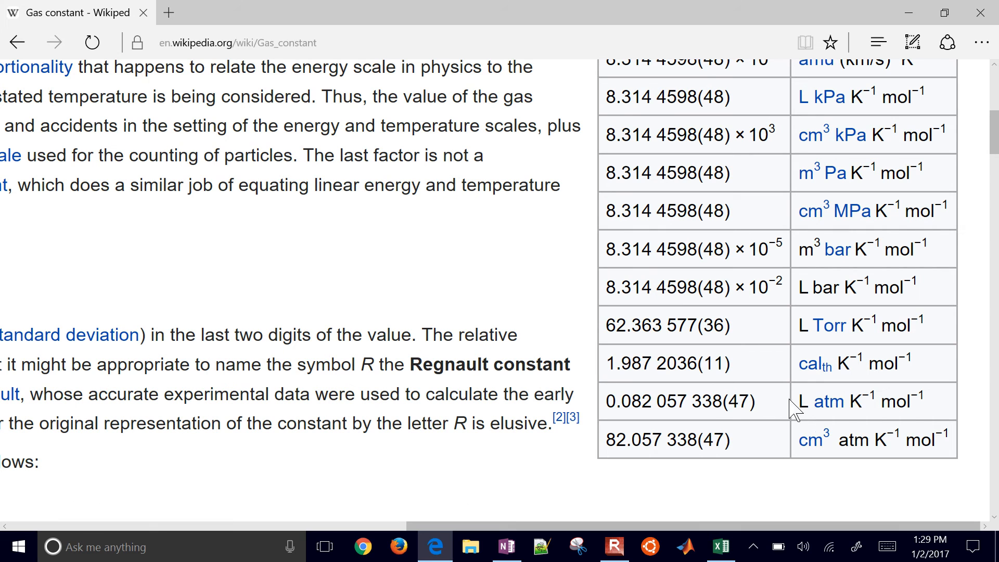
pyautogui.moveTo(869, 417)
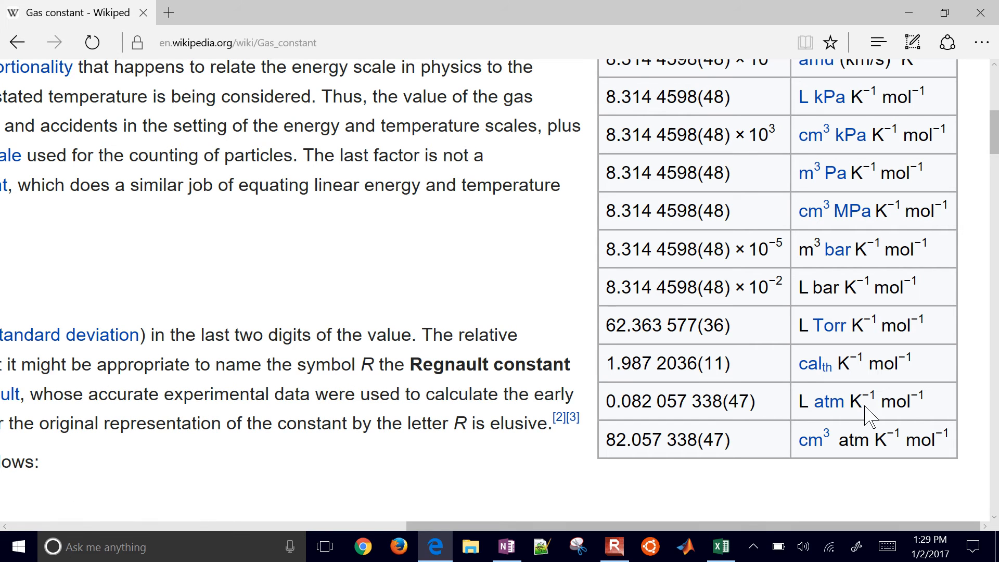
pyautogui.moveTo(605, 419)
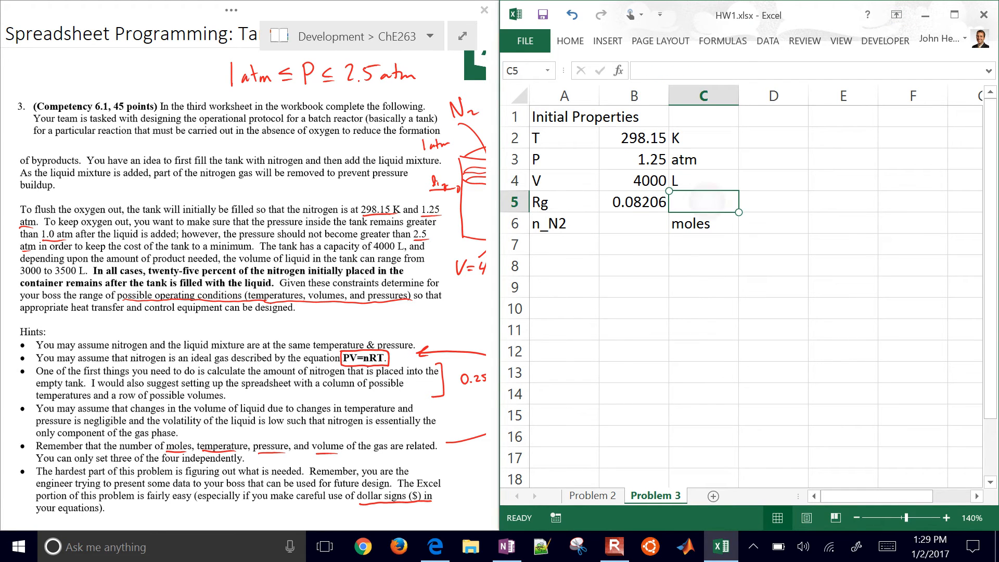
# - Enter L-atm/K-mol in C5 as the unit for Rg
pyautogui.write('L-')
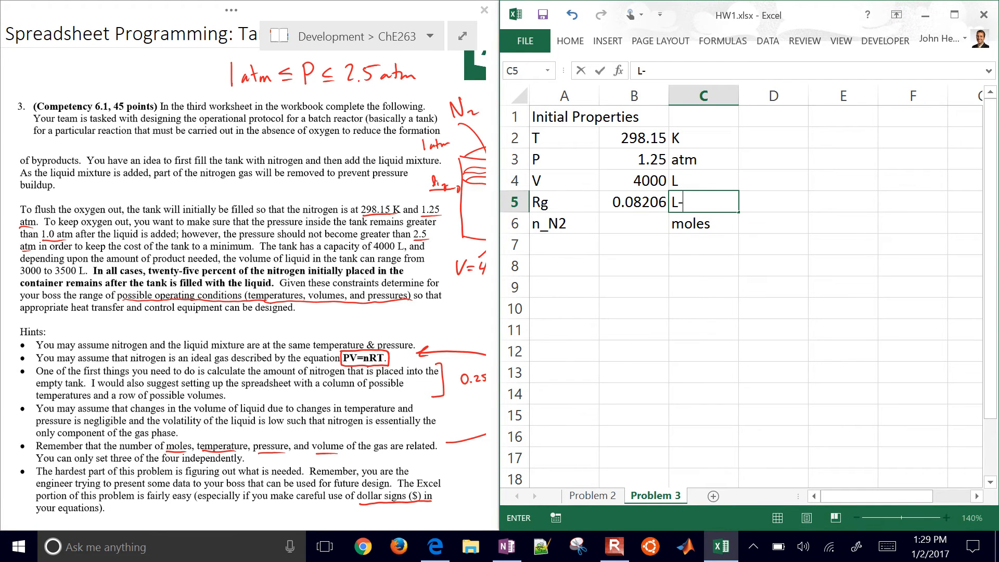
pyautogui.write('atm')
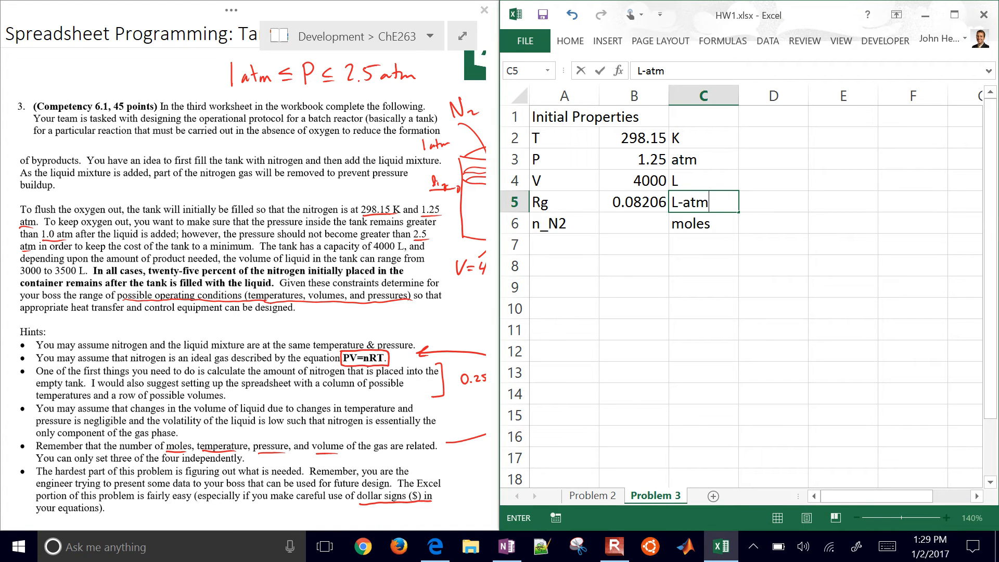
pyautogui.write('/K-mol')
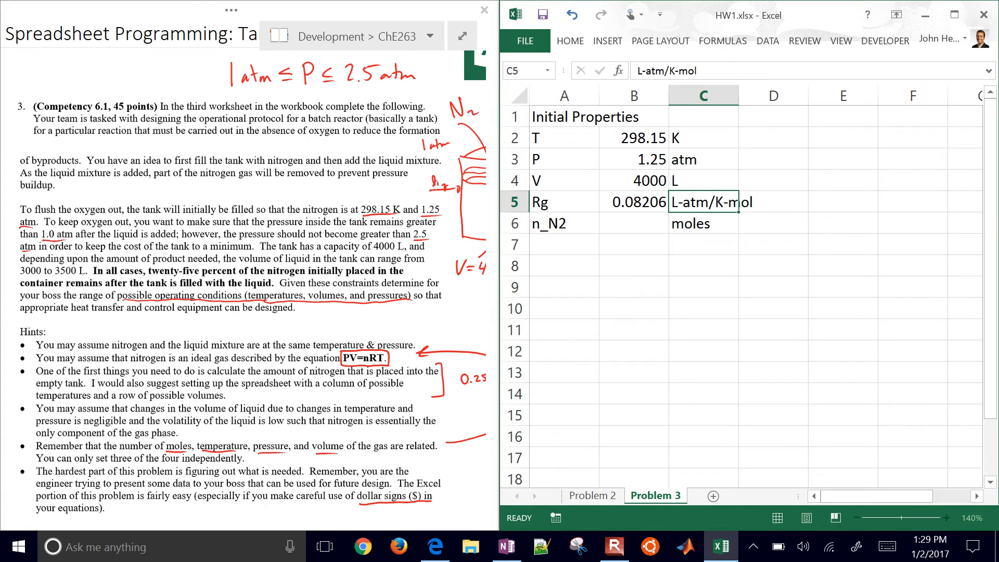
pyautogui.click(700, 201)
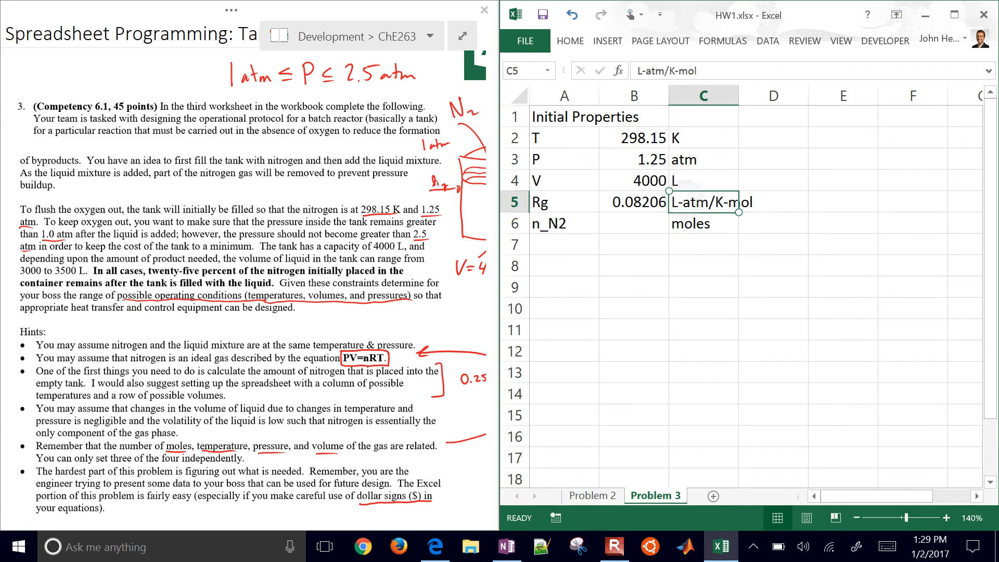
pyautogui.click(632, 223)
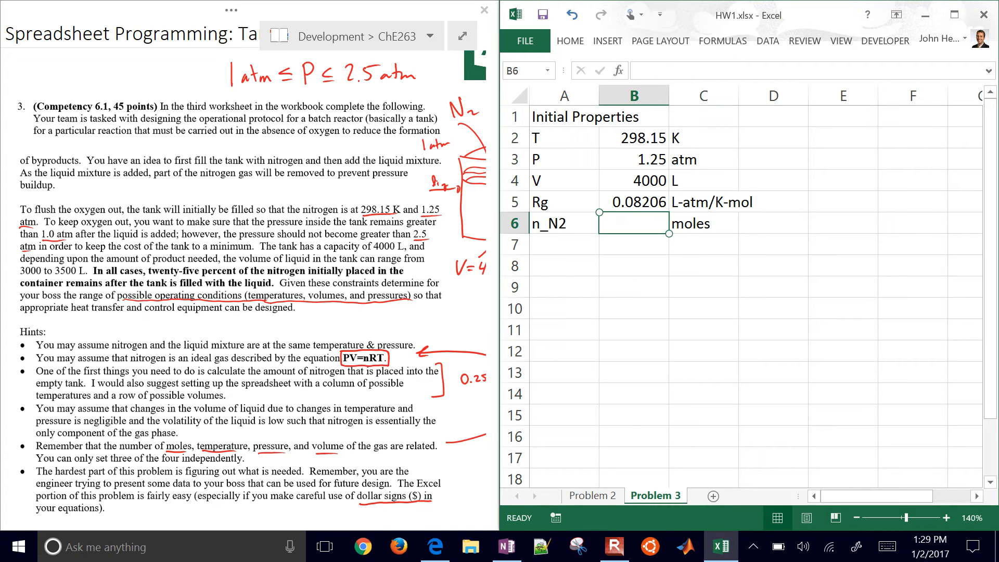
# - Enter =B3*B4/B5/B2 in B6 so n_N2 shows 204.37 moles
pyautogui.write('=')
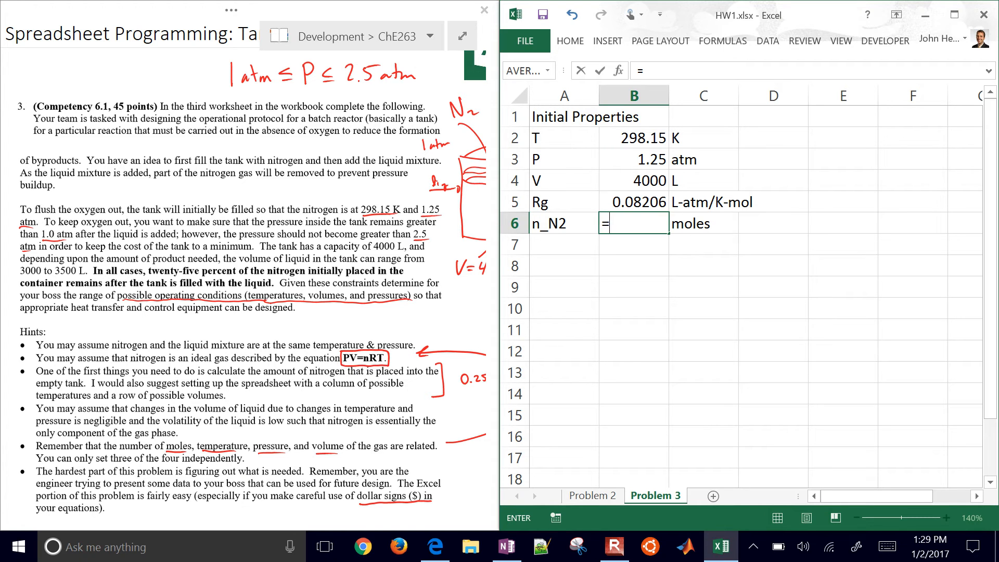
pyautogui.click(634, 159)
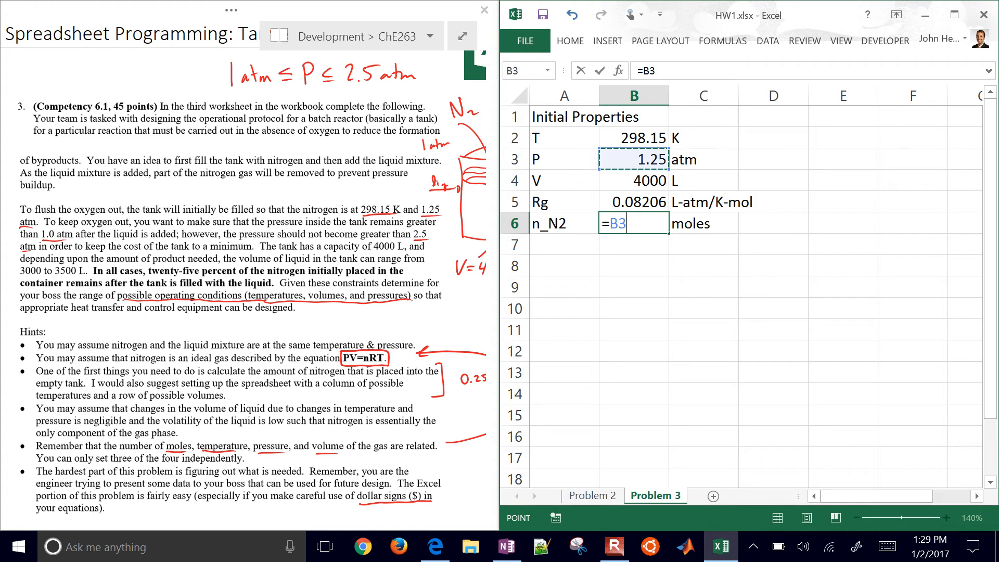
pyautogui.click(635, 181)
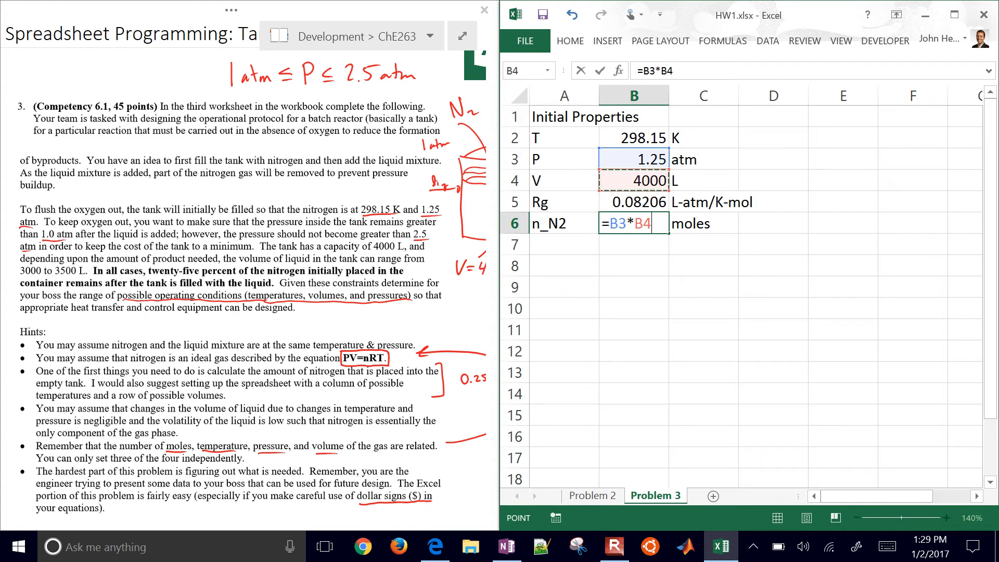
pyautogui.write('/')
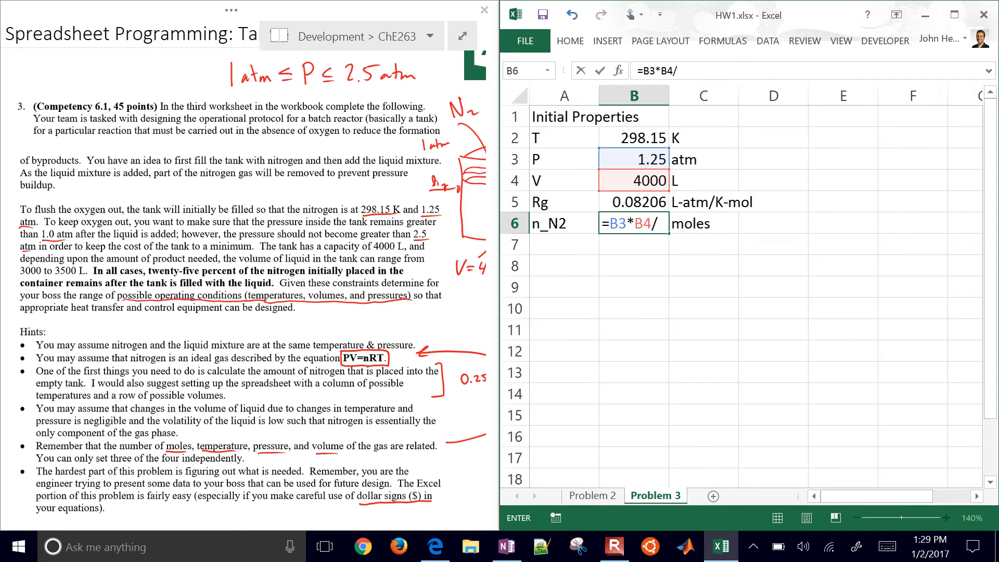
pyautogui.click(631, 202)
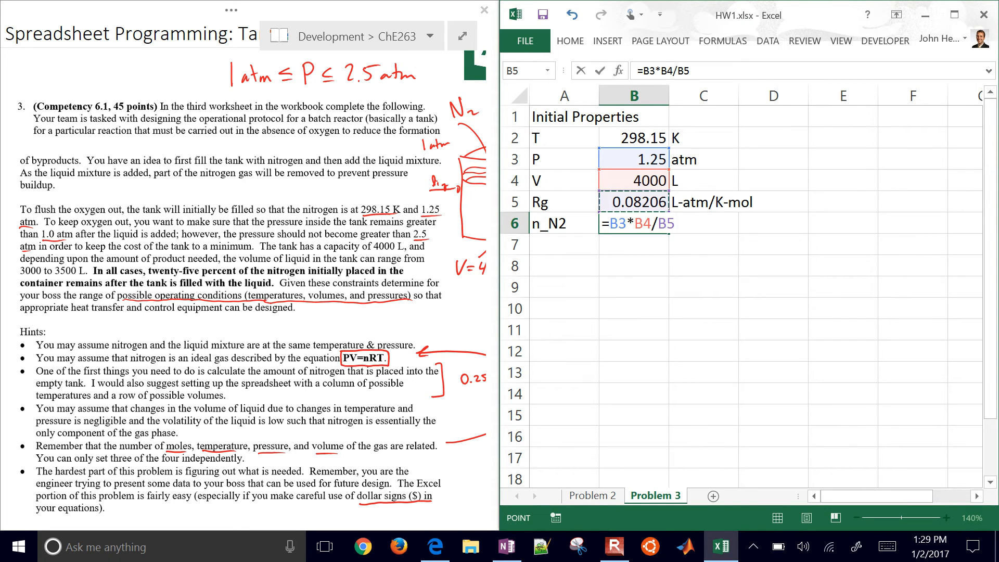
pyautogui.write('/B2')
pyautogui.click(703, 224)
pyautogui.write('moles')
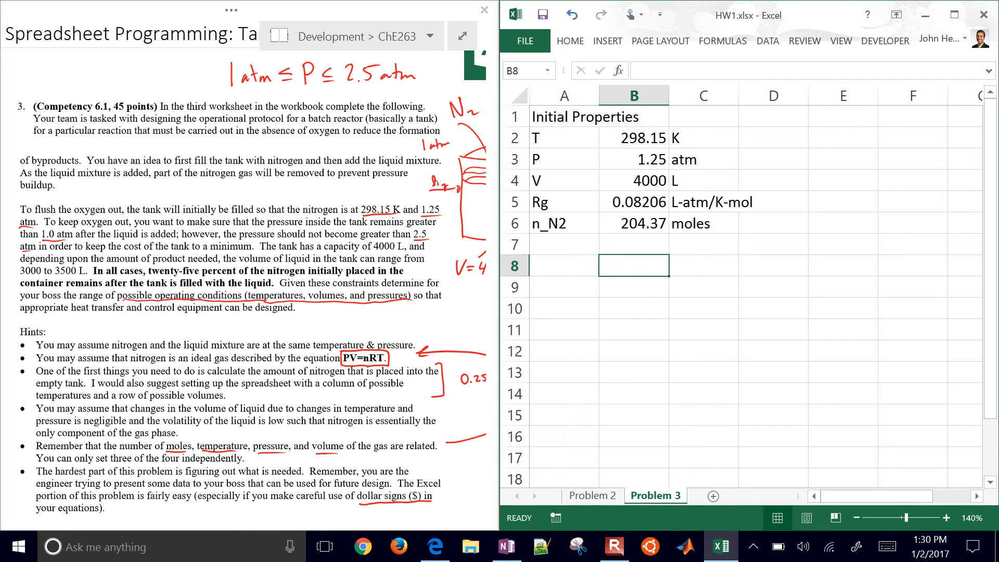
# - Label A8 '25% of Nitrogen Left'
pyautogui.write('2')
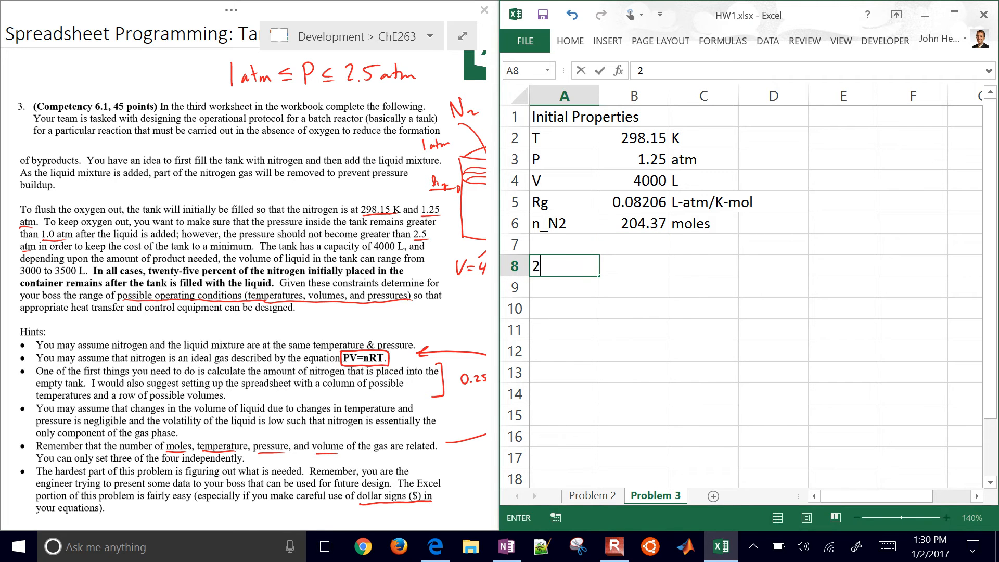
pyautogui.write('5% of')
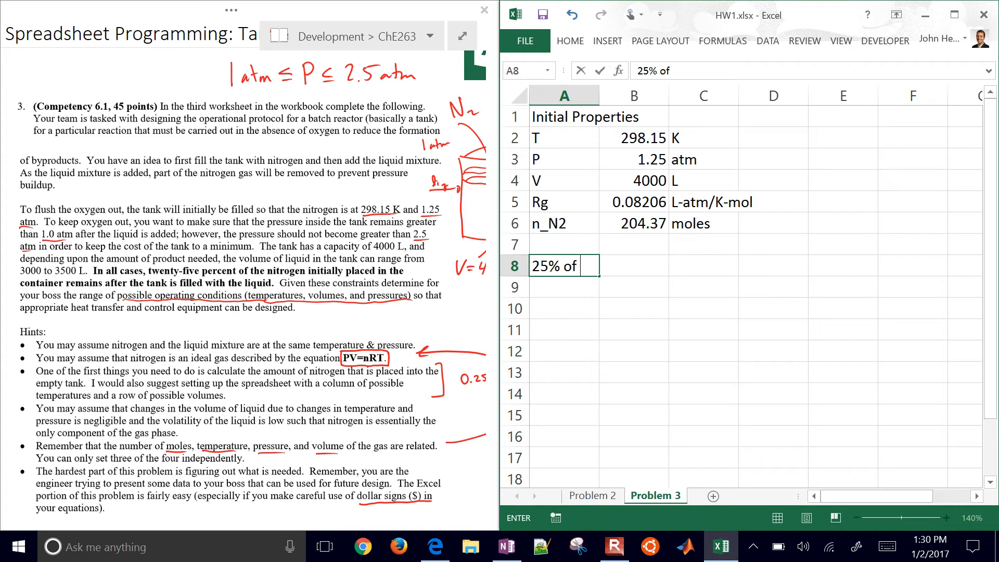
pyautogui.write('Nitrogen')
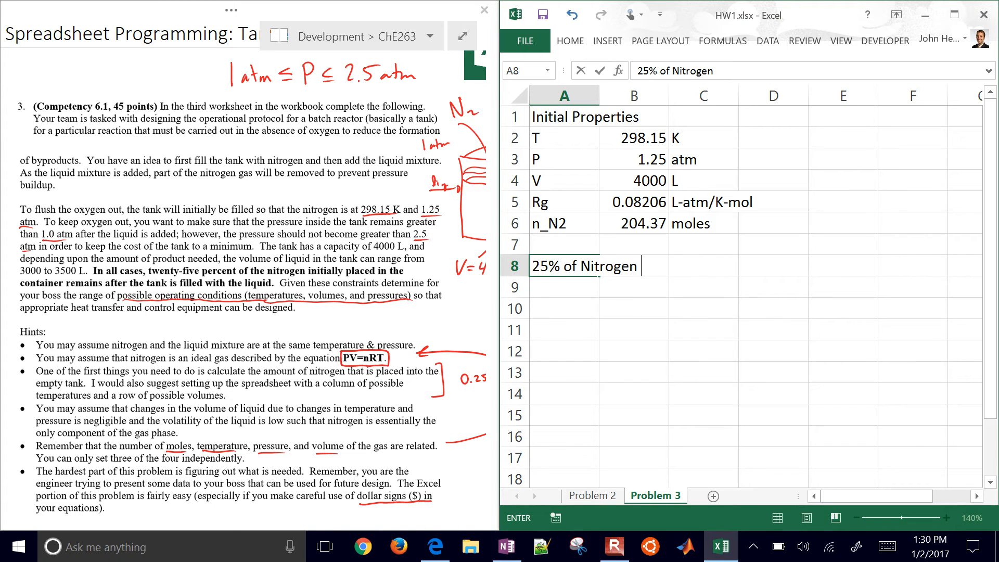
pyautogui.write('Left')
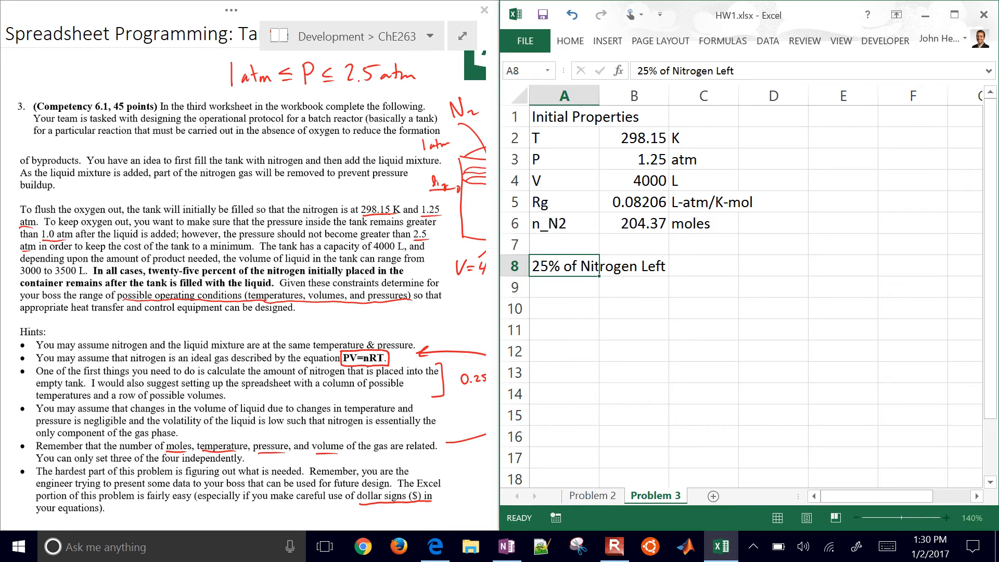
# - Enter the remaining 25% moles (51.0926) in B9 with the unit 'moles' in C9
pyautogui.click(633, 287)
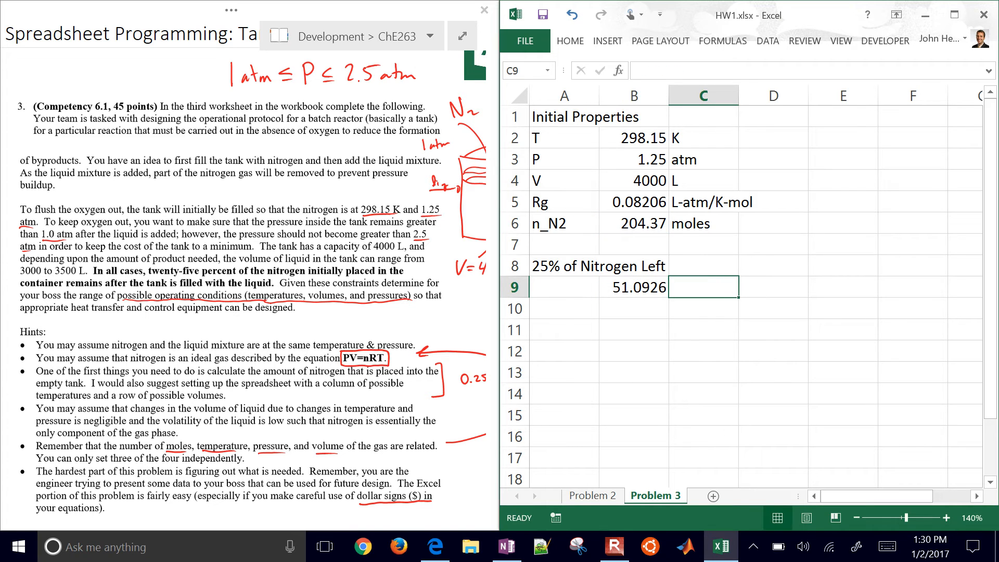
pyautogui.write('moles')
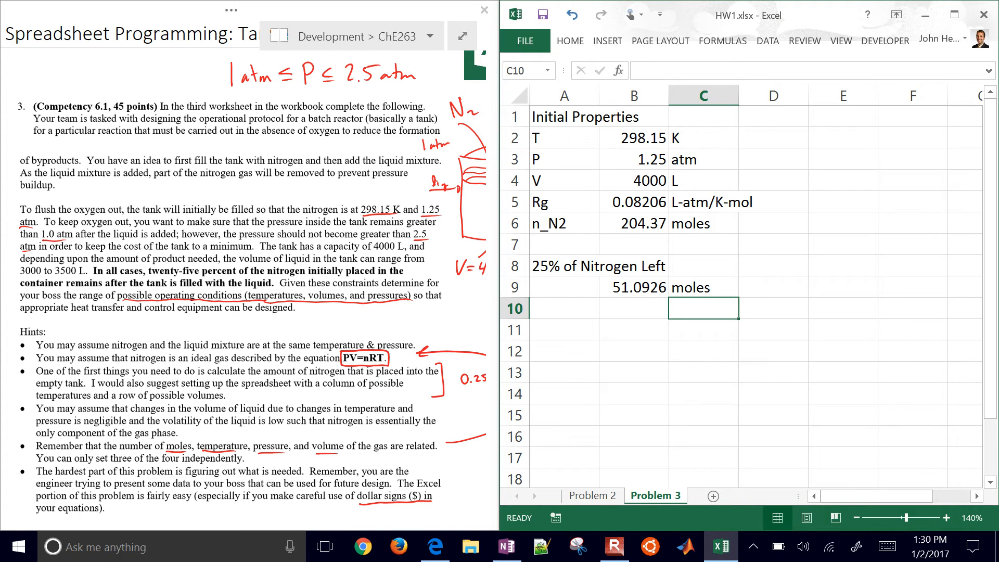
pyautogui.click(771, 309)
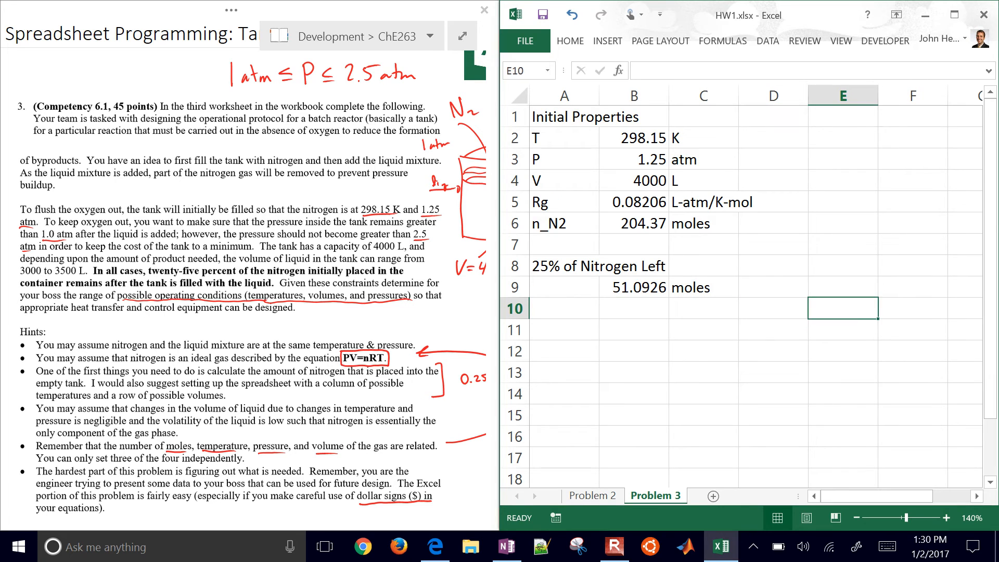
pyautogui.click(842, 201)
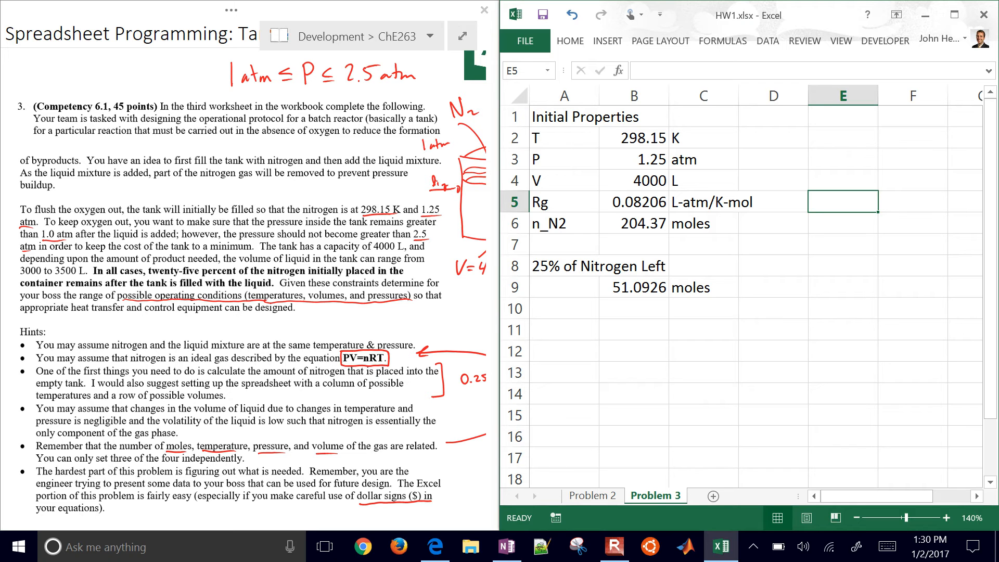
# - Type 'Volume of Gas' in F5, then 500 in F6 and 550 in G6
pyautogui.click(911, 202)
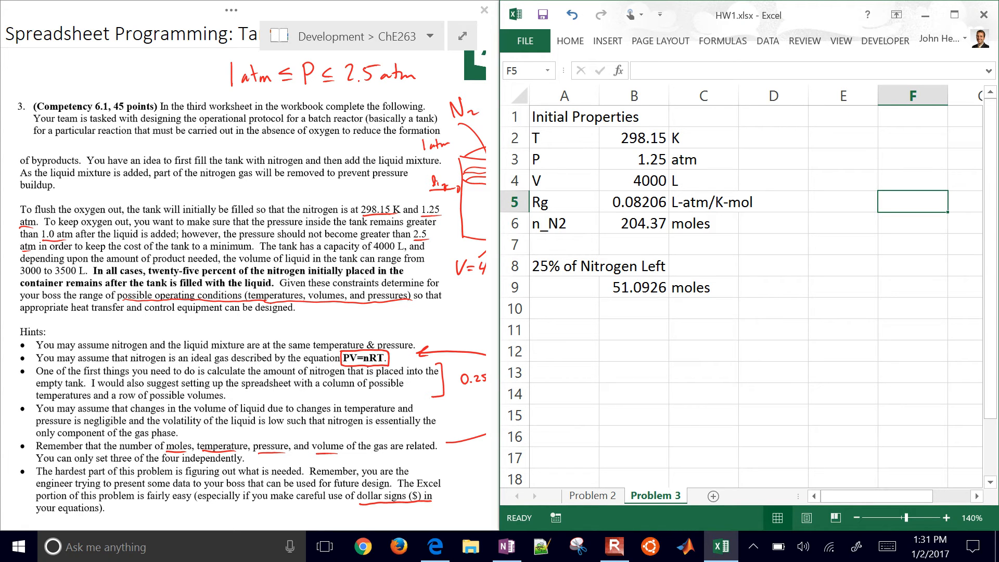
pyautogui.write('Vo')
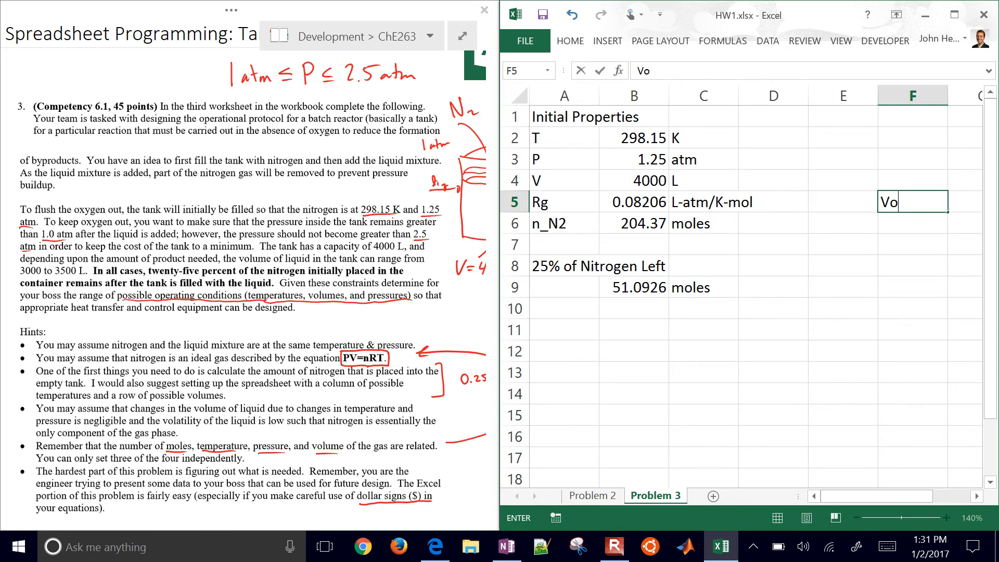
pyautogui.write('l')
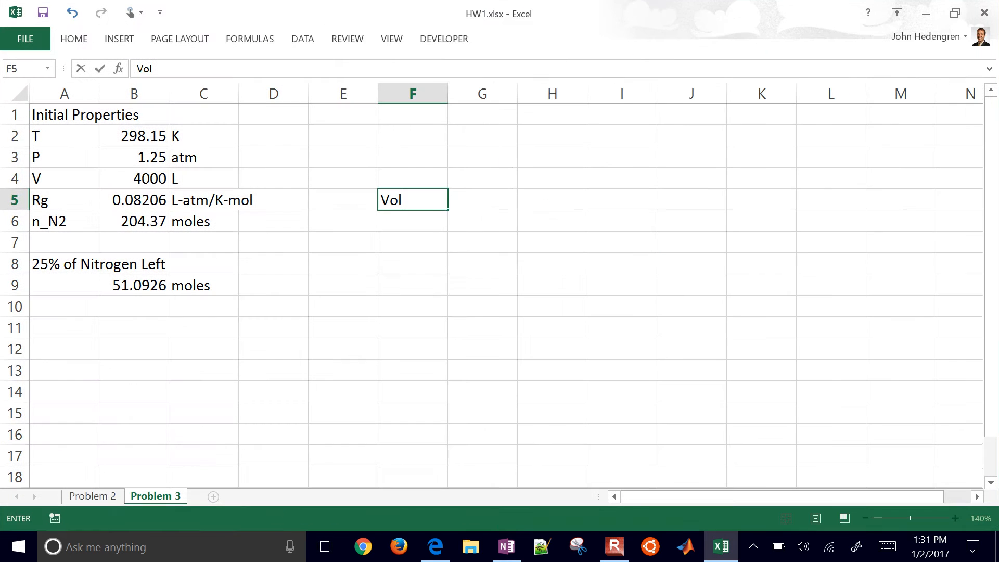
pyautogui.write('ume of Gas')
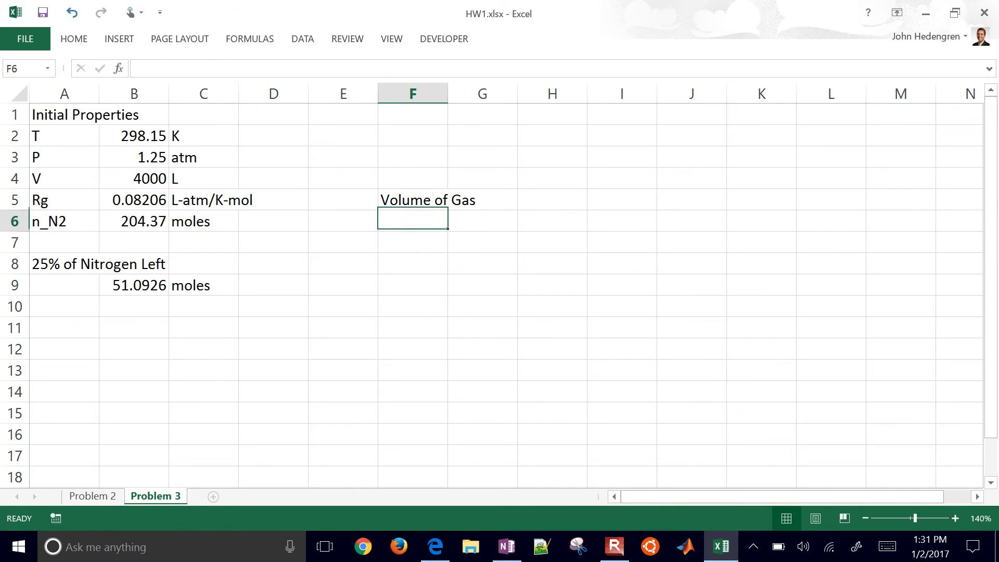
pyautogui.write('500')
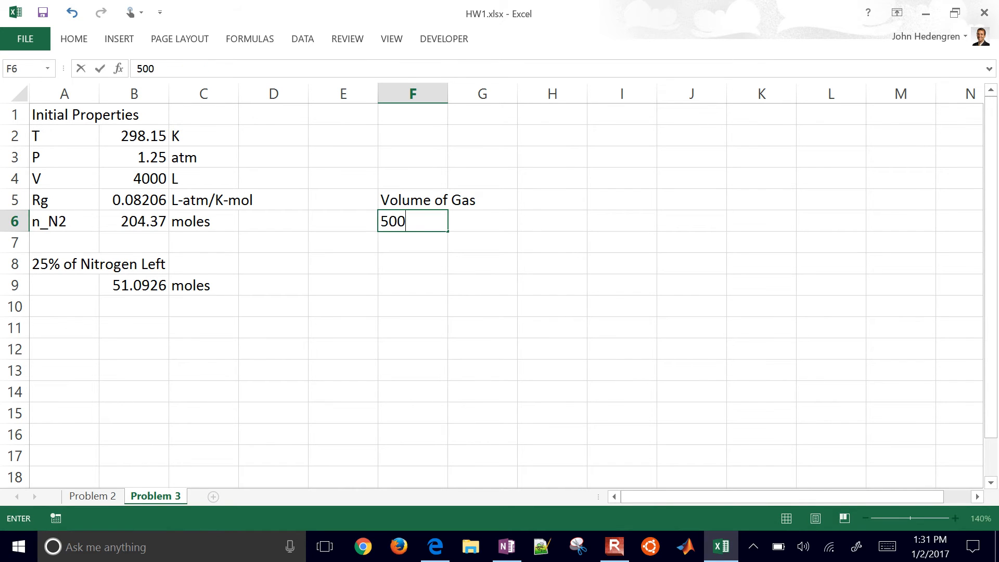
pyautogui.write('550')
pyautogui.click(551, 221)
pyautogui.write('600')
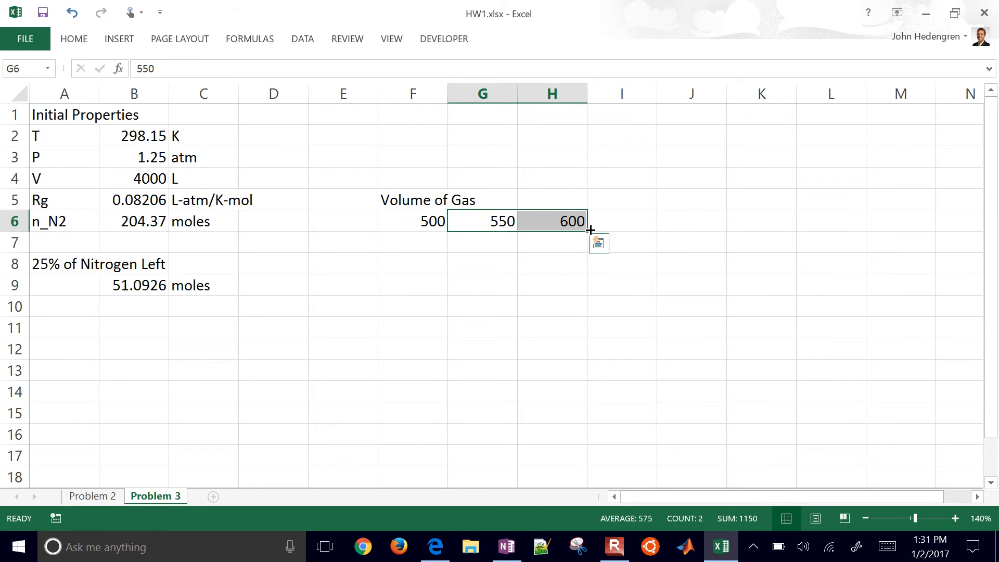
pyautogui.moveTo(588, 230)
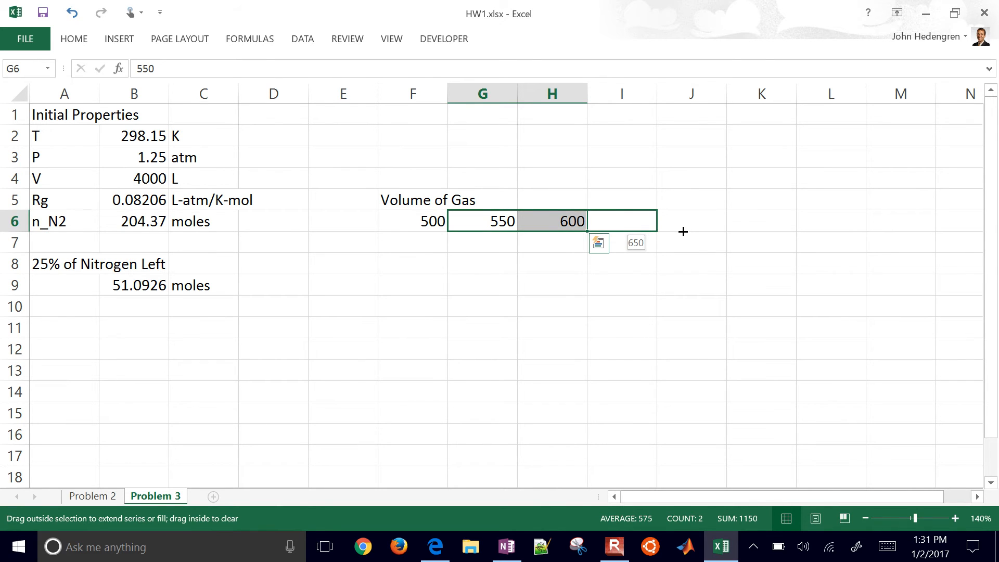
# - Extend the 500, 550 volume series across row 6 to 1000 in P6
pyautogui.moveTo(683, 231); pyautogui.dragTo(834, 227)
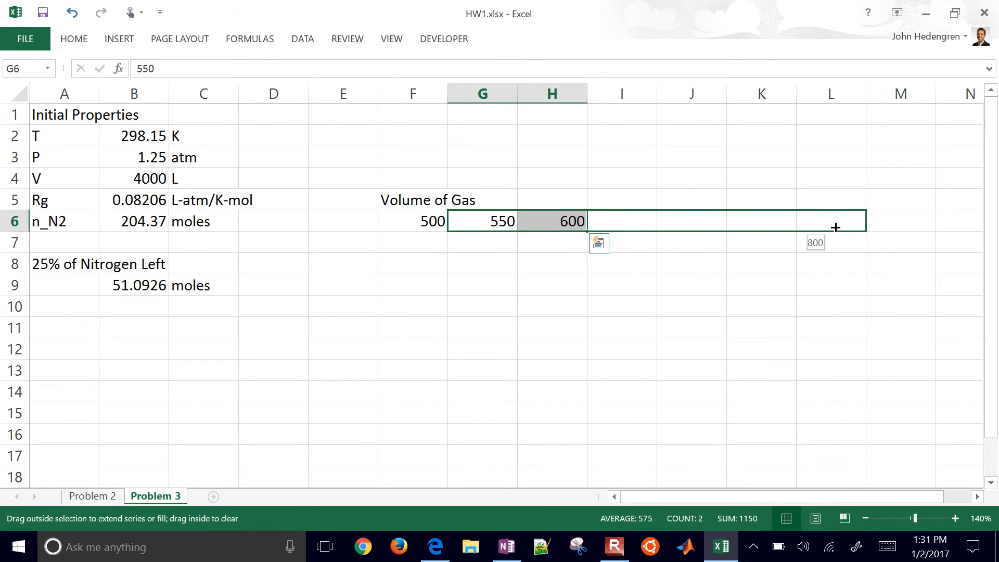
pyautogui.moveTo(834, 221); pyautogui.dragTo(963, 227)
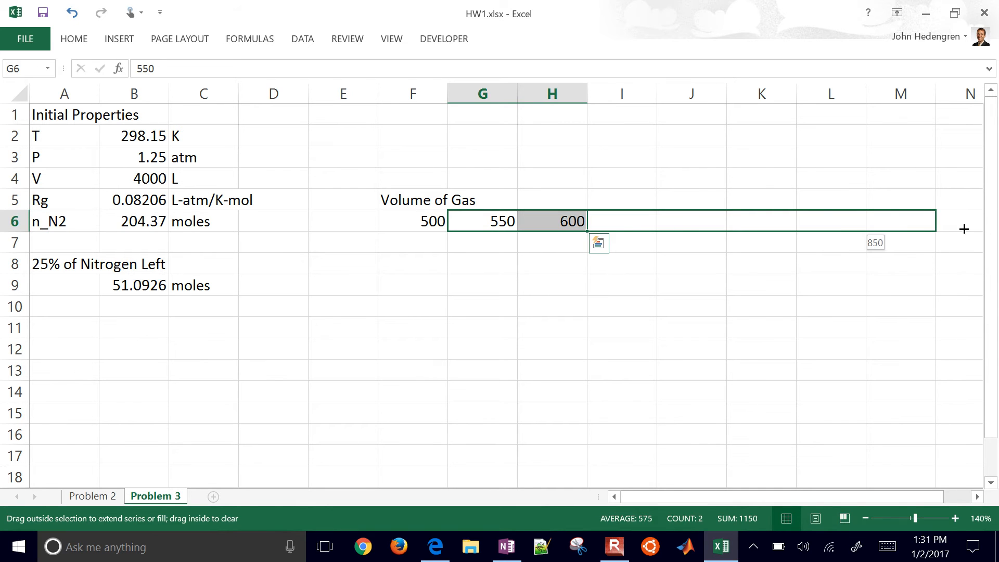
pyautogui.hscroll(3)
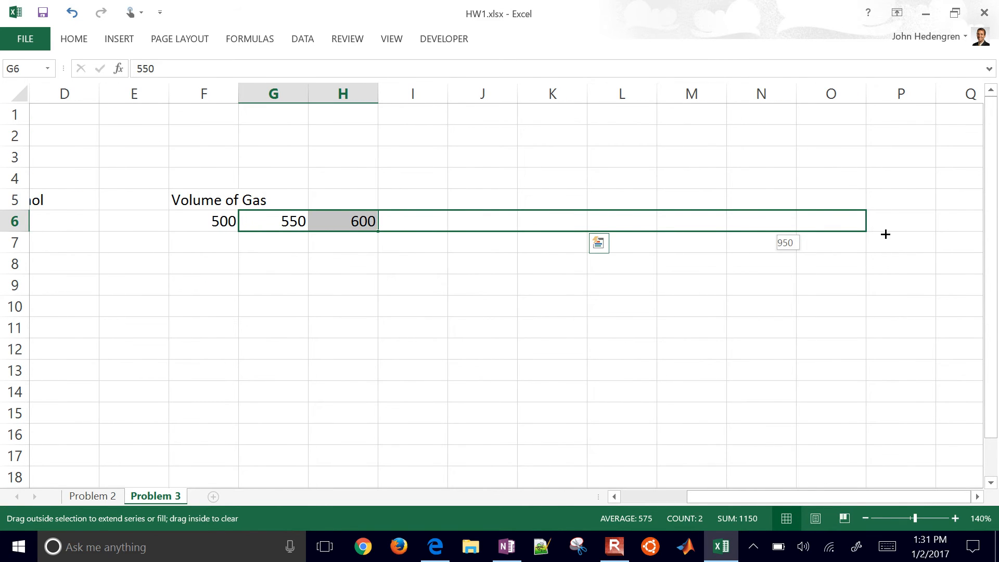
pyautogui.moveTo(376, 221); pyautogui.dragTo(930, 221)
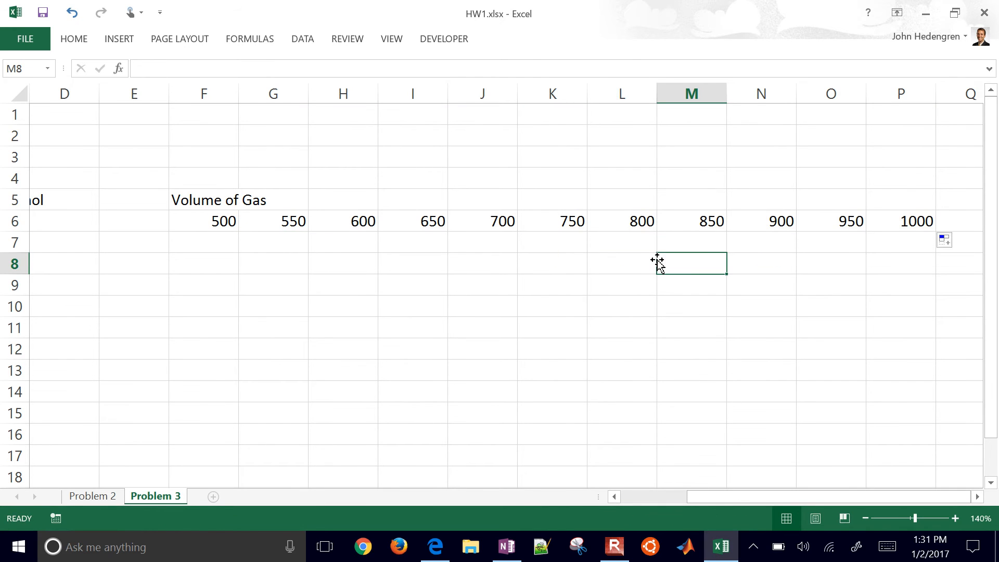
pyautogui.moveTo(269, 219)
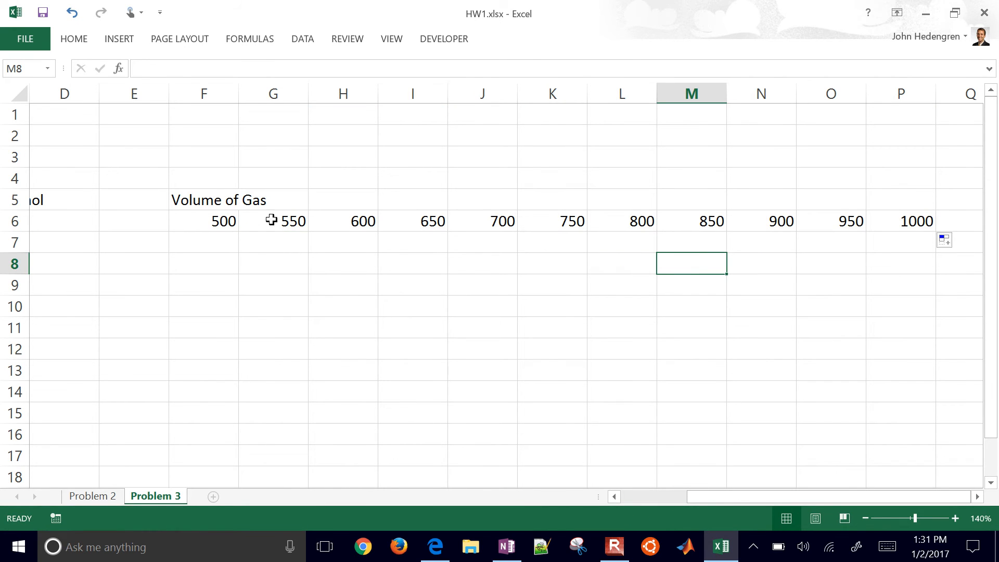
pyautogui.moveTo(916, 231)
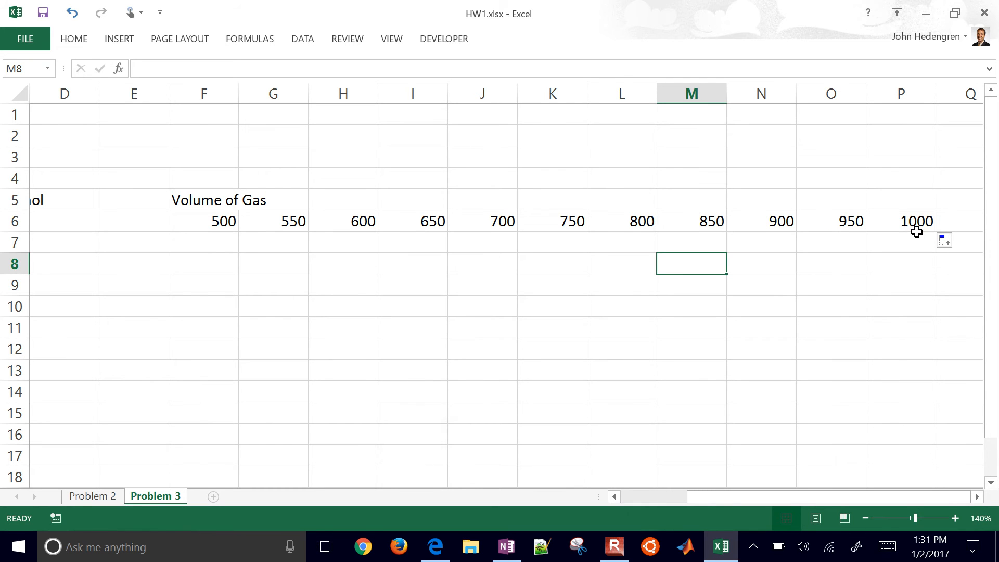
pyautogui.moveTo(142, 244)
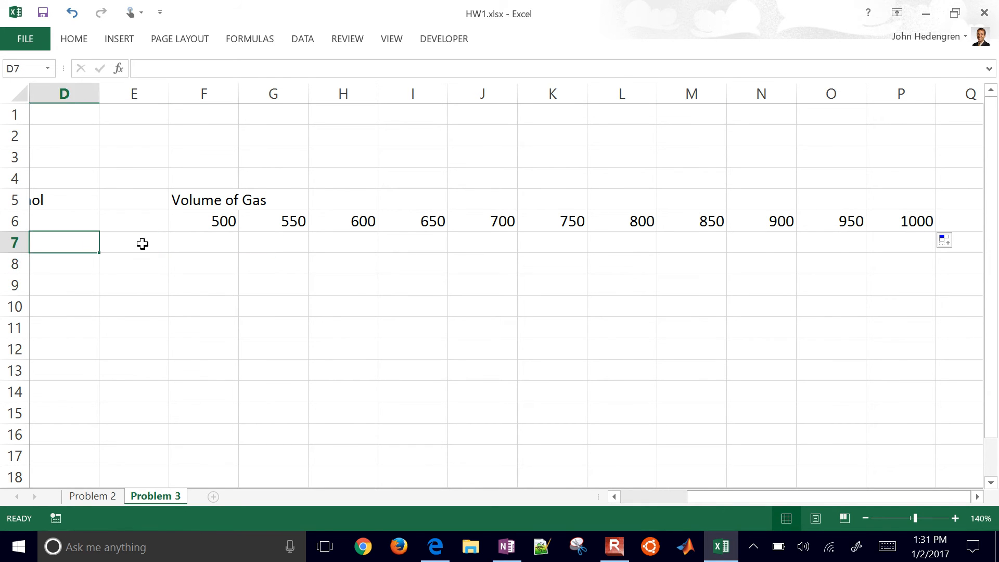
# - Label the row headings 'Temp of Gas (K)' and add (L) to the volume heading
pyautogui.write('Temp')
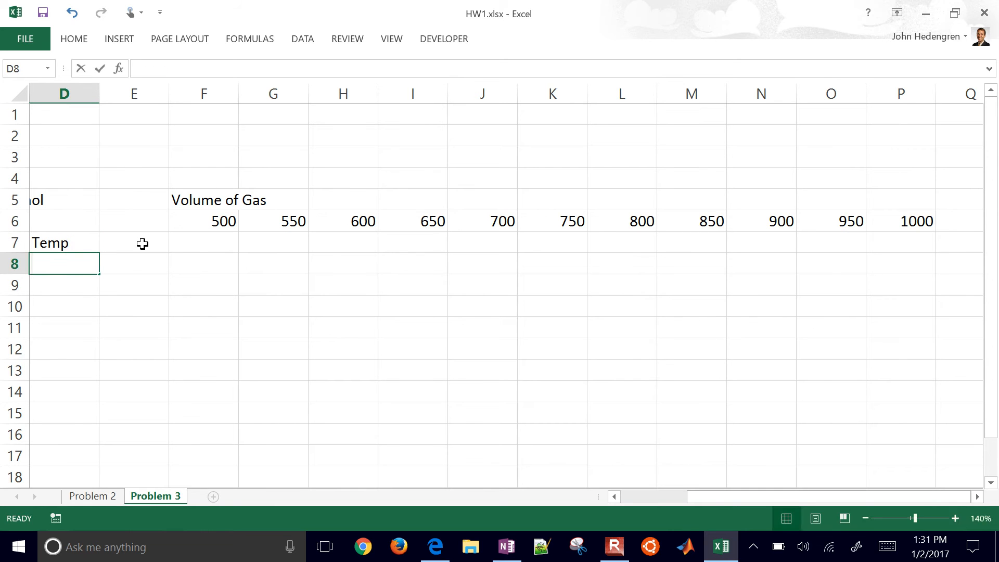
pyautogui.write('Gas (')
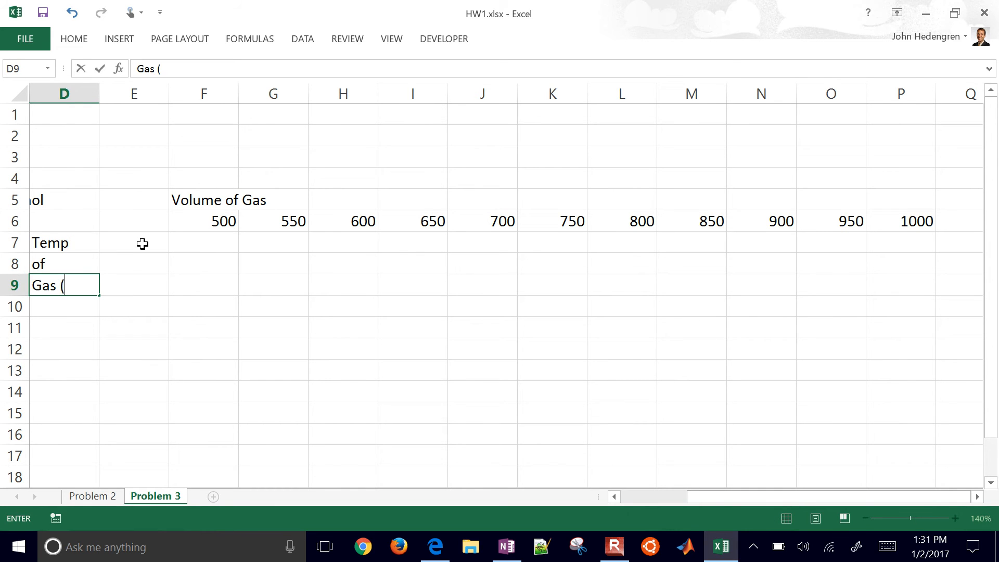
pyautogui.click(272, 199)
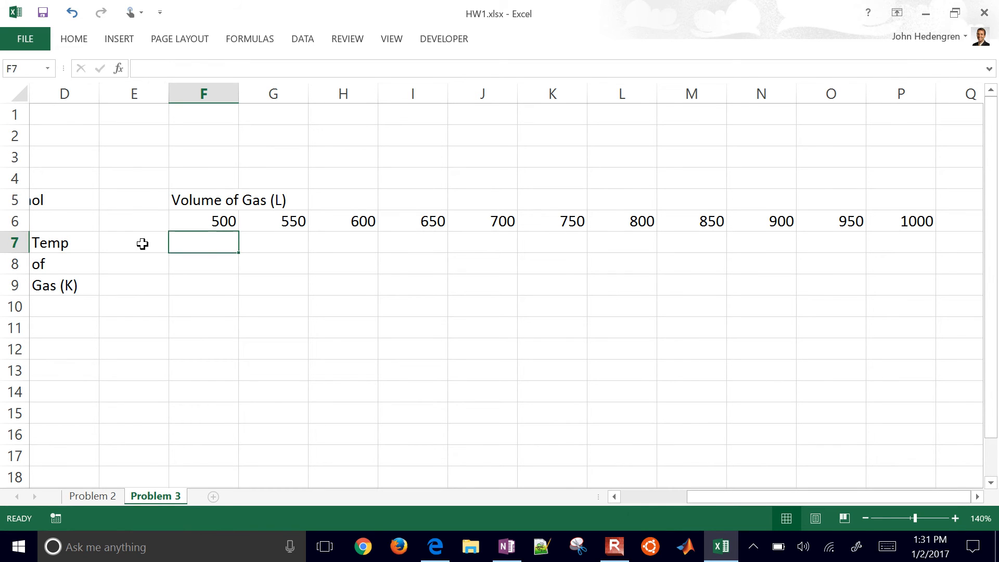
# - List temperatures 100, 125, 150 in E7:E9 and fill down to 400
pyautogui.write('100')
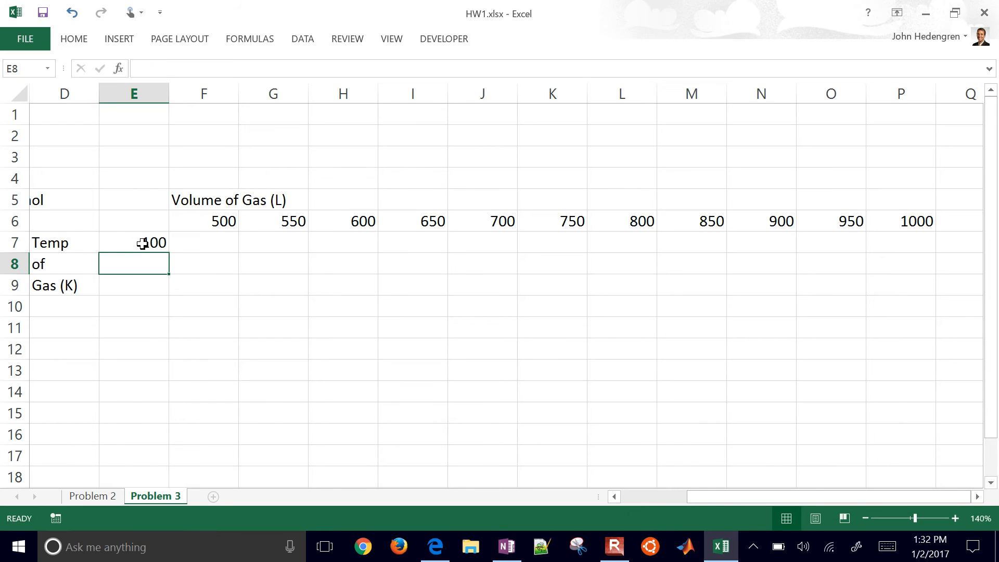
pyautogui.write('125')
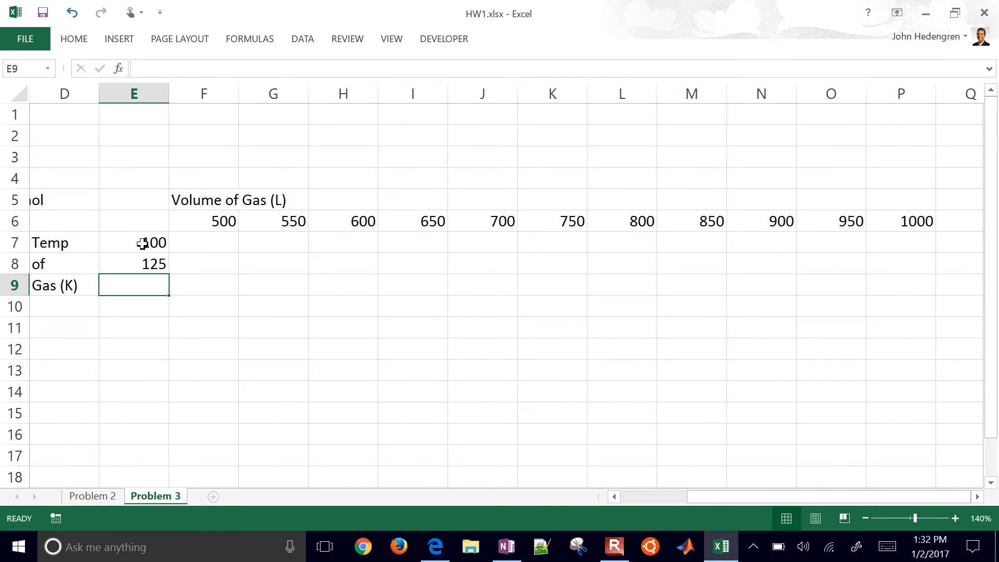
pyautogui.write('150')
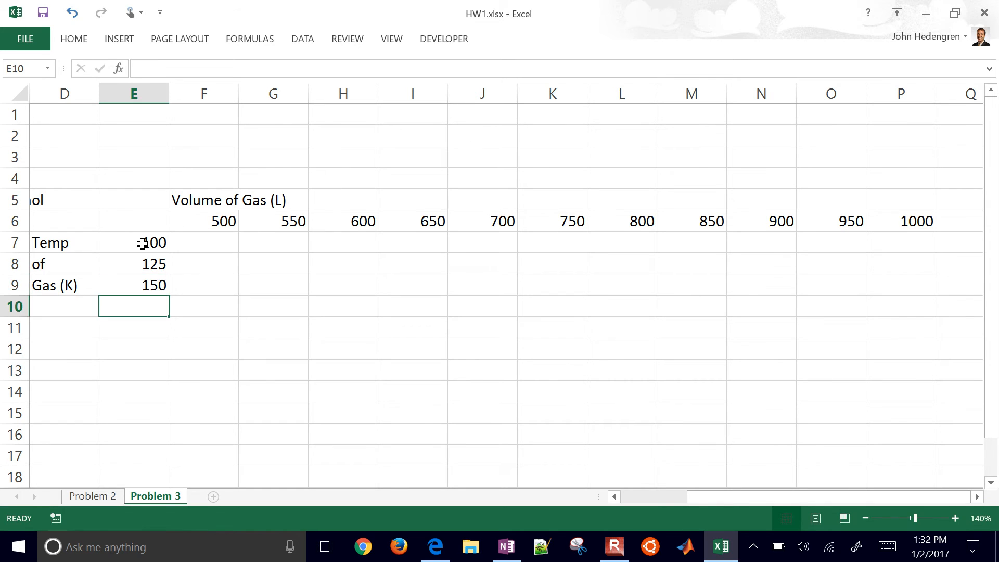
pyautogui.moveTo(133, 264); pyautogui.dragTo(133, 285)
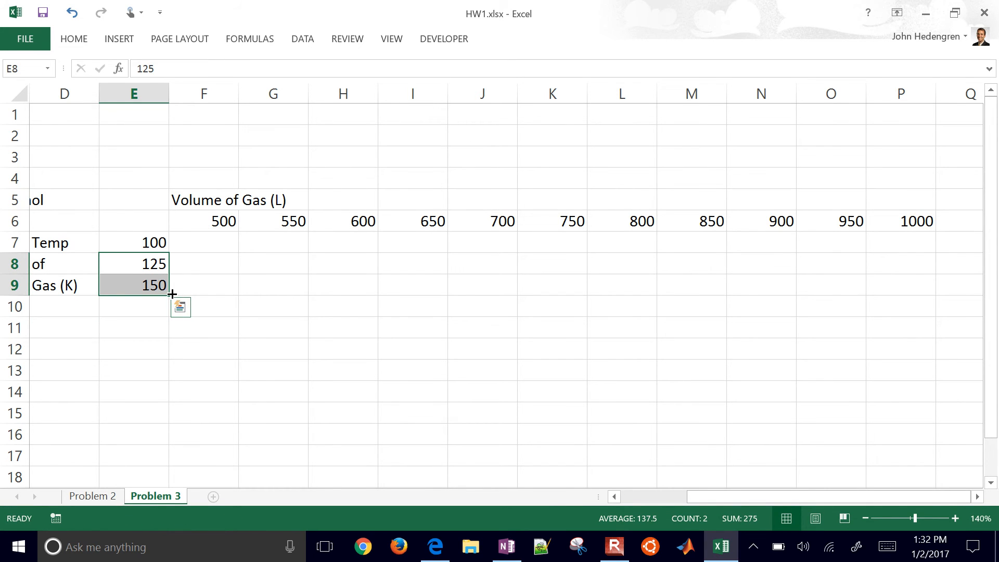
pyautogui.moveTo(170, 293); pyautogui.dragTo(173, 442)
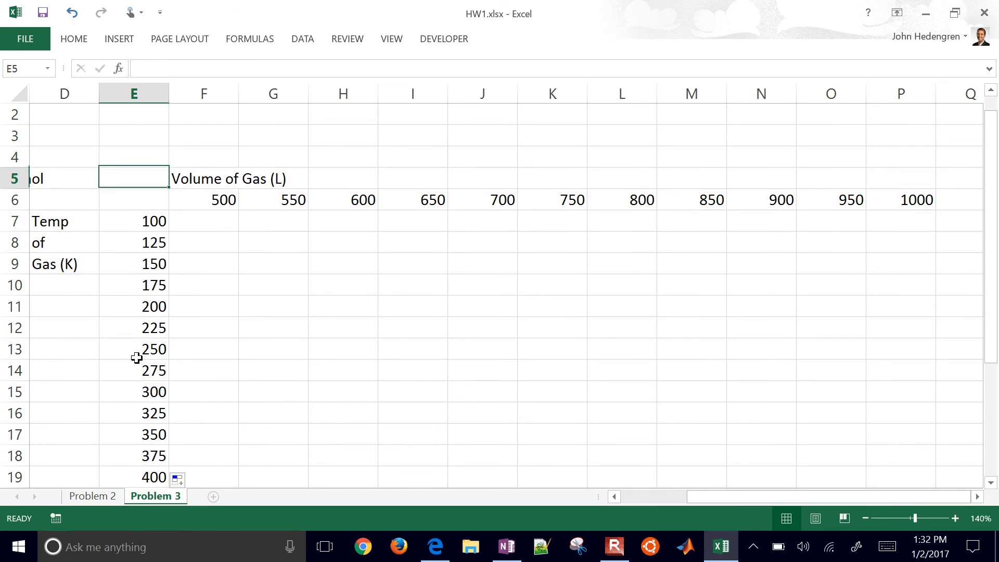
# - Enter test values 1, 2, 3 down H9:H11 and across I8:K8
pyautogui.click(133, 242)
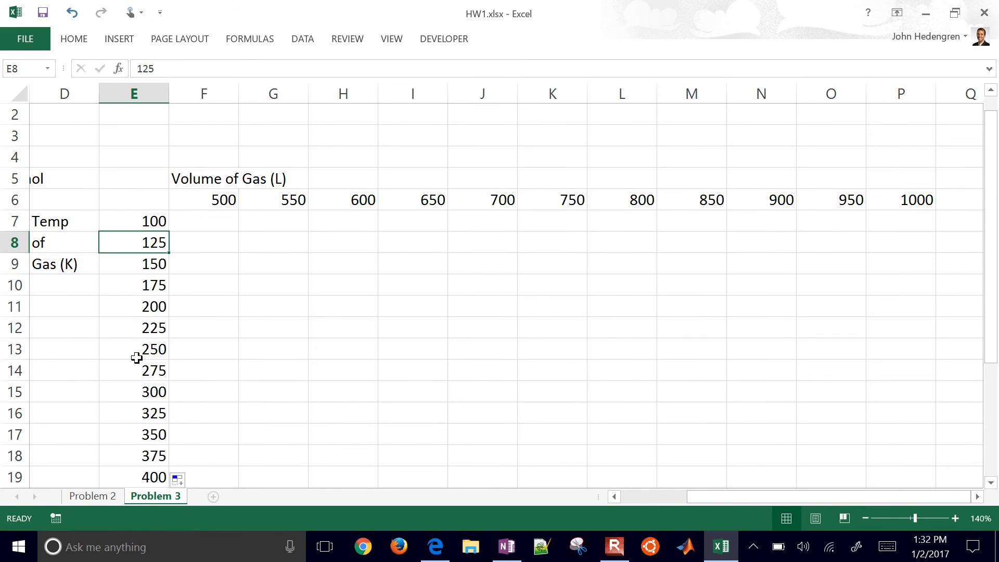
pyautogui.click(202, 241)
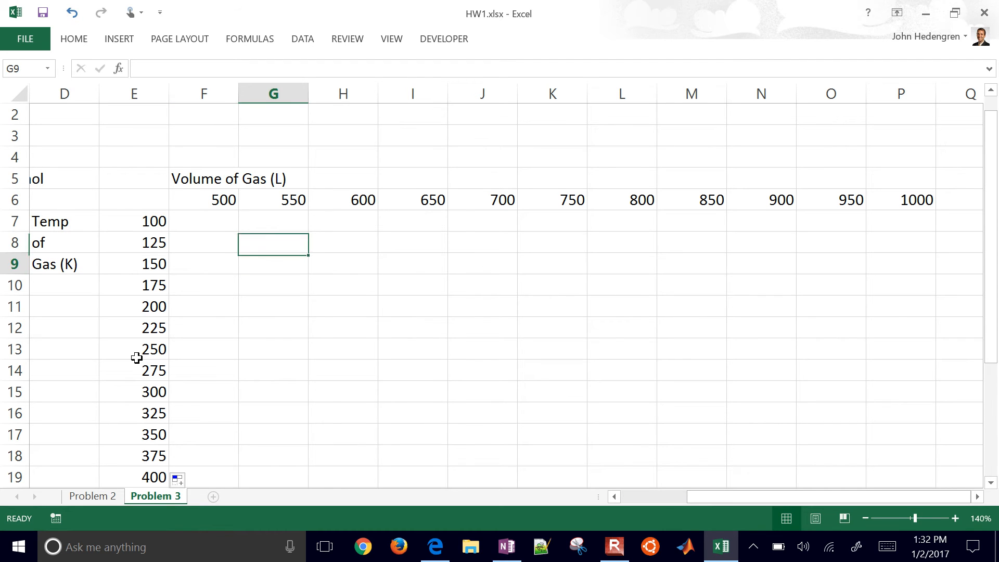
pyautogui.write('1')
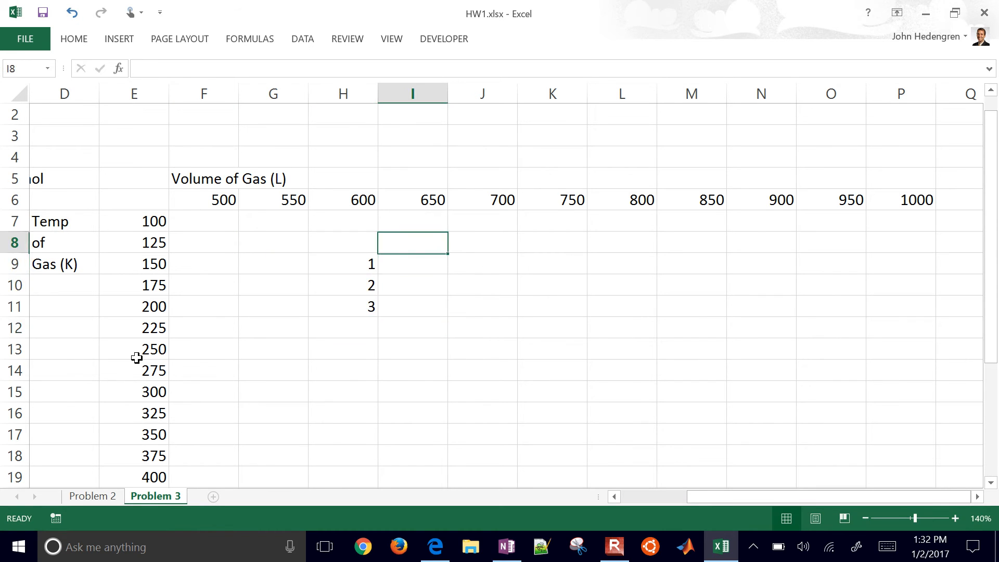
pyautogui.write('23')
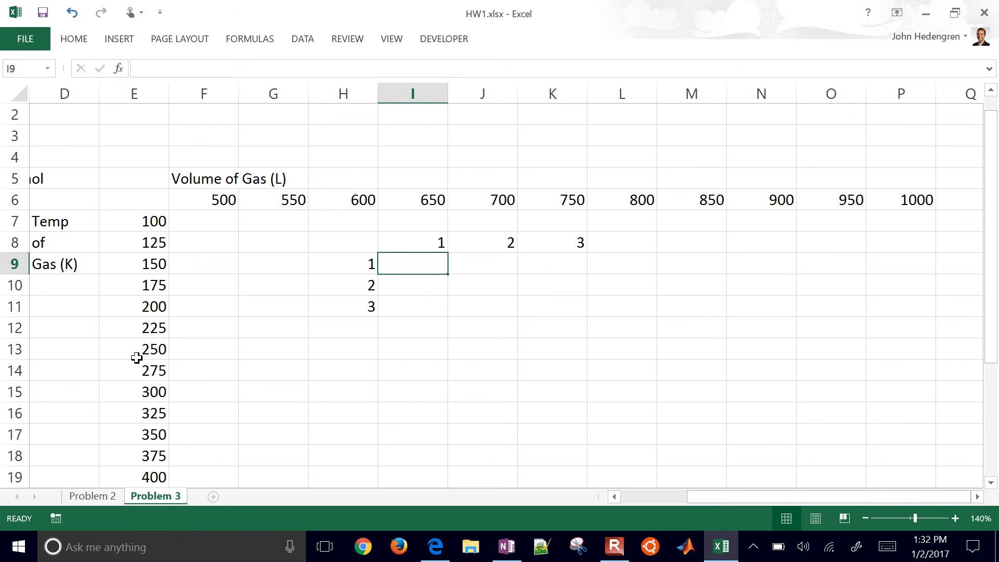
# - Enter the mixed-reference formula =$H9*I$8 in I9
pyautogui.write('=H9*I8')
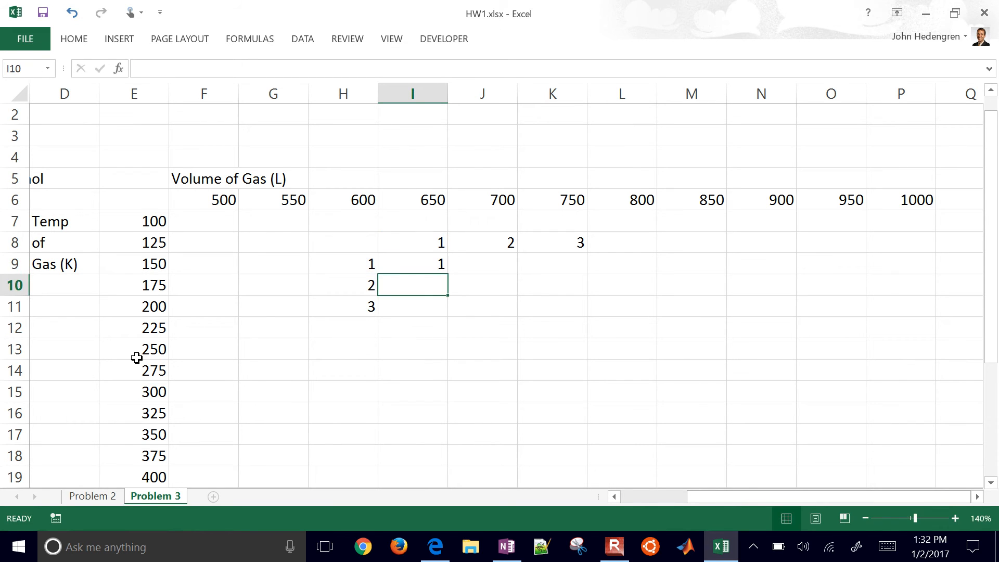
pyautogui.write('=')
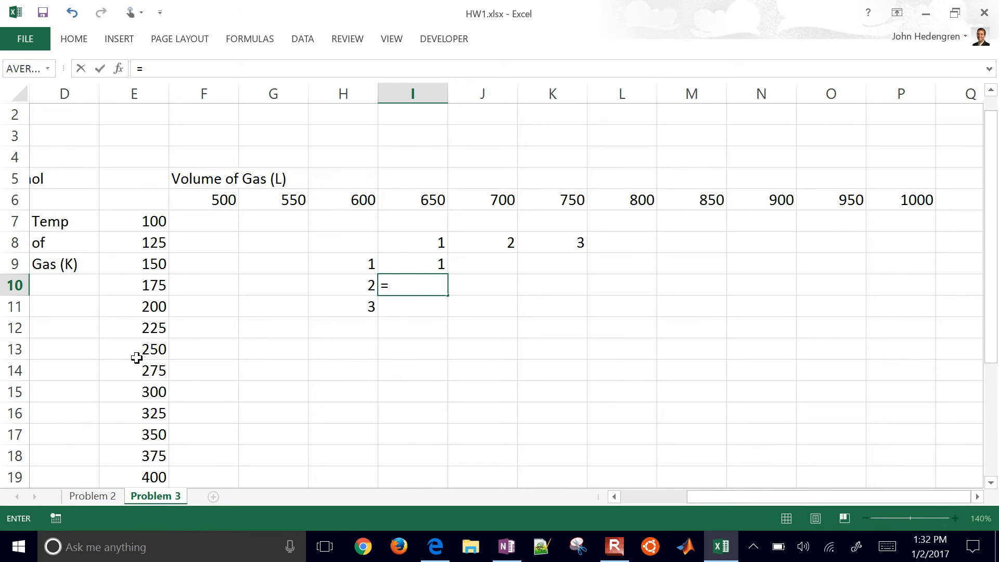
pyautogui.click(343, 284)
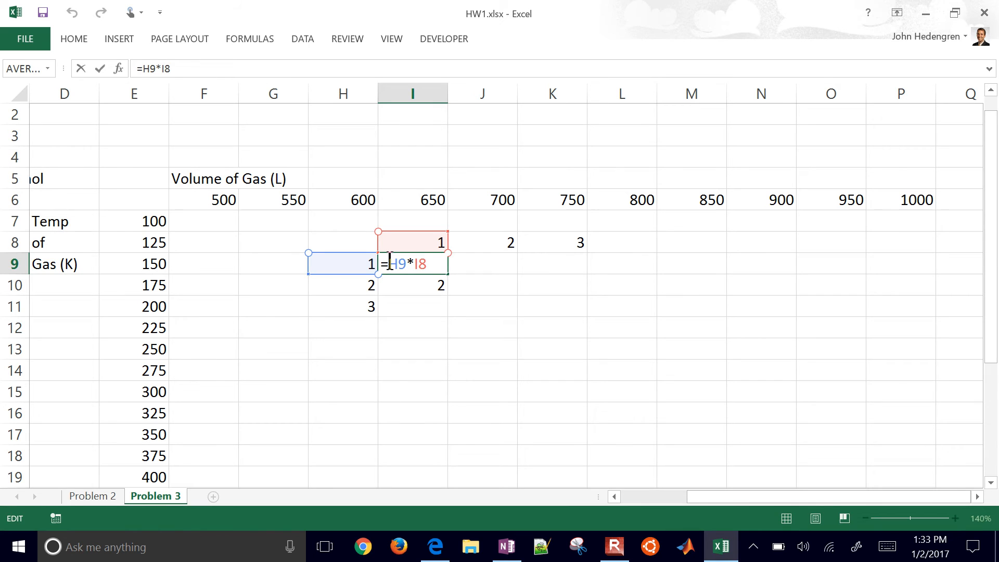
pyautogui.press('f4')
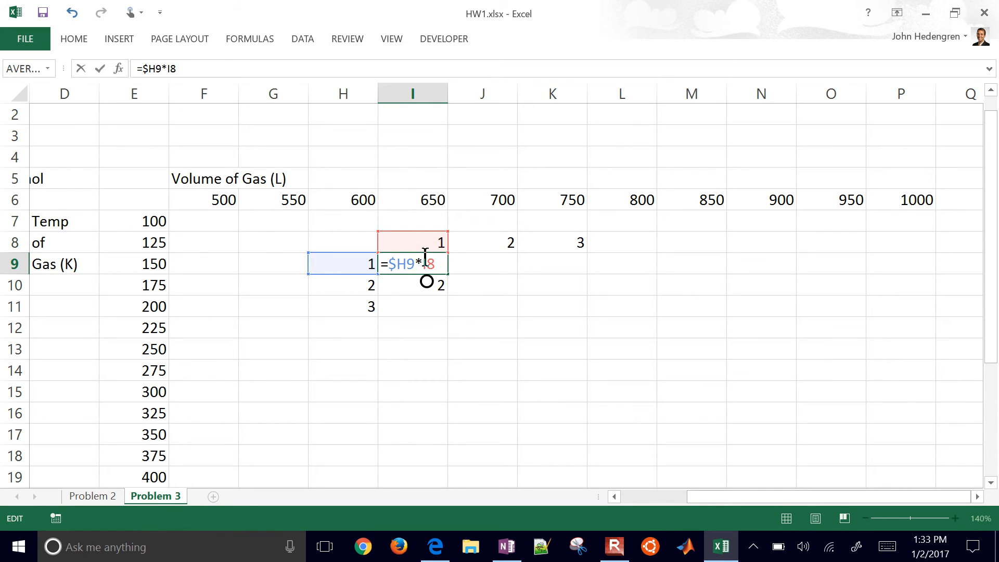
pyautogui.press('f4')
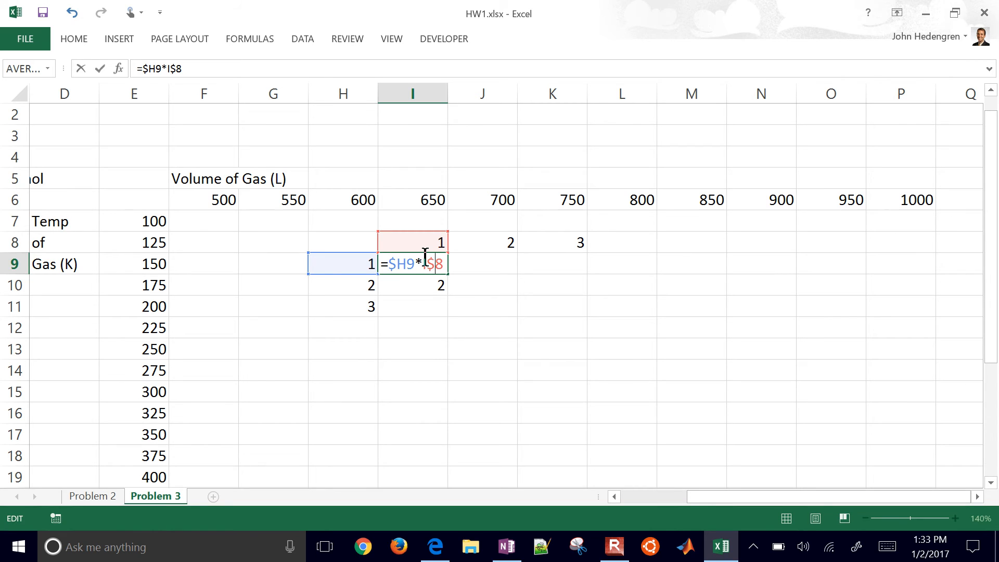
pyautogui.press('Enter')
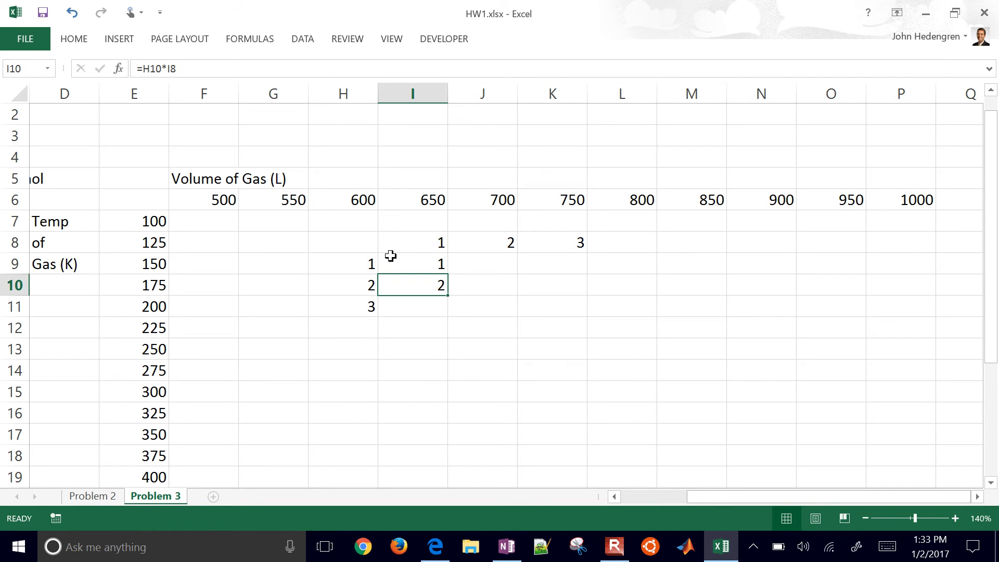
# - Fill the I9 formula into a full 3×3 grid, then delete the test block
pyautogui.click(412, 263)
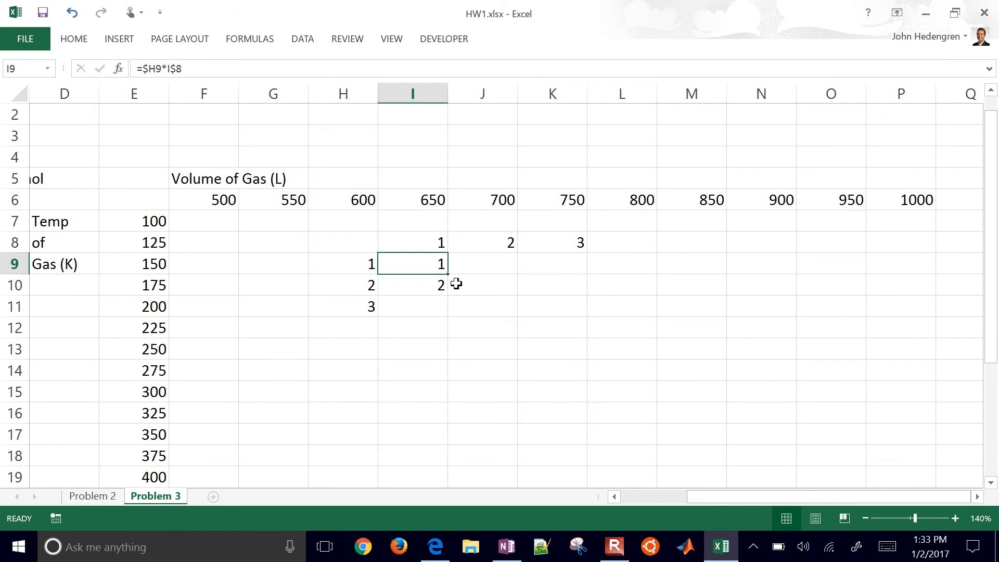
pyautogui.moveTo(448, 276)
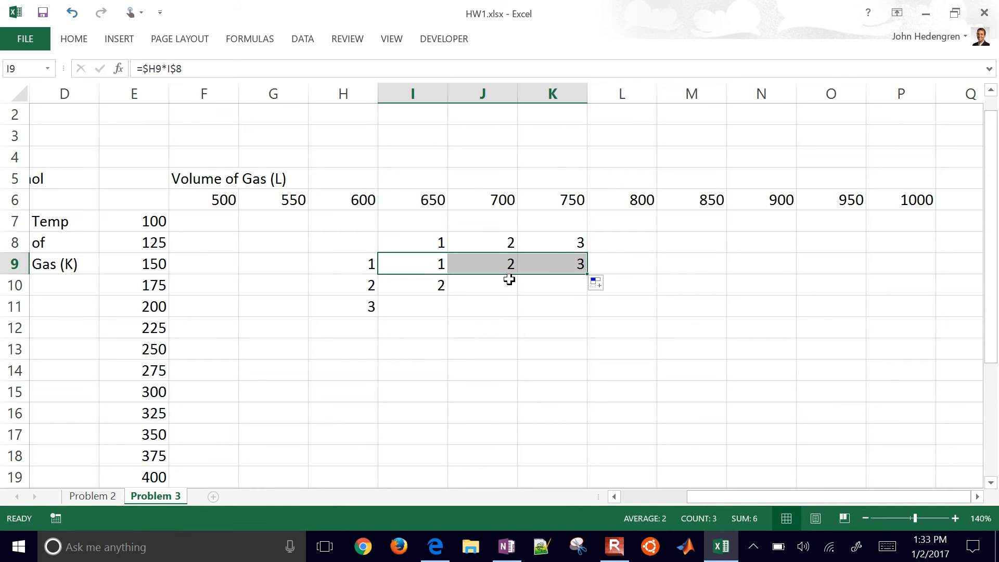
pyautogui.doubleClick(481, 263)
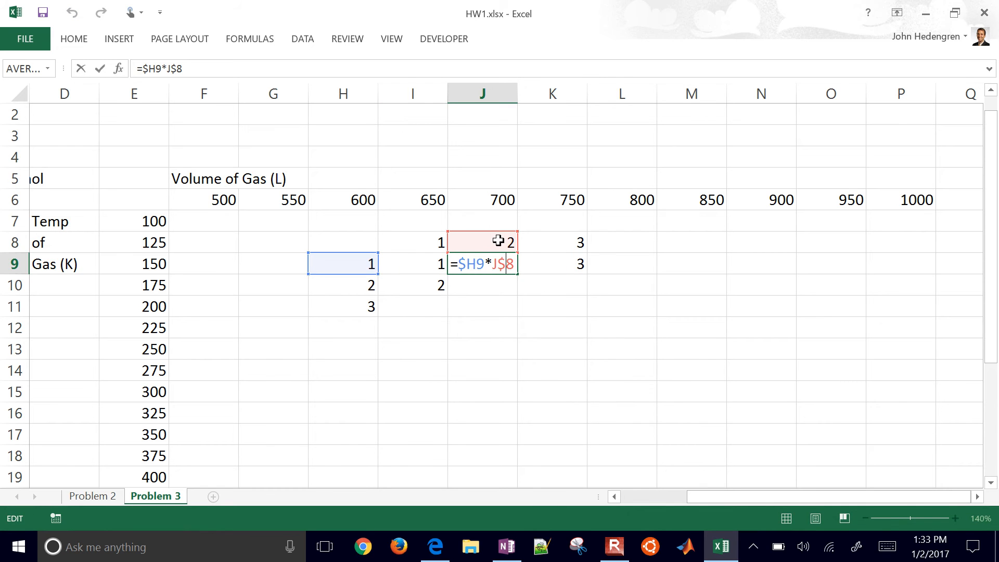
pyautogui.moveTo(406, 267)
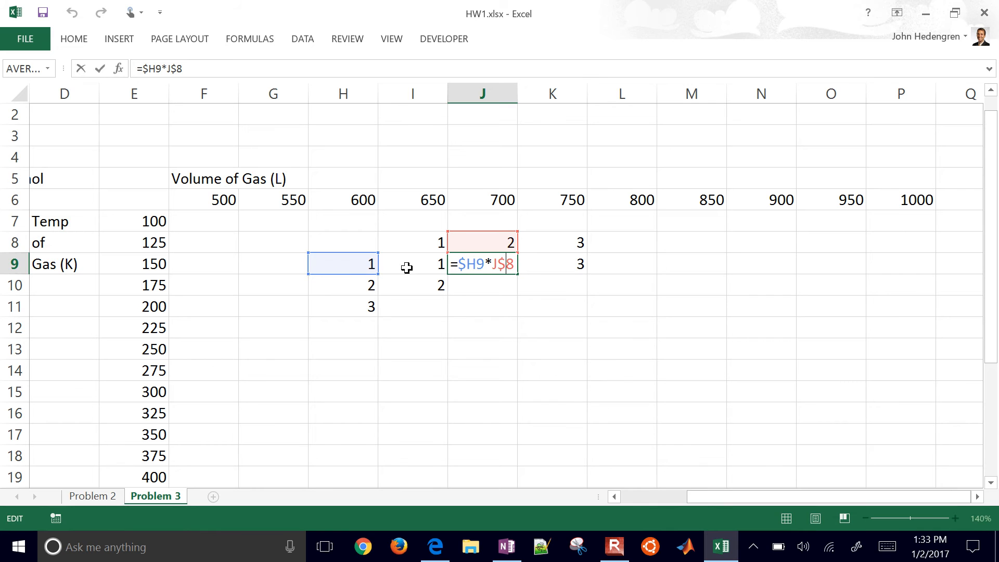
pyautogui.moveTo(554, 262)
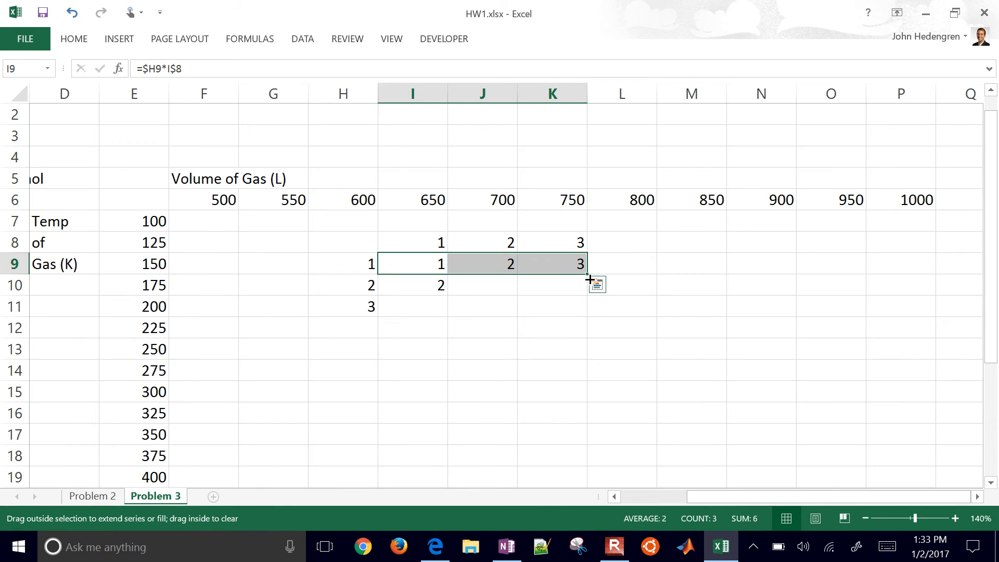
pyautogui.moveTo(585, 263); pyautogui.dragTo(586, 306)
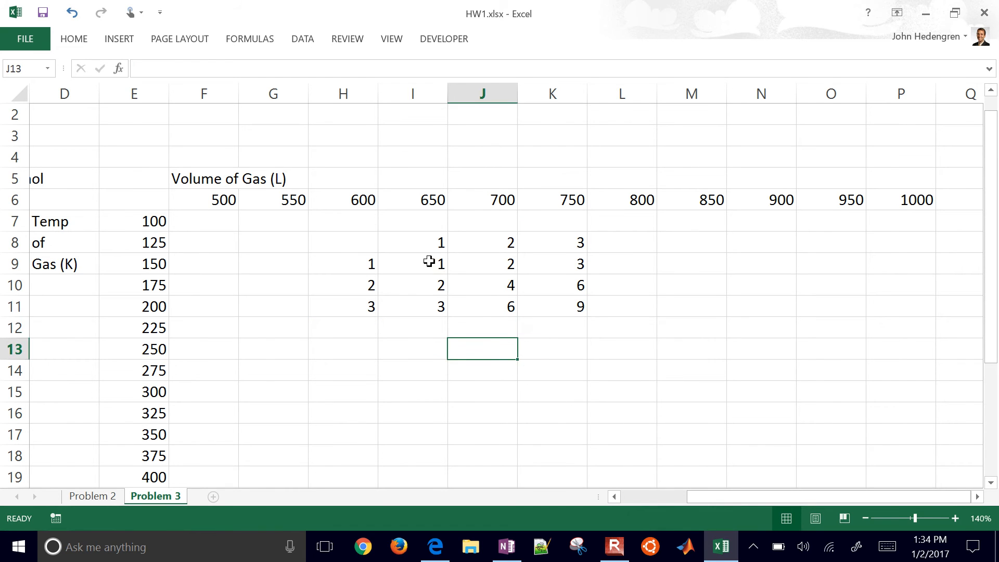
pyautogui.moveTo(411, 263); pyautogui.dragTo(581, 307)
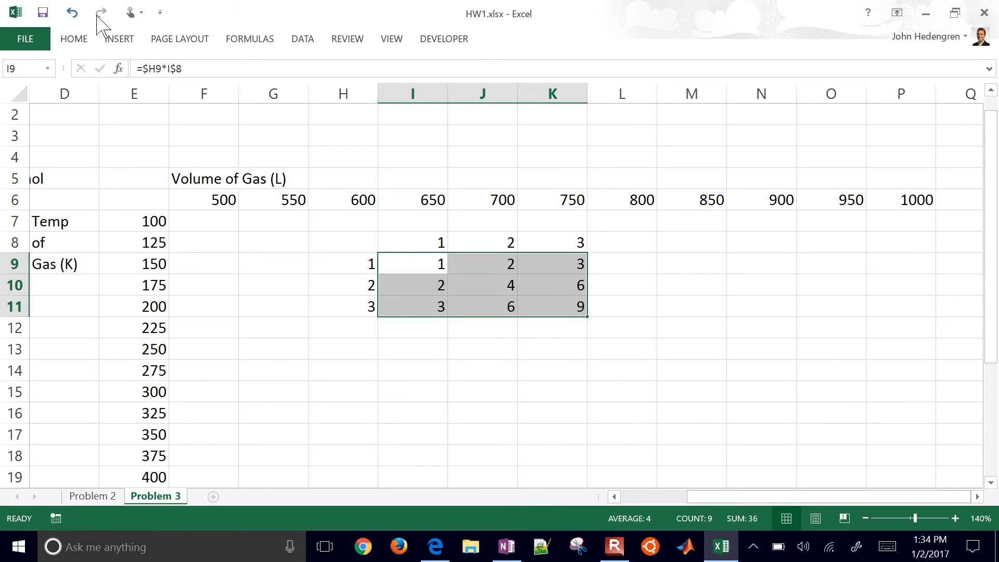
pyautogui.moveTo(239, 214)
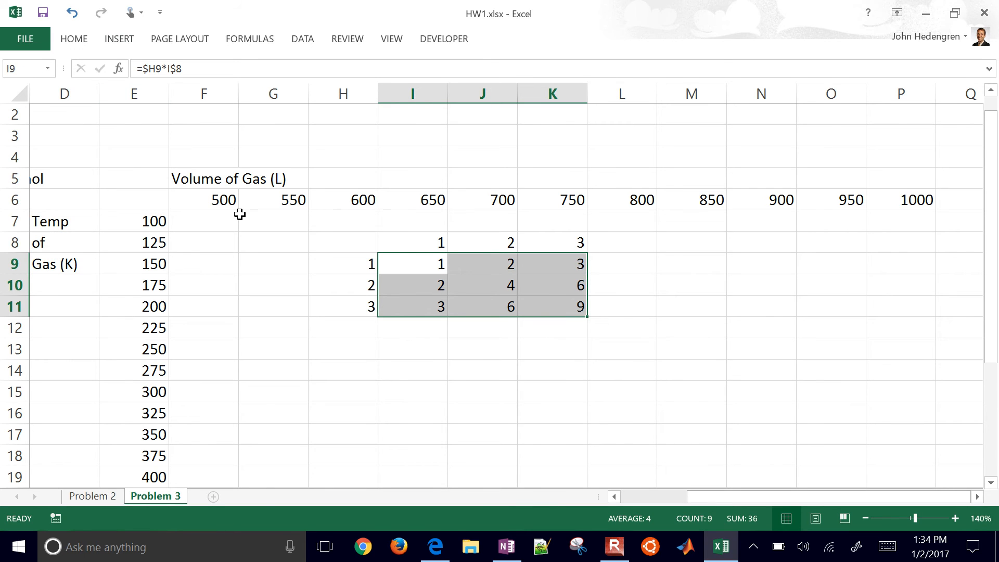
pyautogui.moveTo(351, 249)
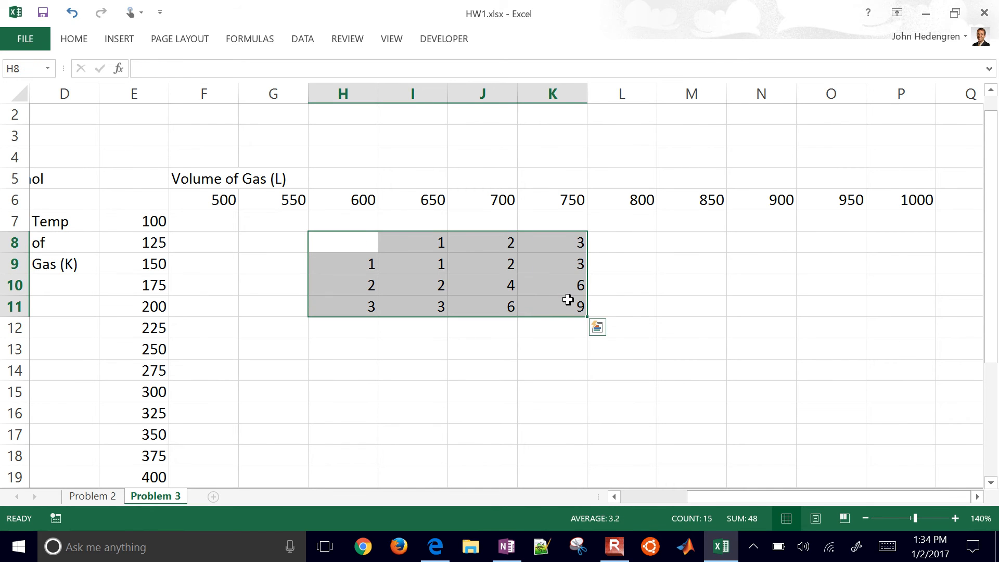
pyautogui.press('Delete')
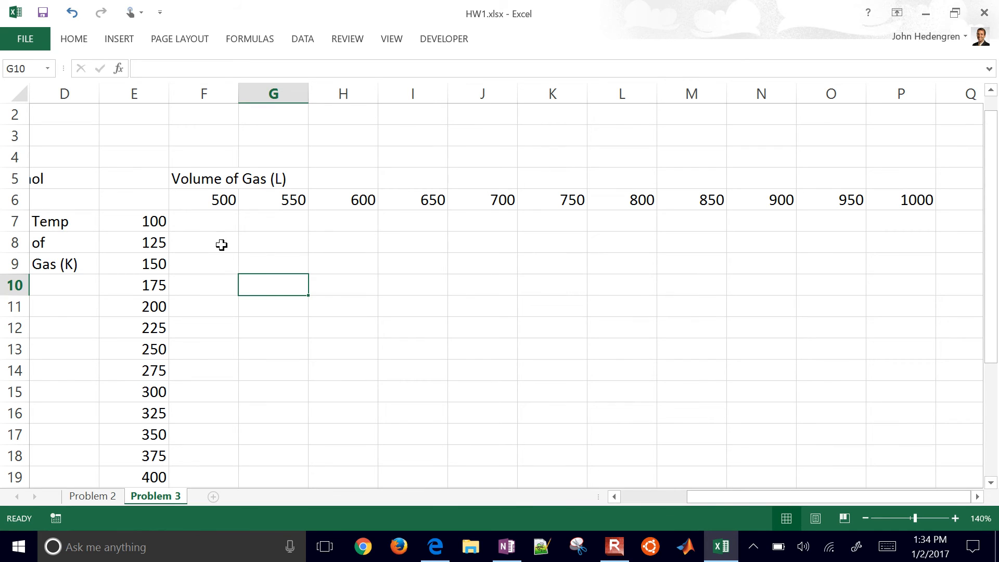
# - Type the note 'PV = nRT' in F3 above the volume table
pyautogui.click(203, 221)
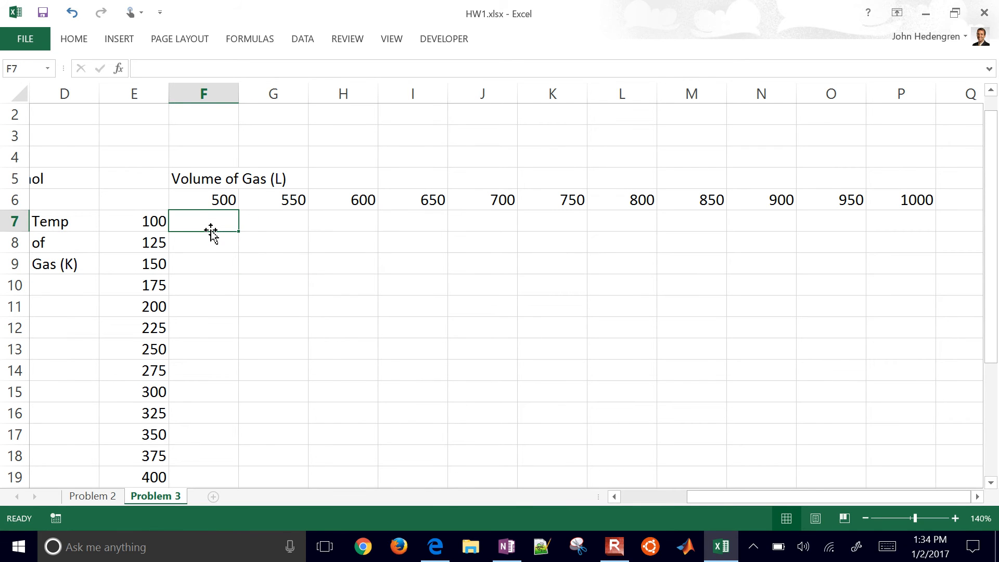
pyautogui.click(202, 199)
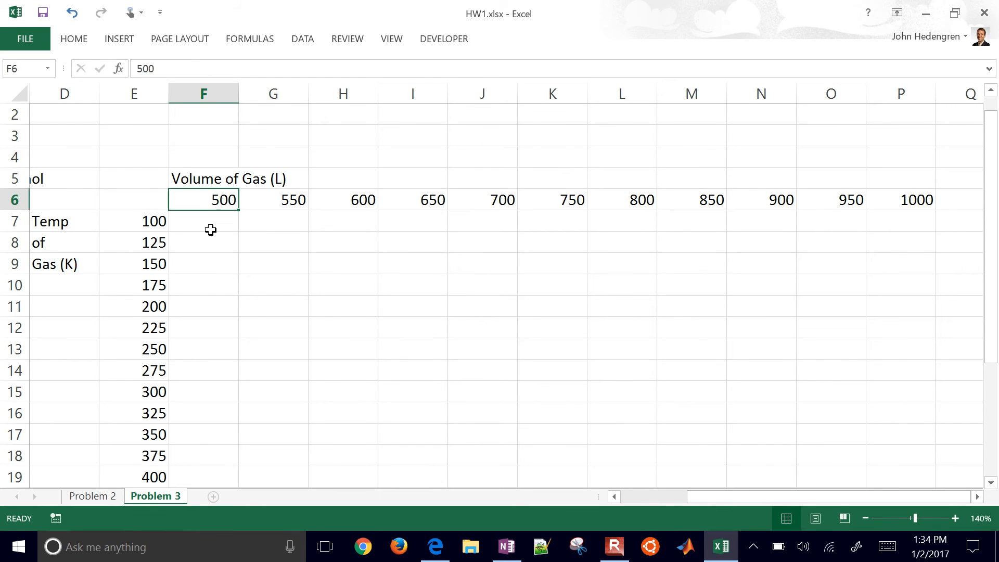
pyautogui.write('PV')
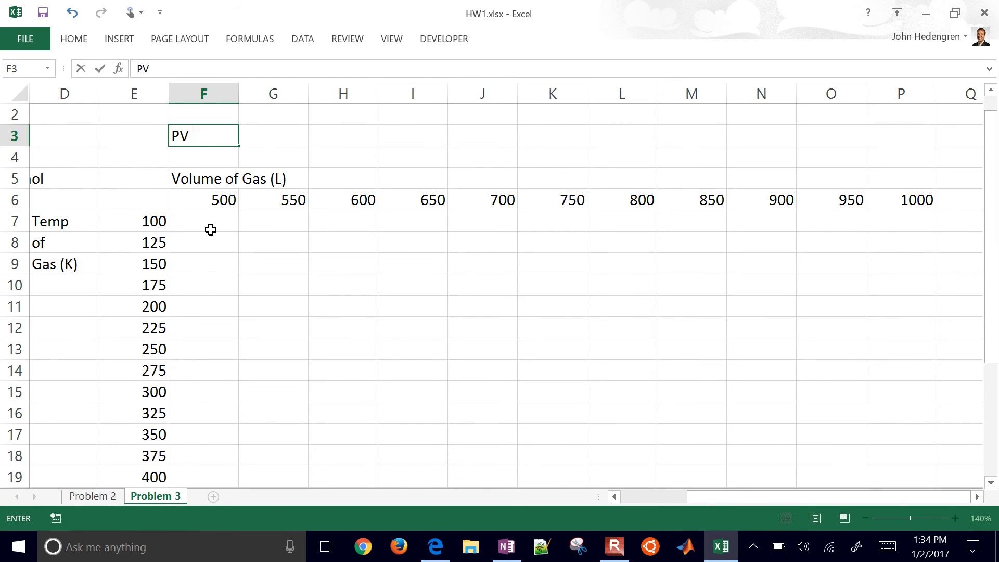
pyautogui.write('= nRT')
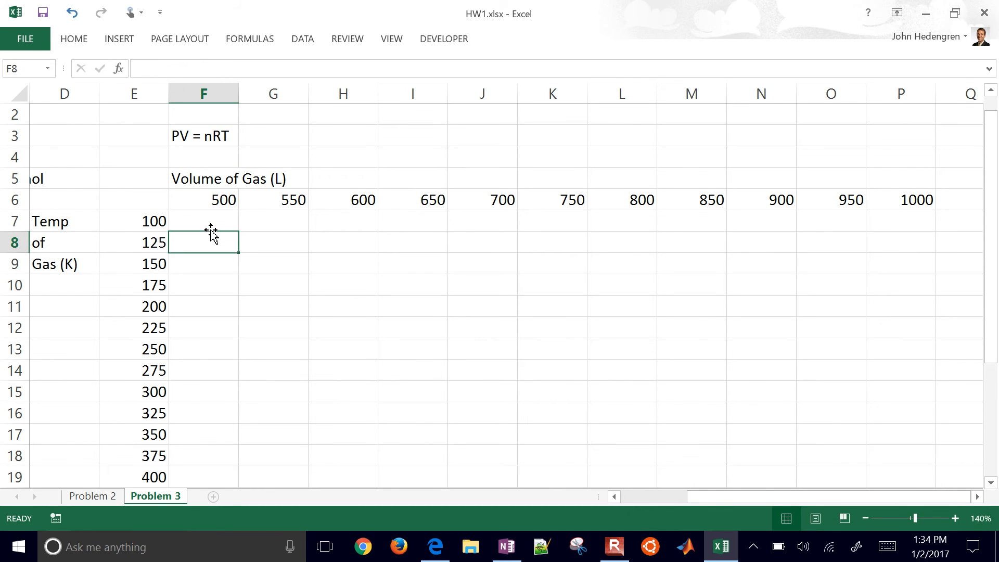
pyautogui.click(203, 221)
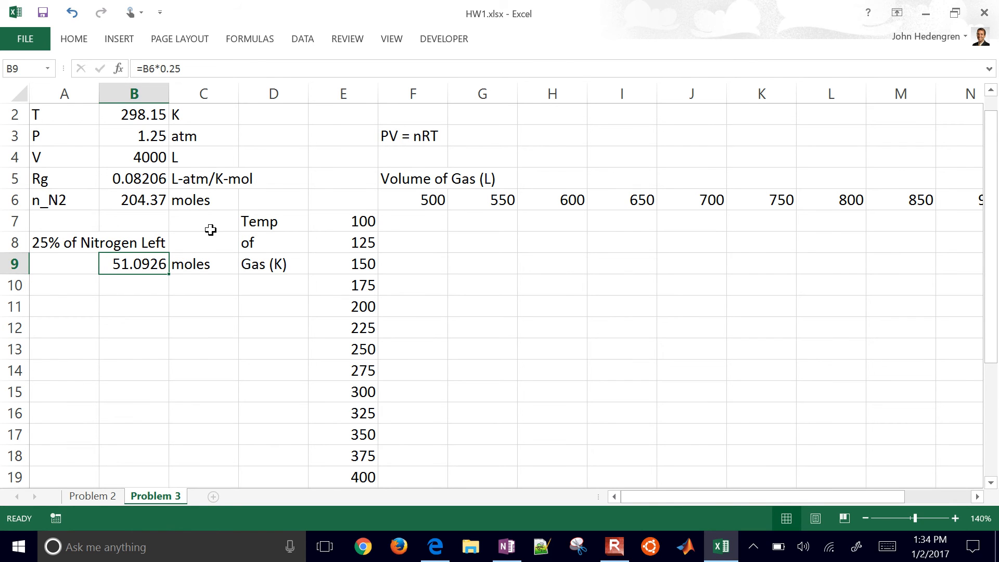
# - Begin F7's pressure formula with absolute references to moles $B$9 and Rg $B$5
pyautogui.click(343, 263)
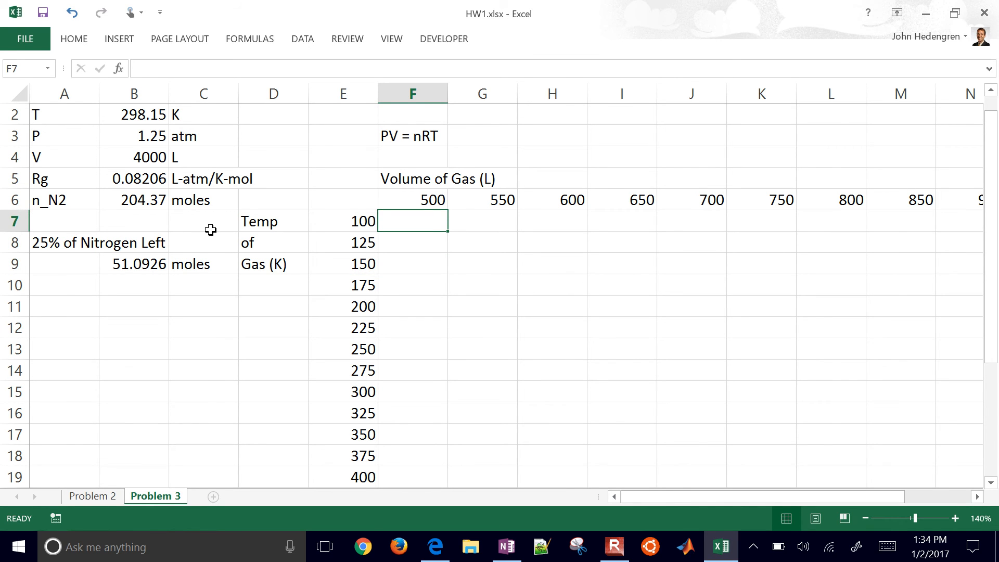
pyautogui.write('=')
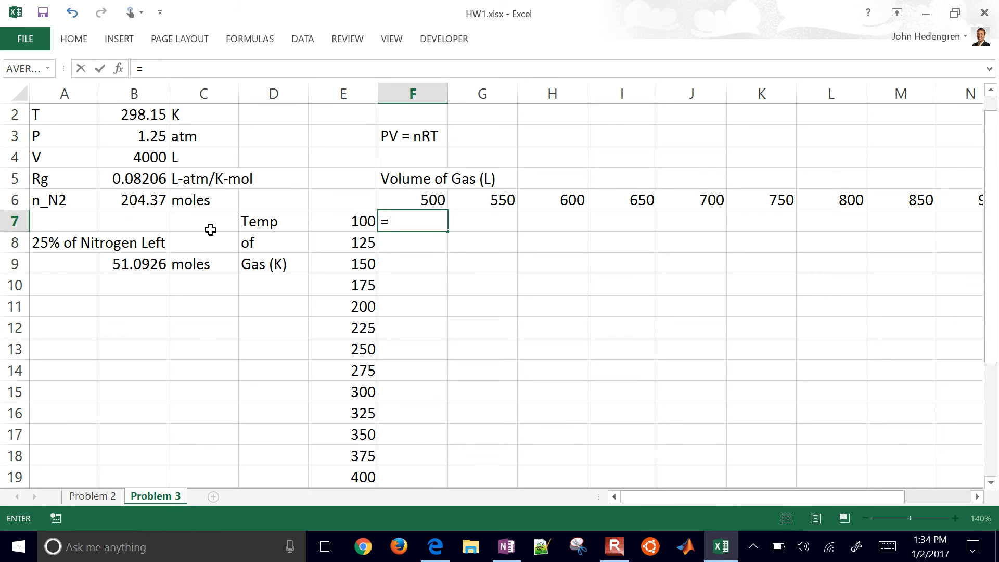
pyautogui.click(134, 221)
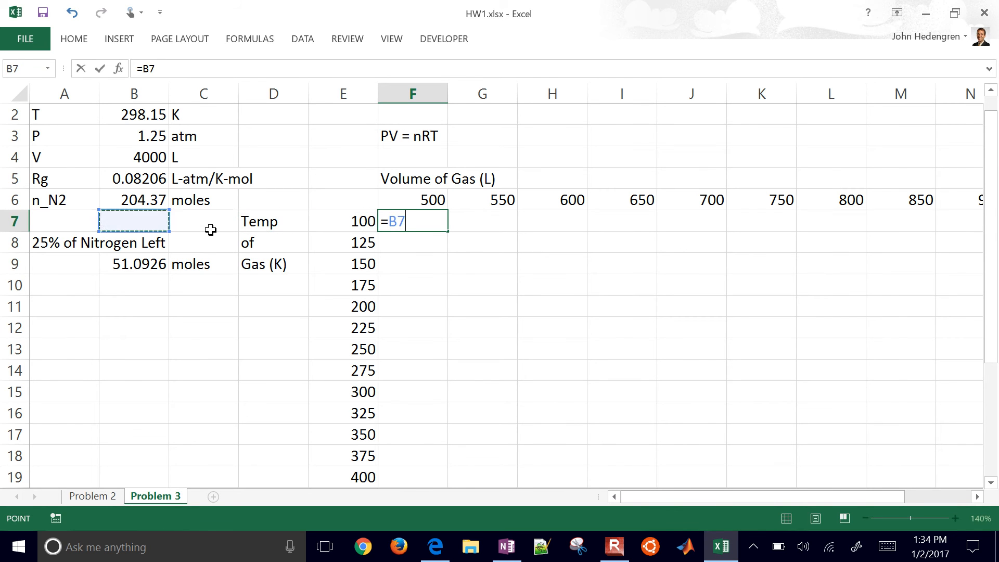
pyautogui.click(133, 263)
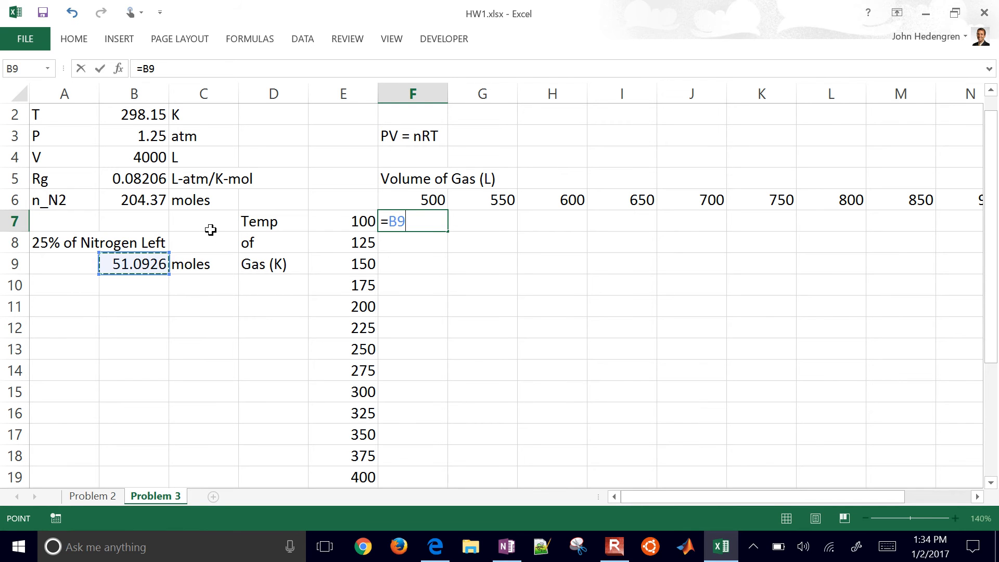
pyautogui.press('f4')
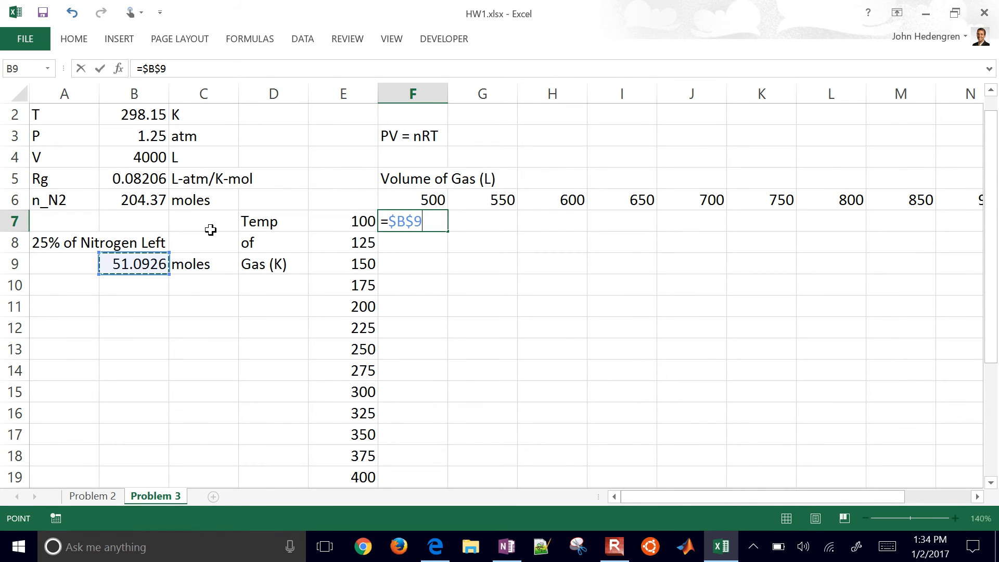
pyautogui.press('f4')
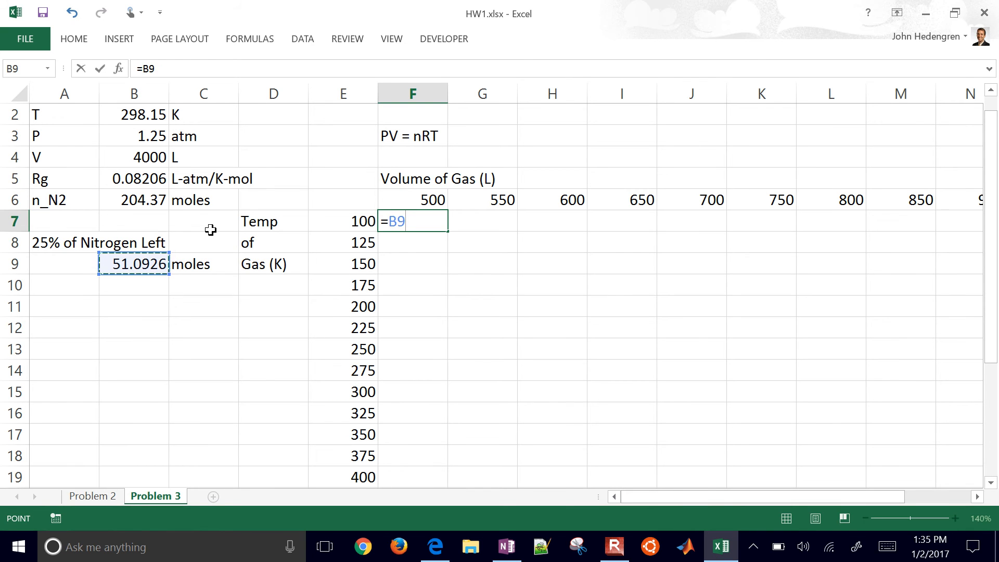
pyautogui.press('f4')
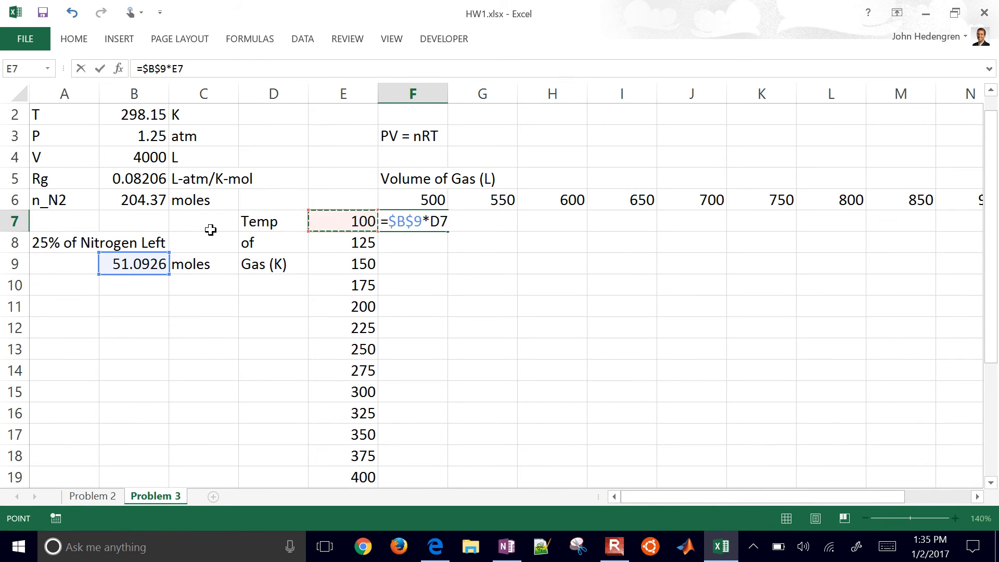
pyautogui.click(133, 179)
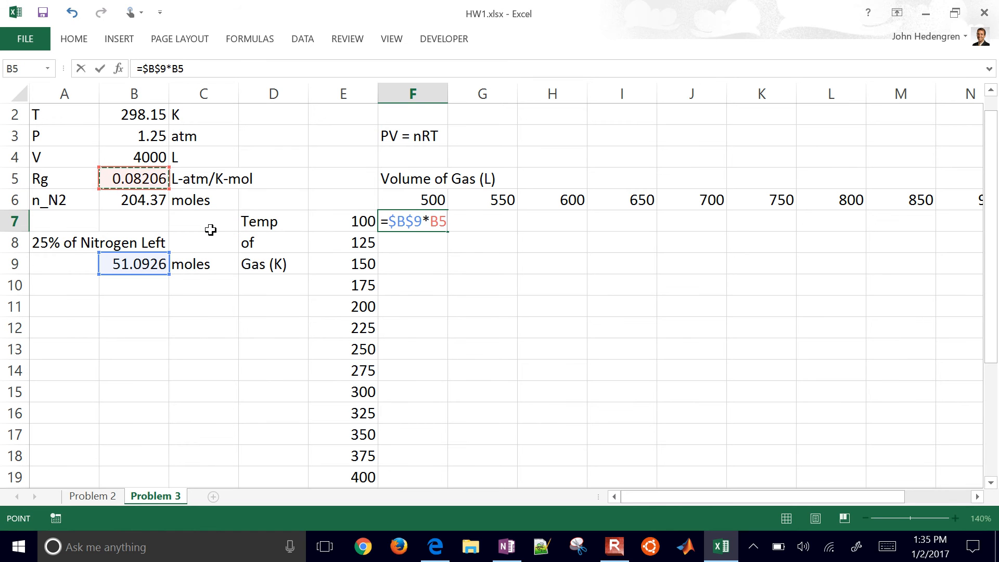
pyautogui.press('f4')
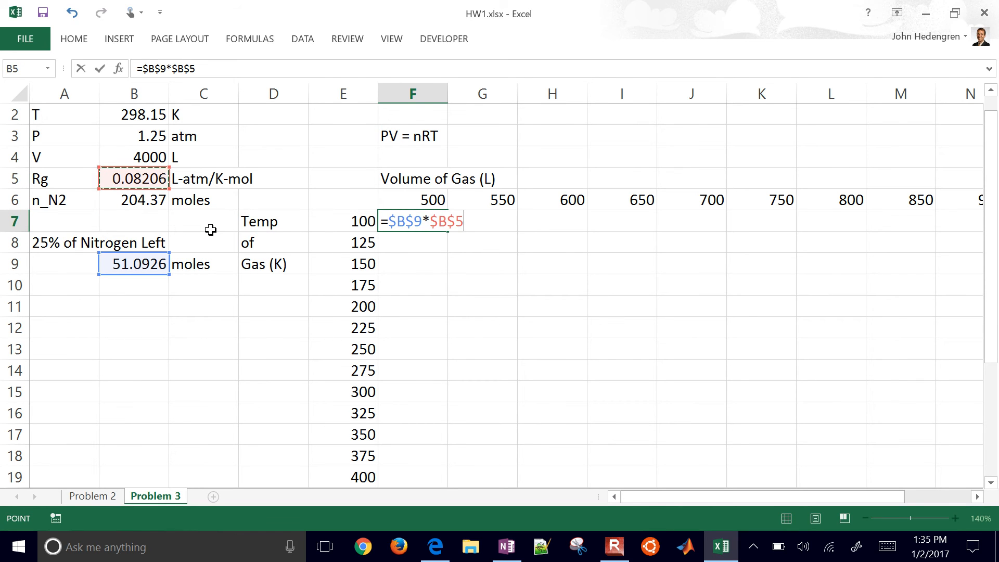
# - Complete the formula as =$B$9*$B$5*$E7/F$6, showing 0.8385
pyautogui.write('*')
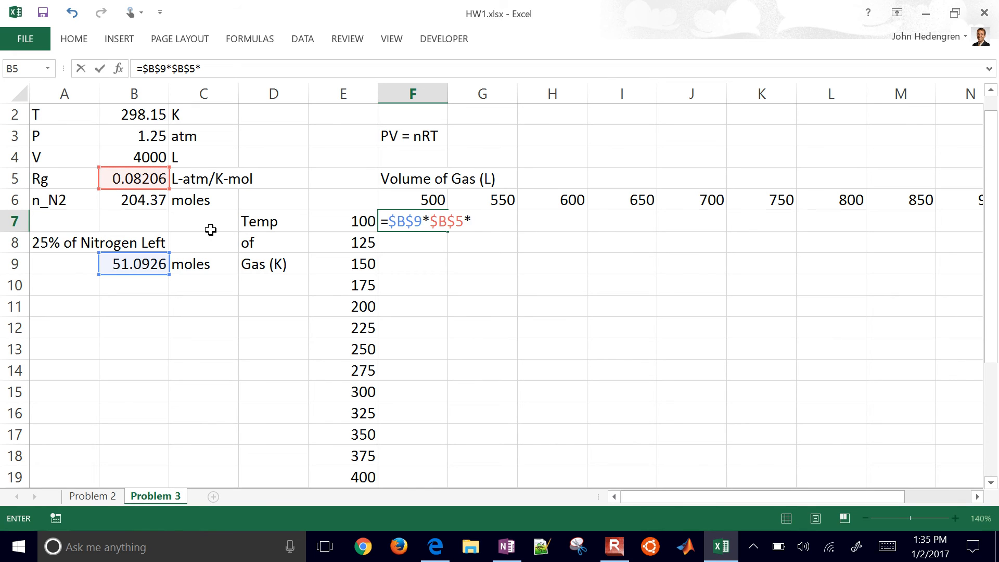
pyautogui.click(343, 221)
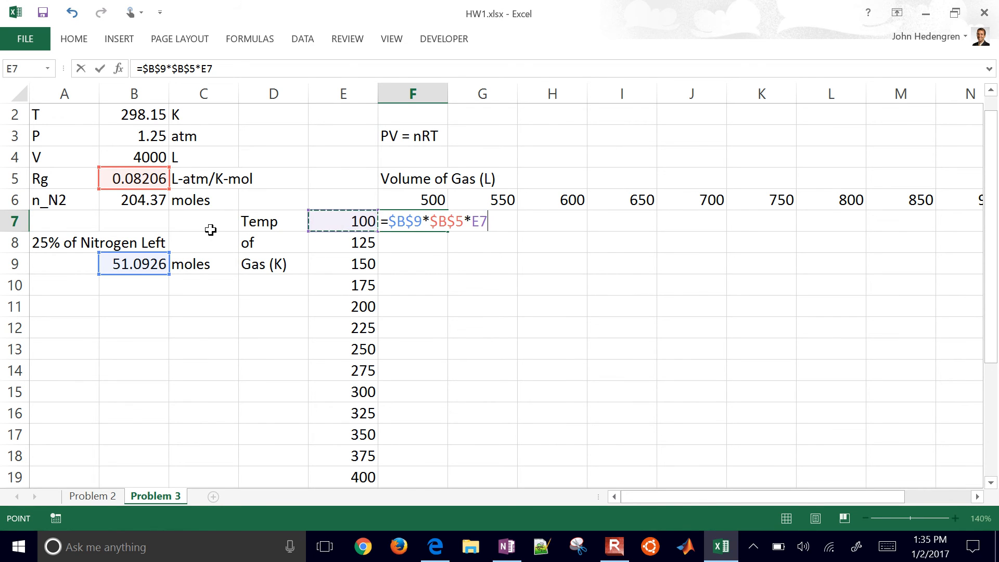
pyautogui.press('f4')
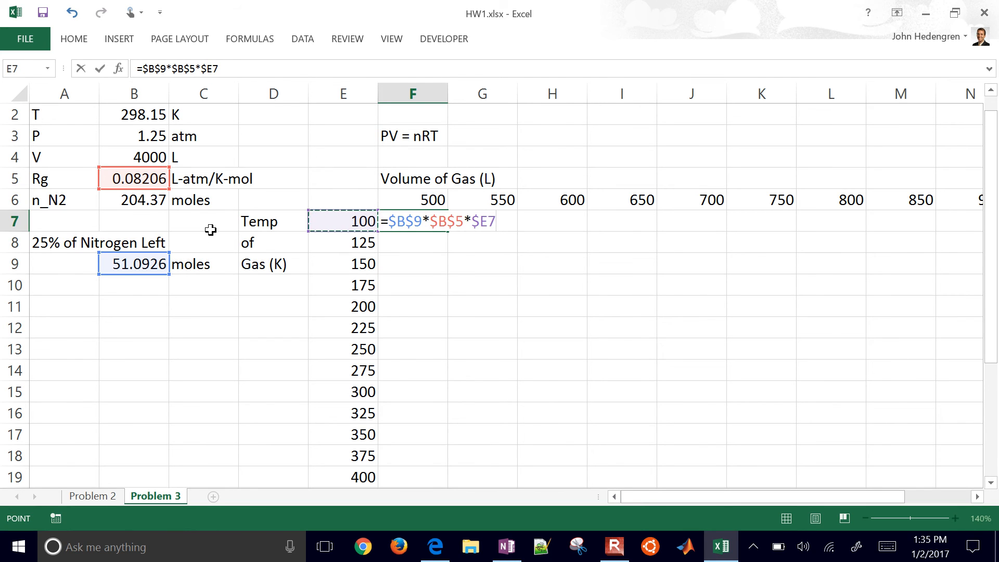
pyautogui.write('/')
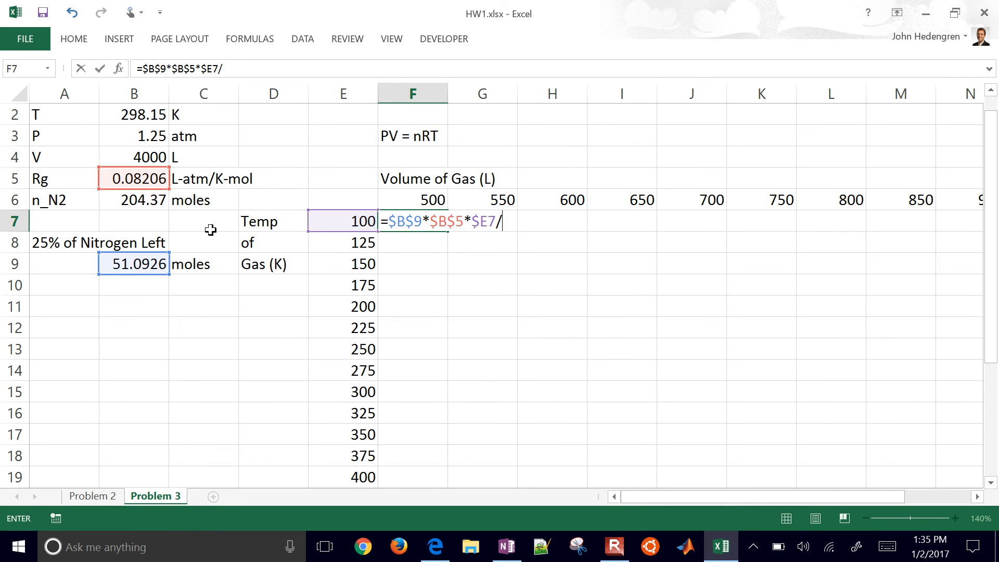
pyautogui.click(412, 199)
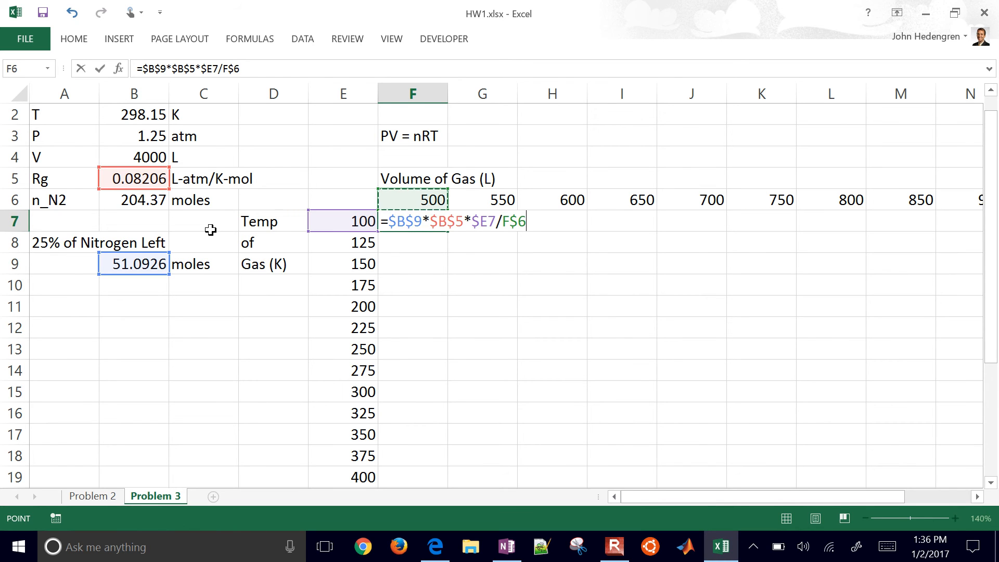
pyautogui.press('Enter')
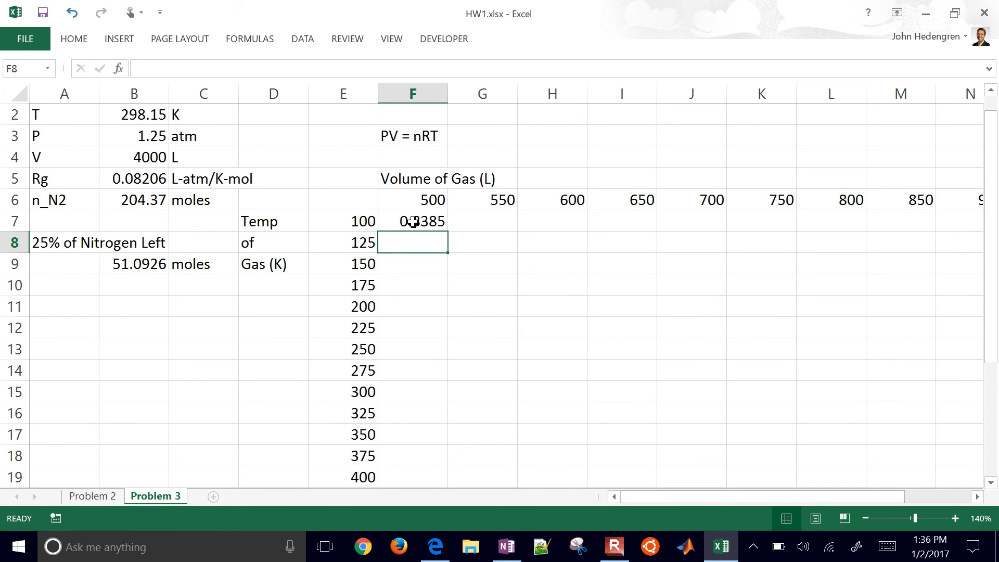
# - Copy the first pressure formula down the temperature column and across all the volume columns
pyautogui.click(412, 221)
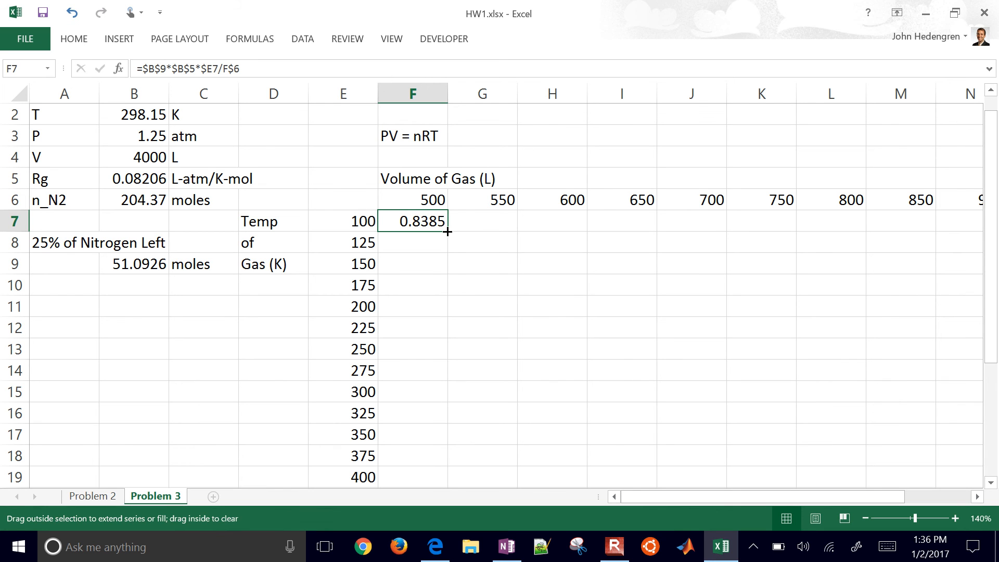
pyautogui.moveTo(445, 231); pyautogui.dragTo(435, 349)
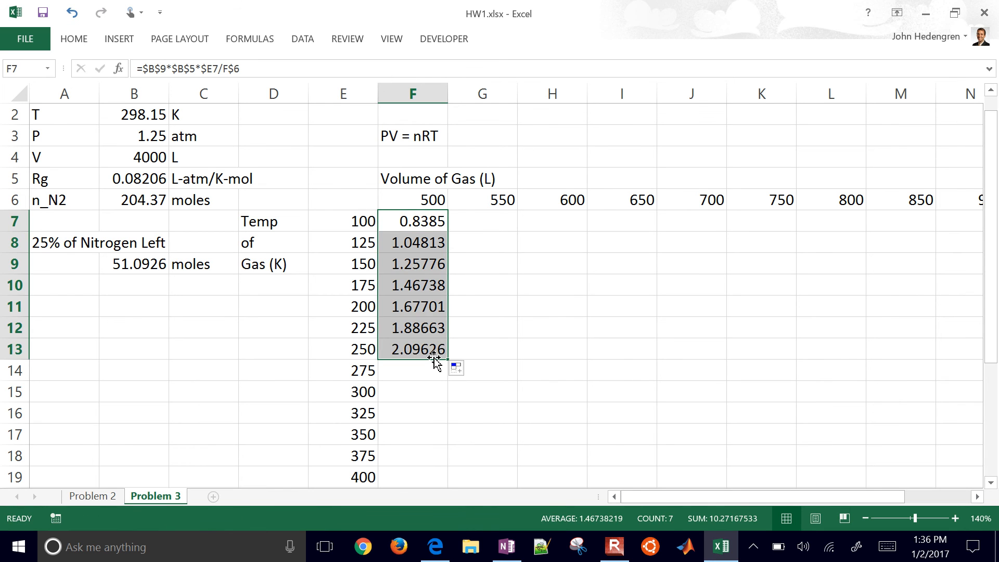
pyautogui.moveTo(433, 283)
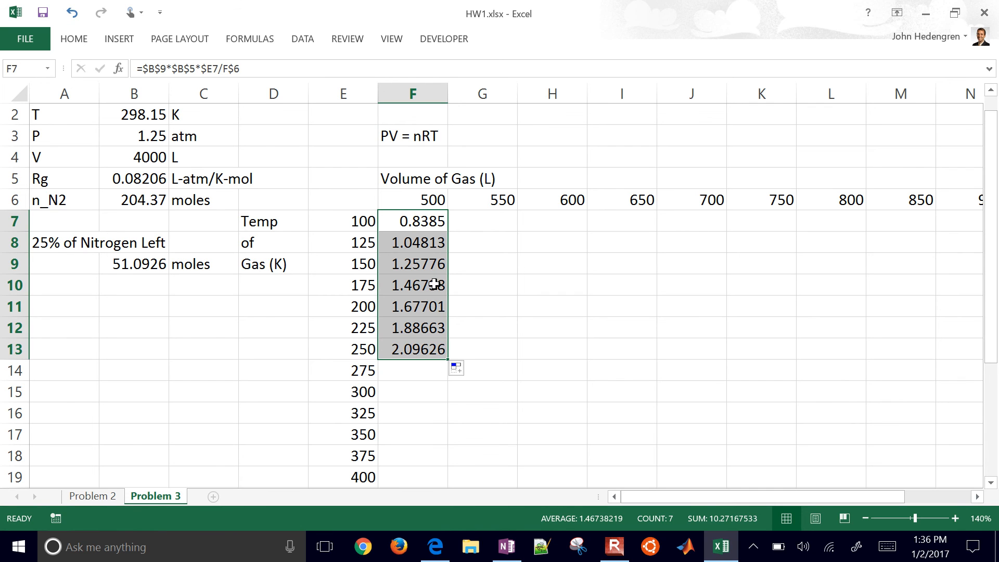
pyautogui.click(412, 221)
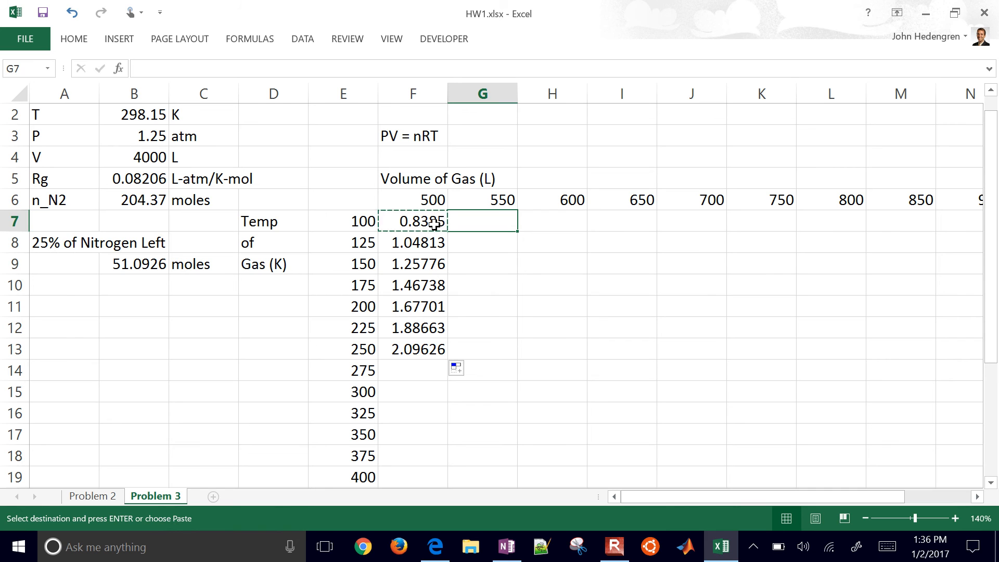
pyautogui.moveTo(483, 221); pyautogui.dragTo(621, 221)
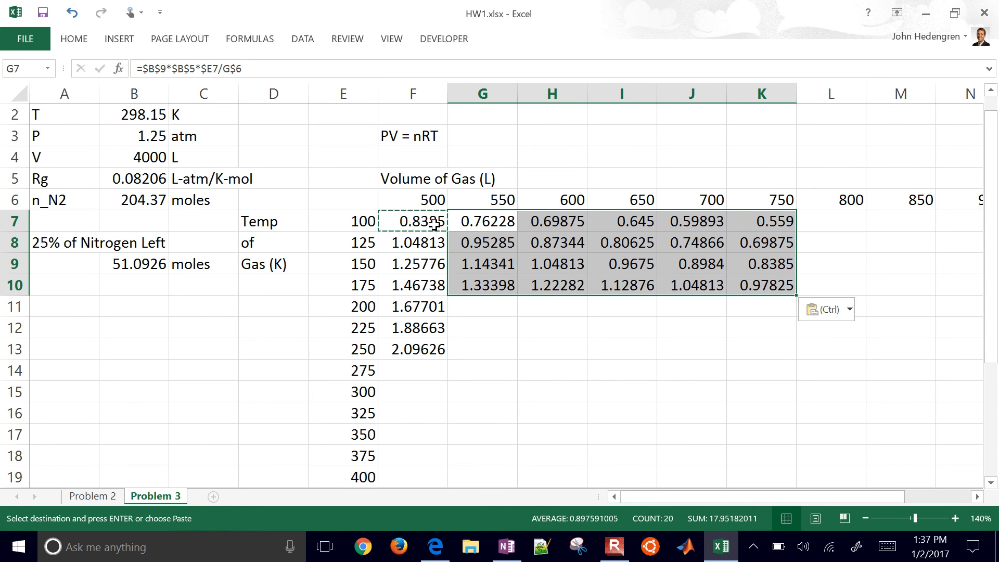
pyautogui.moveTo(565, 267)
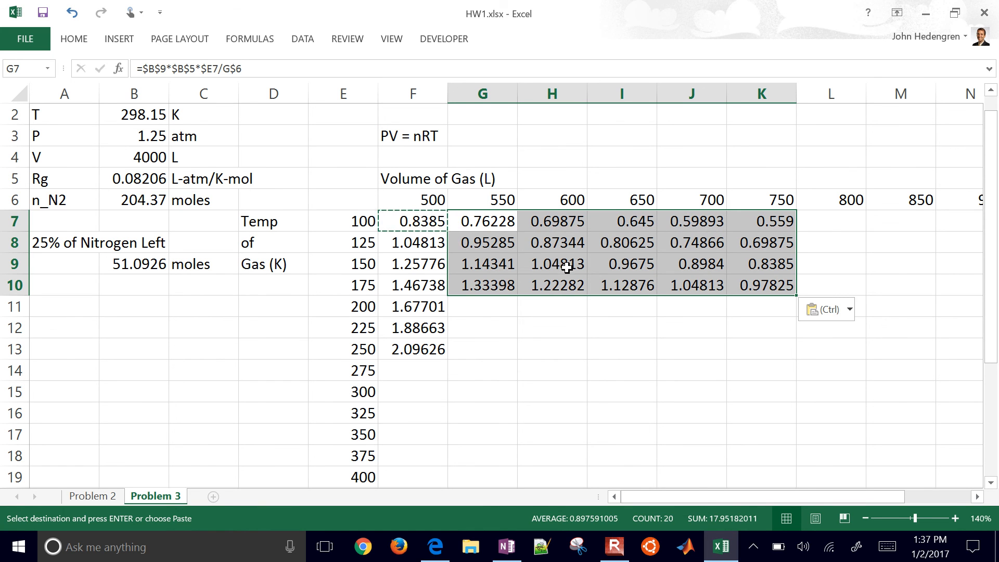
pyautogui.doubleClick(551, 263)
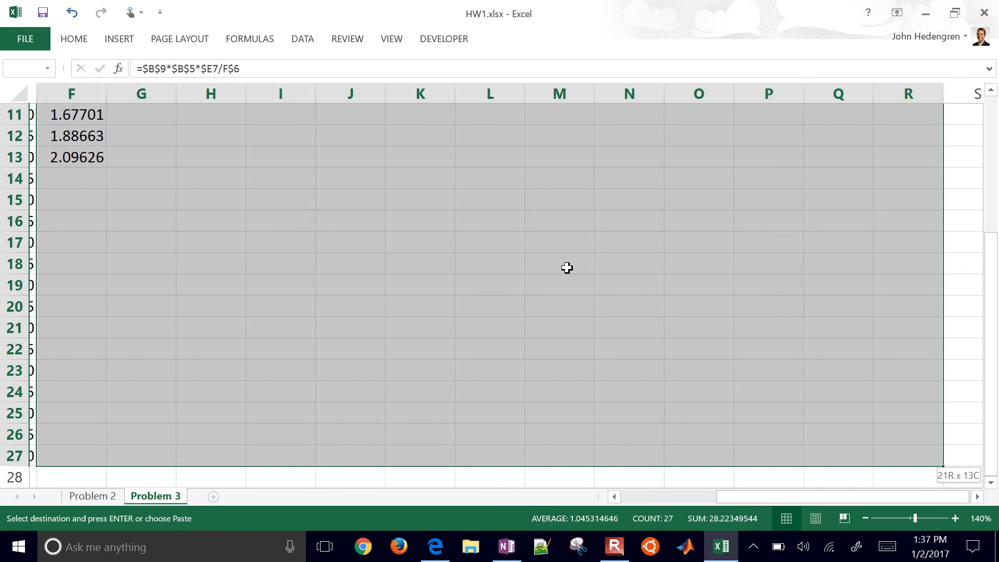
pyautogui.hscroll(3)
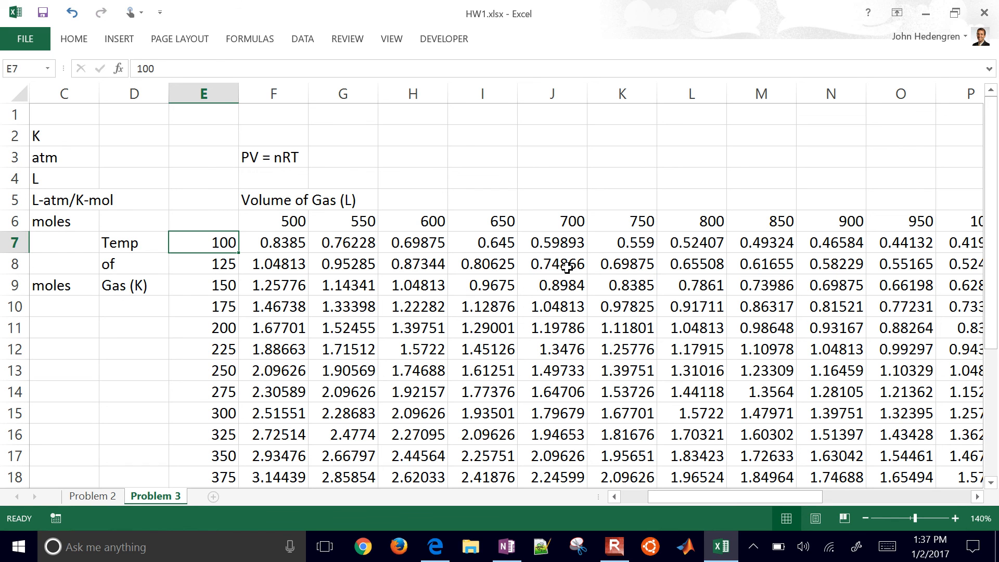
# - Select the pressure grid F7:P27 and bring up the Conditional Formatting options
pyautogui.click(273, 242)
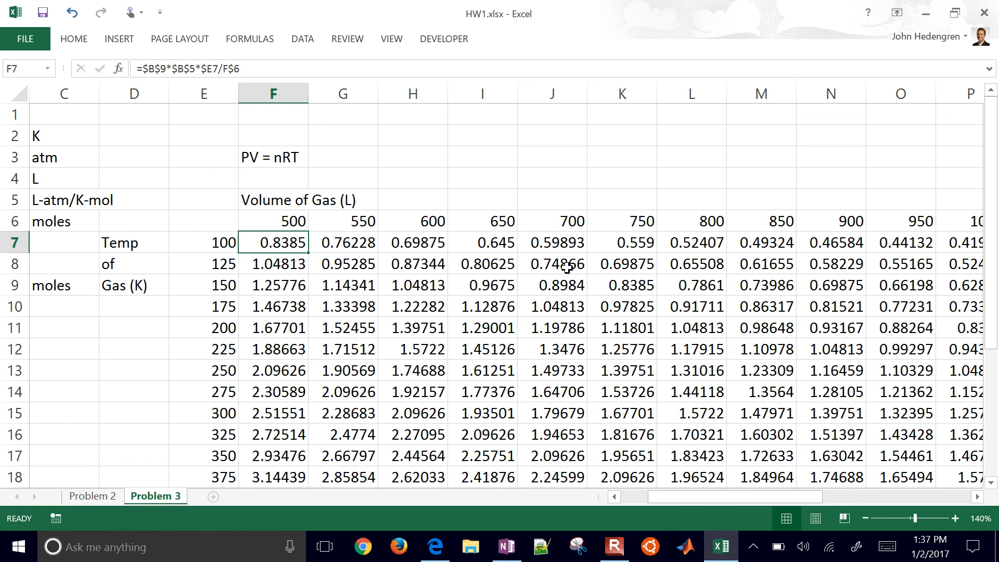
pyautogui.moveTo(273, 243); pyautogui.dragTo(760, 243)
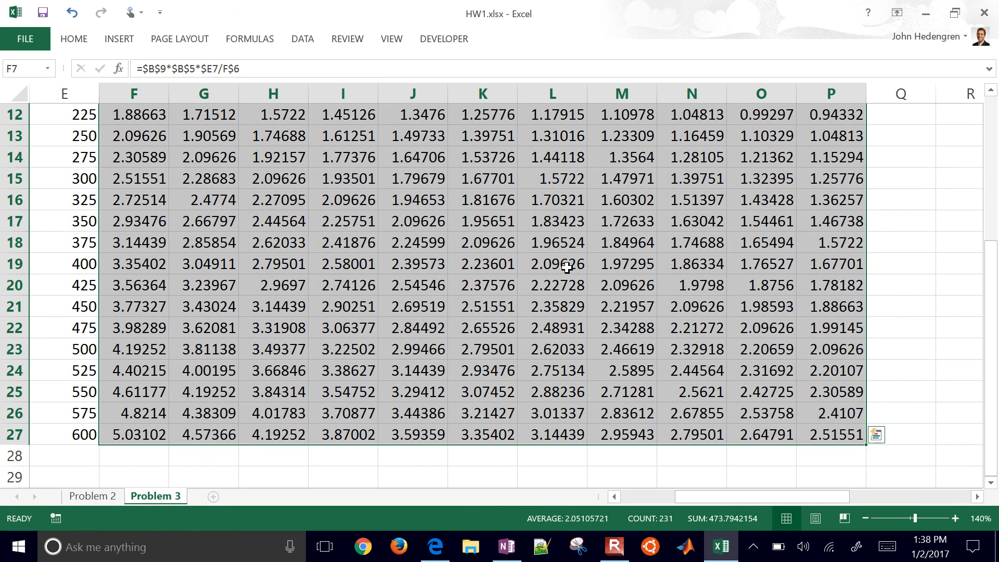
pyautogui.click(73, 40)
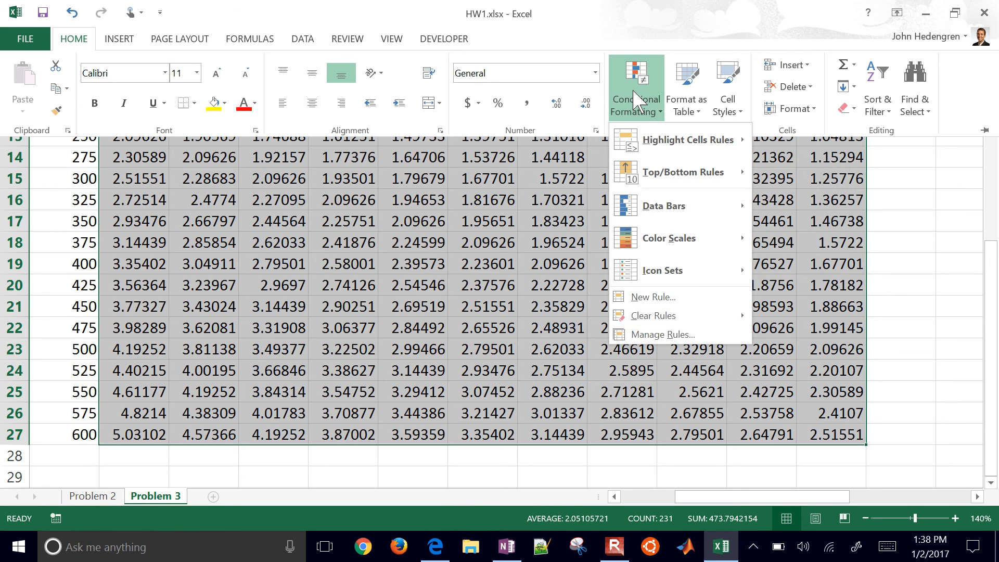
pyautogui.moveTo(675, 139)
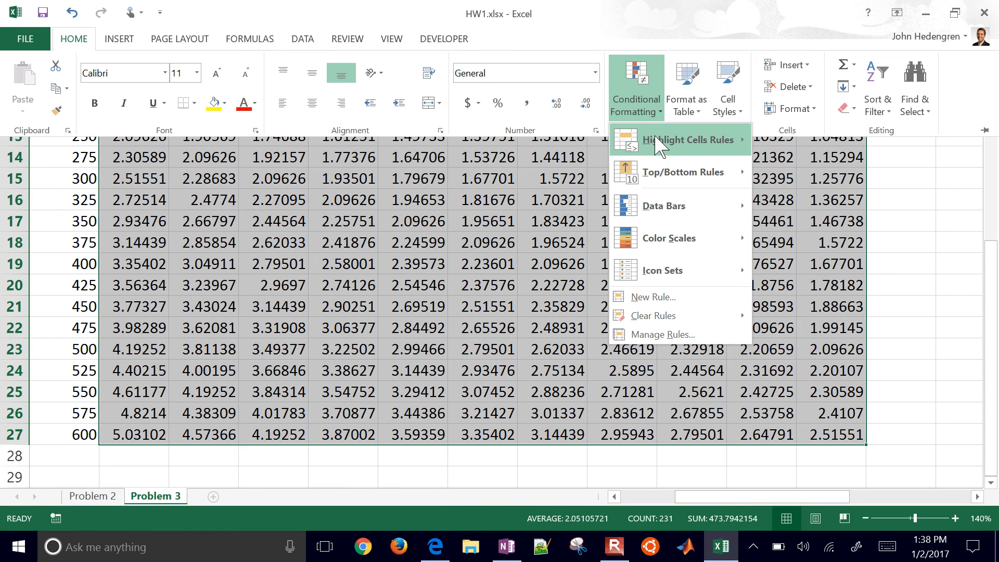
pyautogui.moveTo(688, 139)
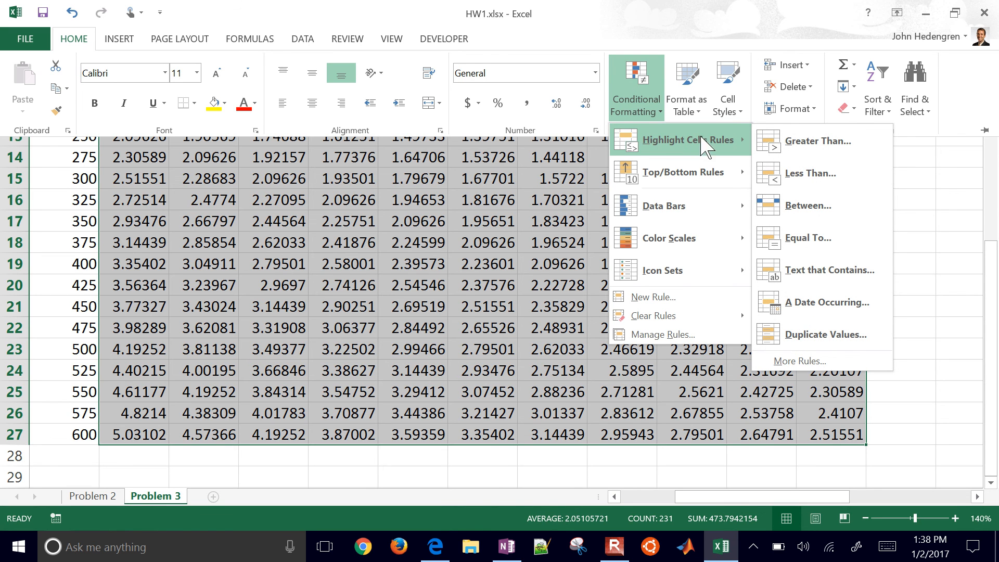
pyautogui.moveTo(809, 205)
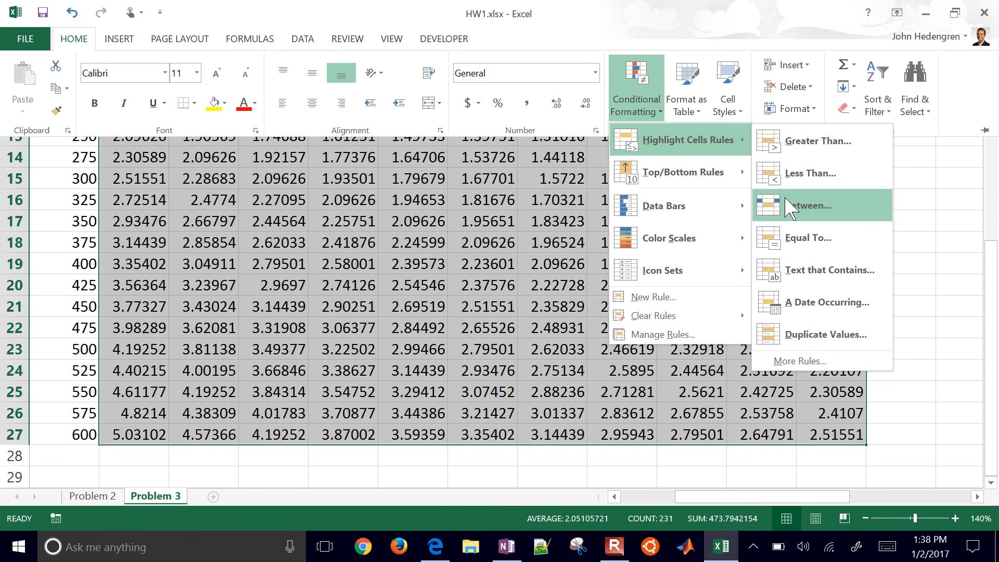
# - Apply a Between 1 and 2.5 rule with Green Fill with Dark Green Text
pyautogui.click(809, 204)
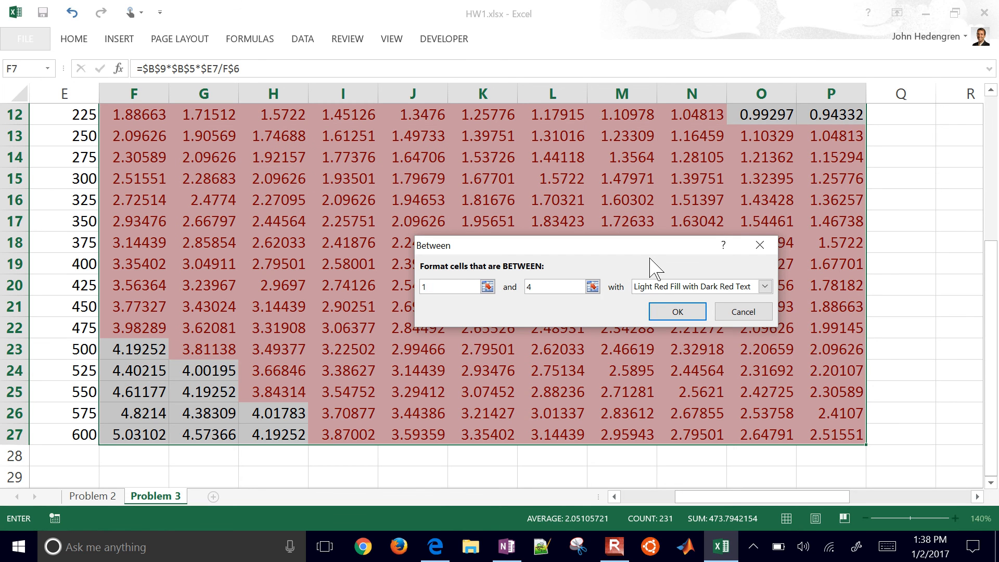
pyautogui.write('2.5')
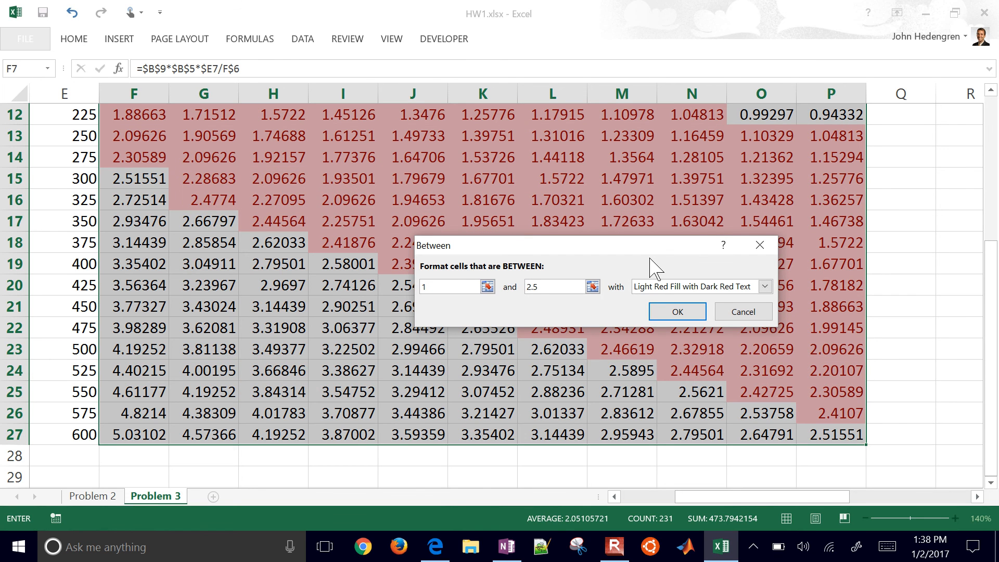
pyautogui.click(764, 286)
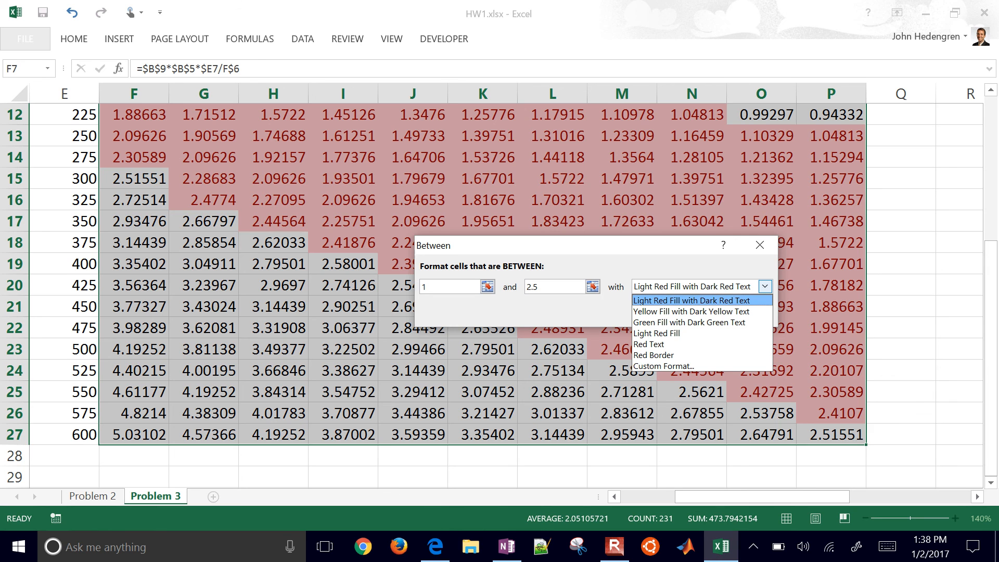
pyautogui.click(691, 311)
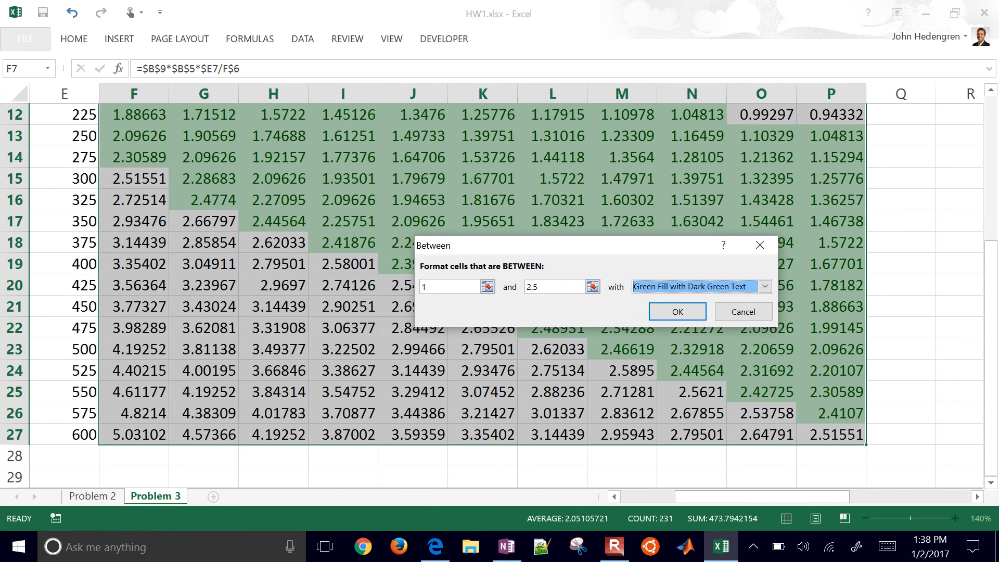
pyautogui.click(763, 286)
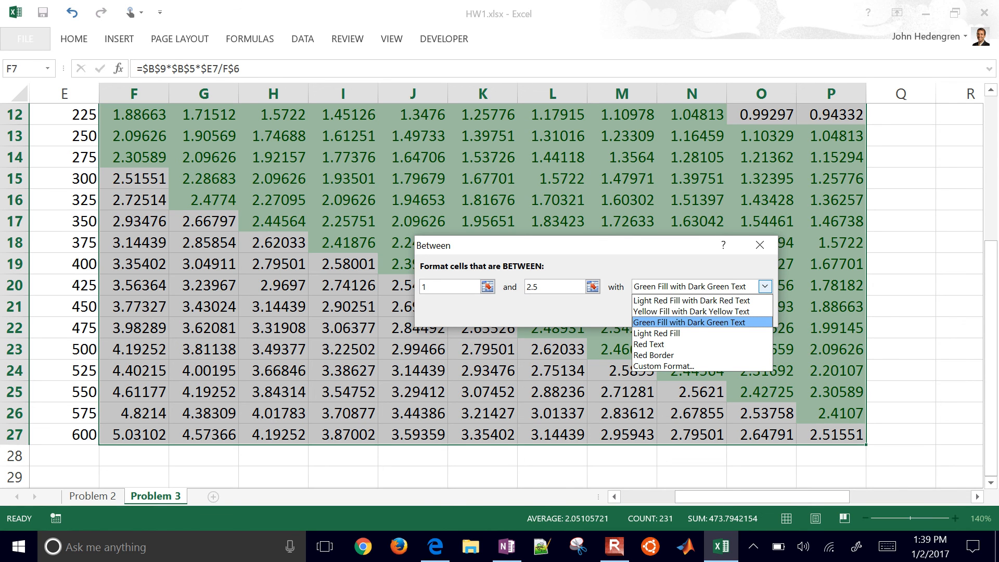
pyautogui.click(692, 321)
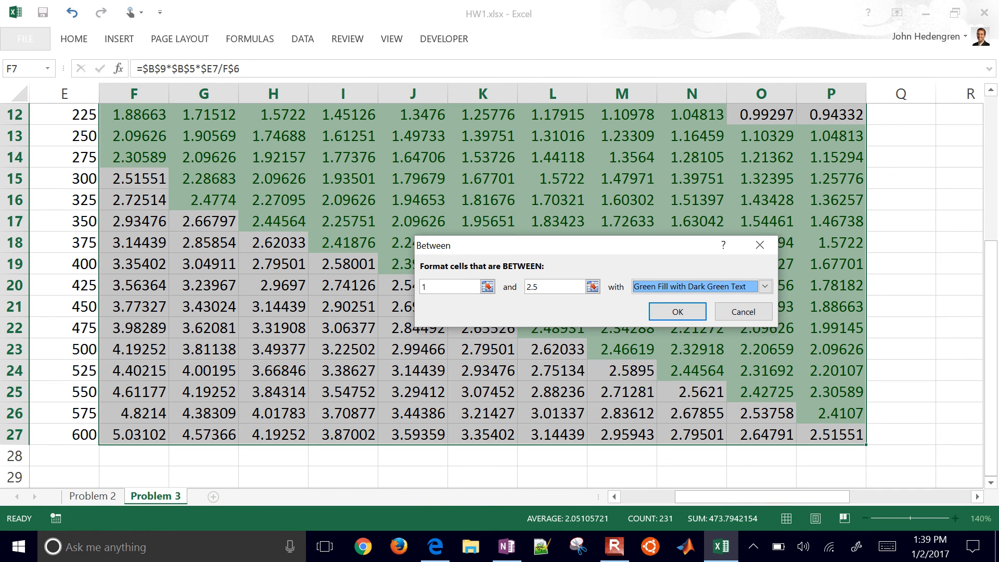
pyautogui.click(677, 311)
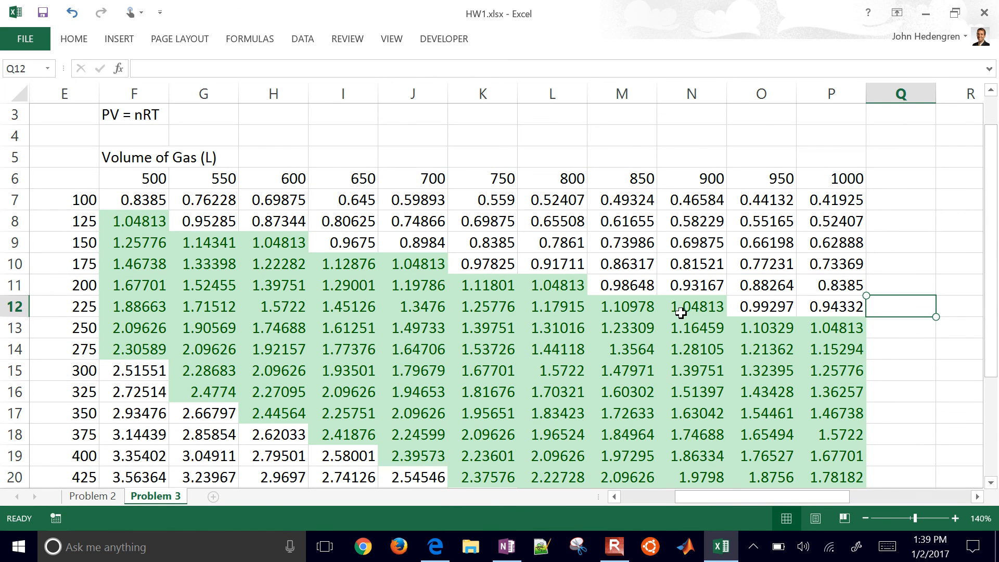
pyautogui.scroll(-3)
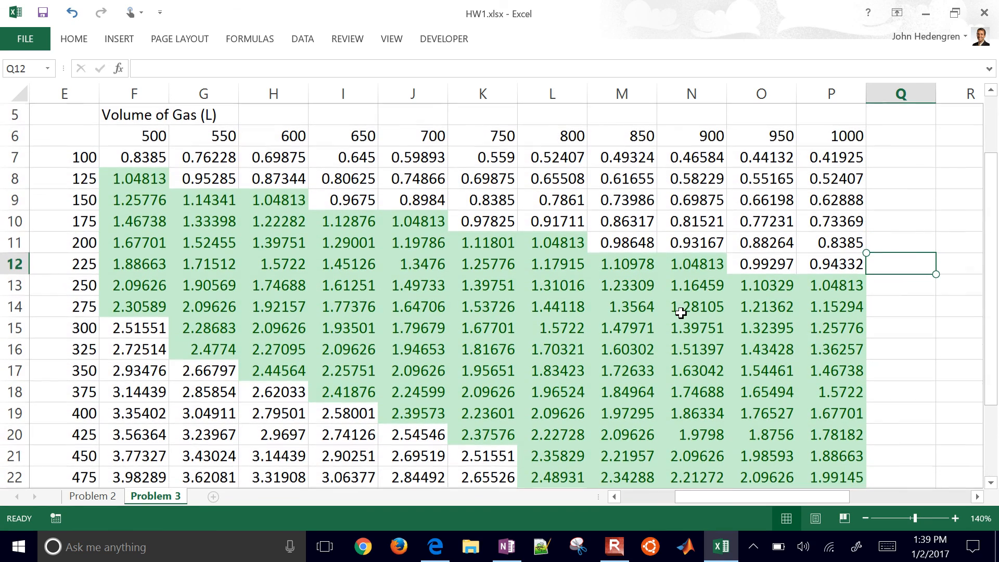
pyautogui.hscroll(-3)
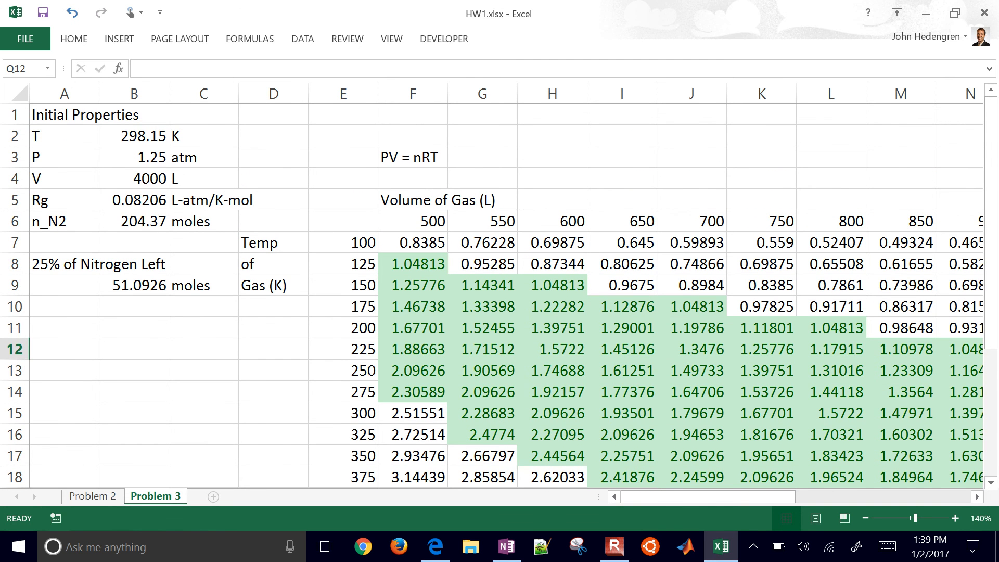
pyautogui.click(63, 114)
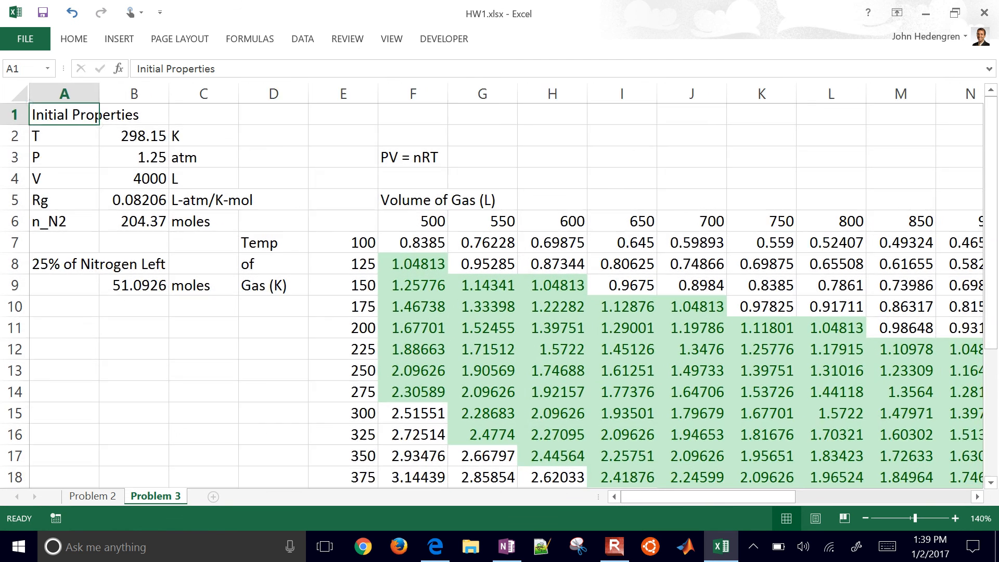
pyautogui.moveTo(368, 58)
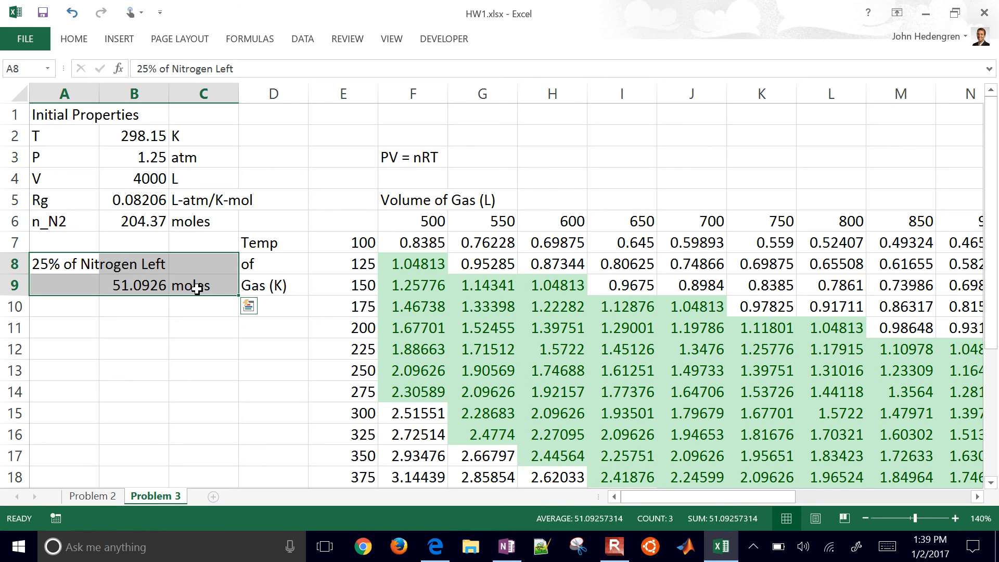
pyautogui.click(412, 221)
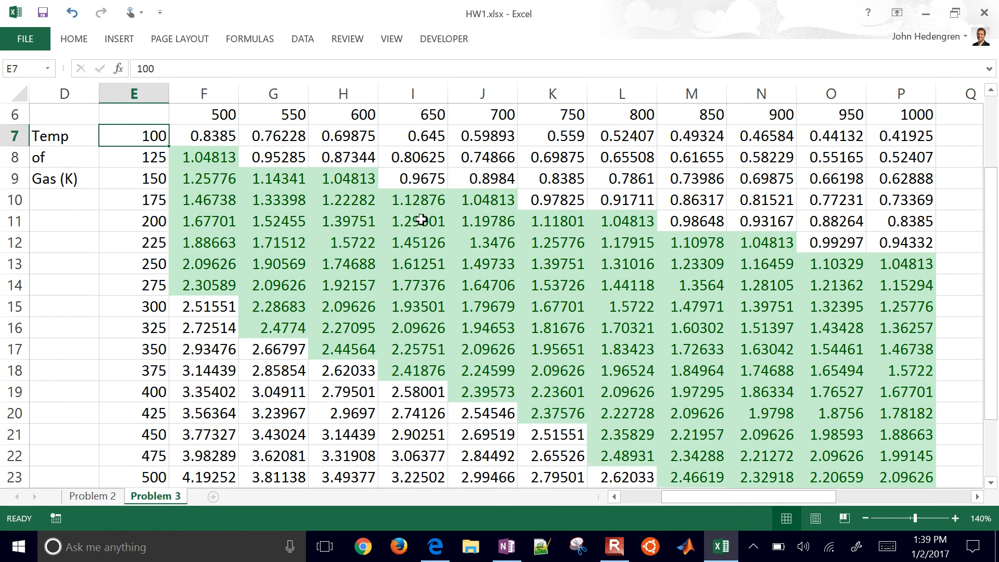
pyautogui.click(203, 157)
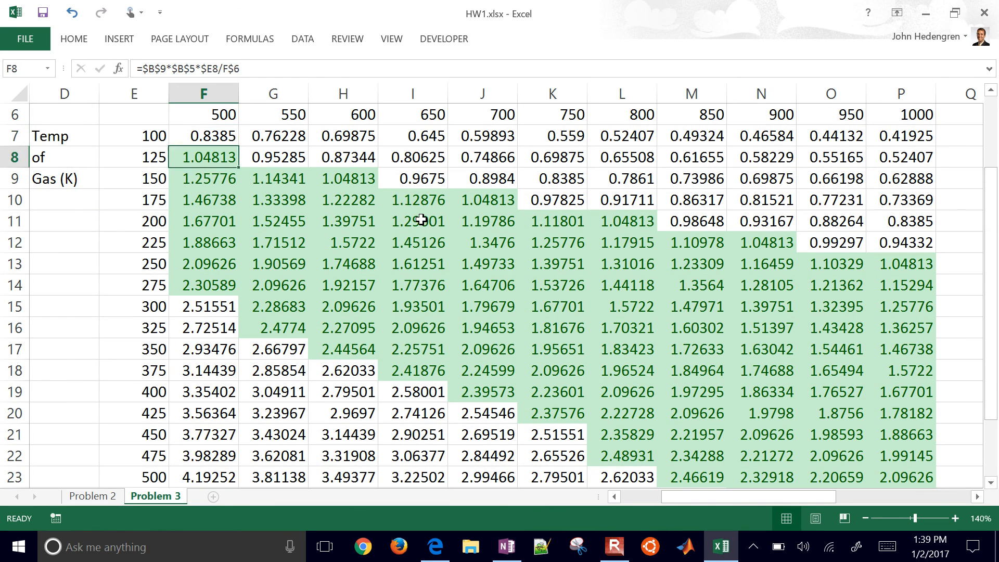
pyautogui.click(203, 221)
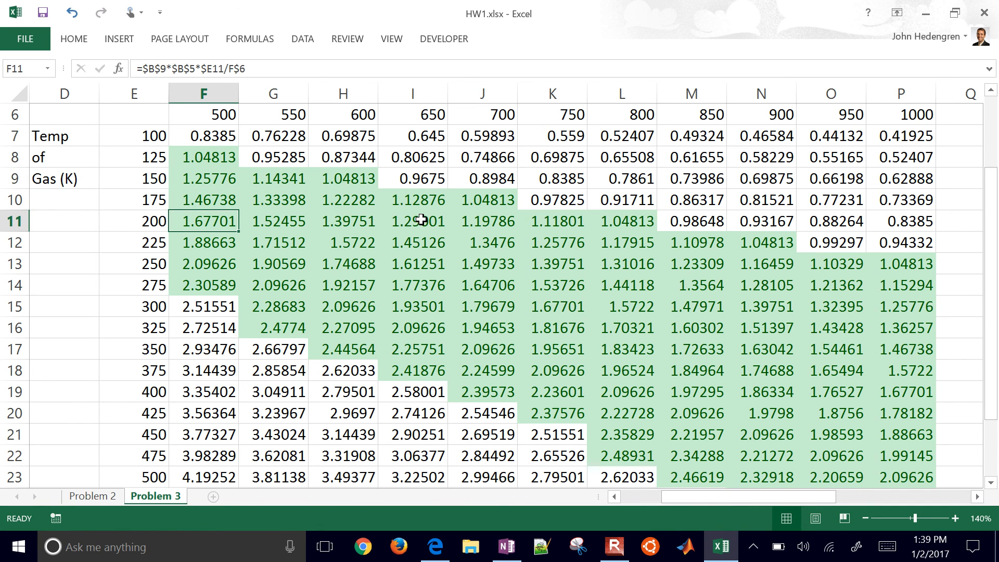
pyautogui.click(204, 306)
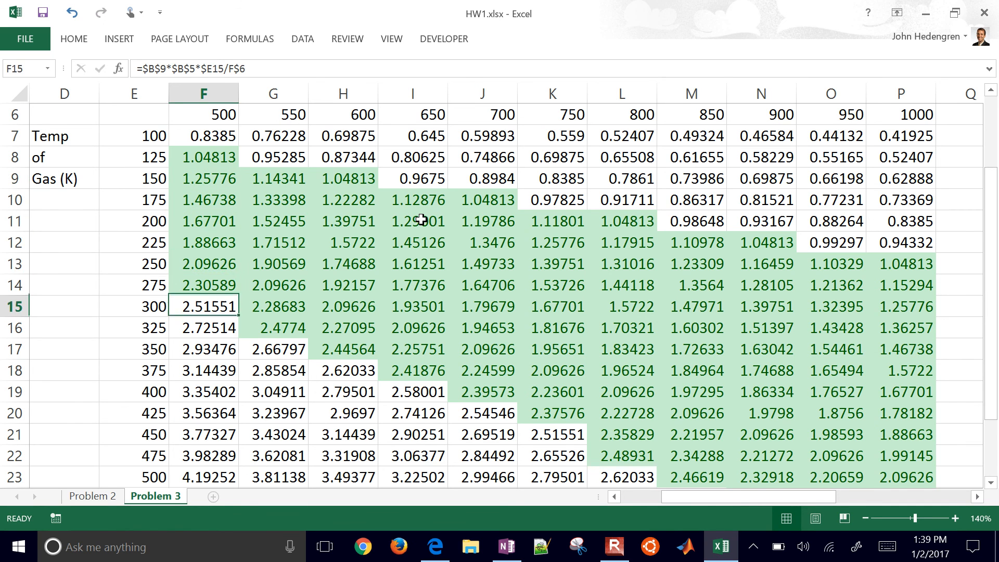
pyautogui.click(204, 136)
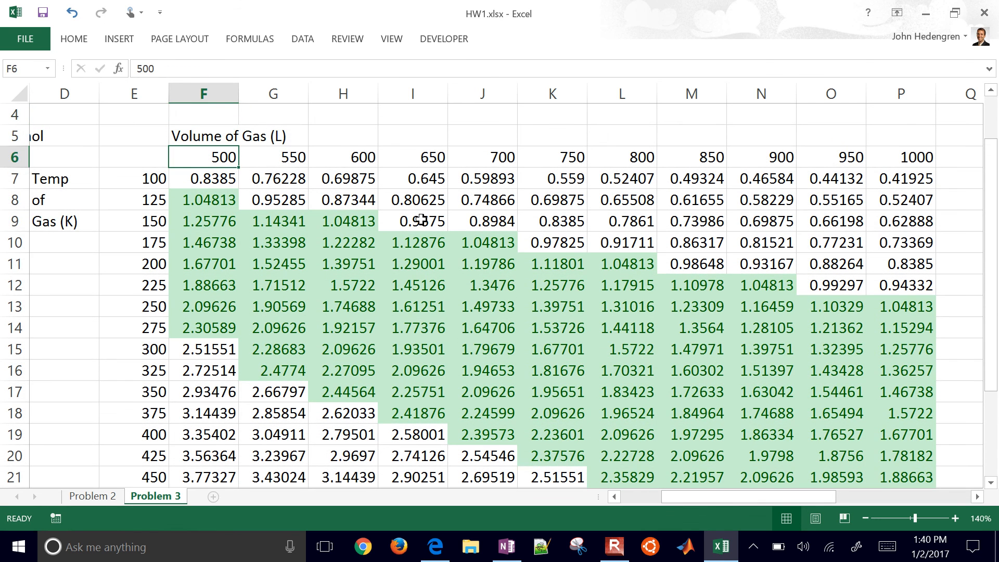
pyautogui.moveTo(204, 157); pyautogui.dragTo(272, 179)
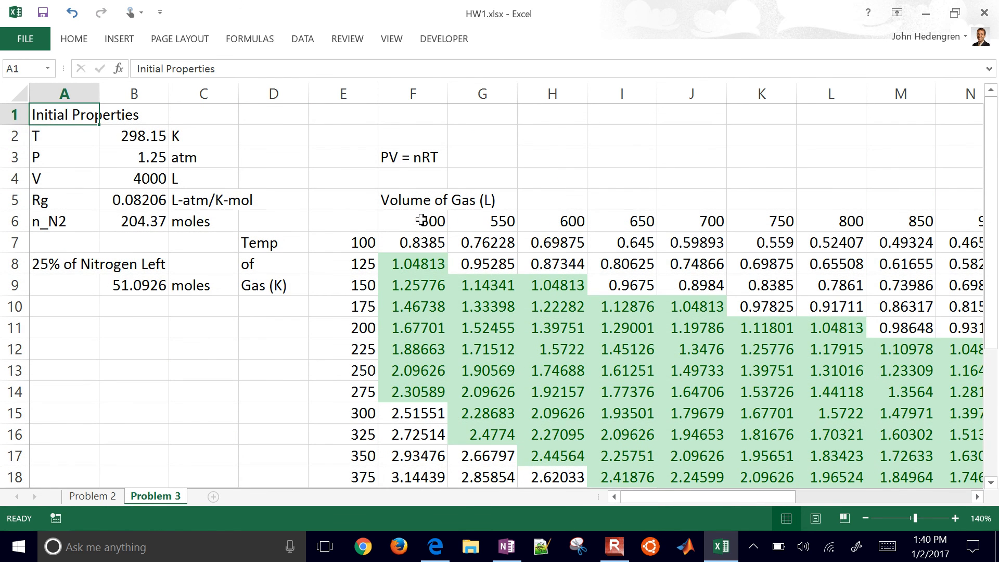
pyautogui.click(435, 546)
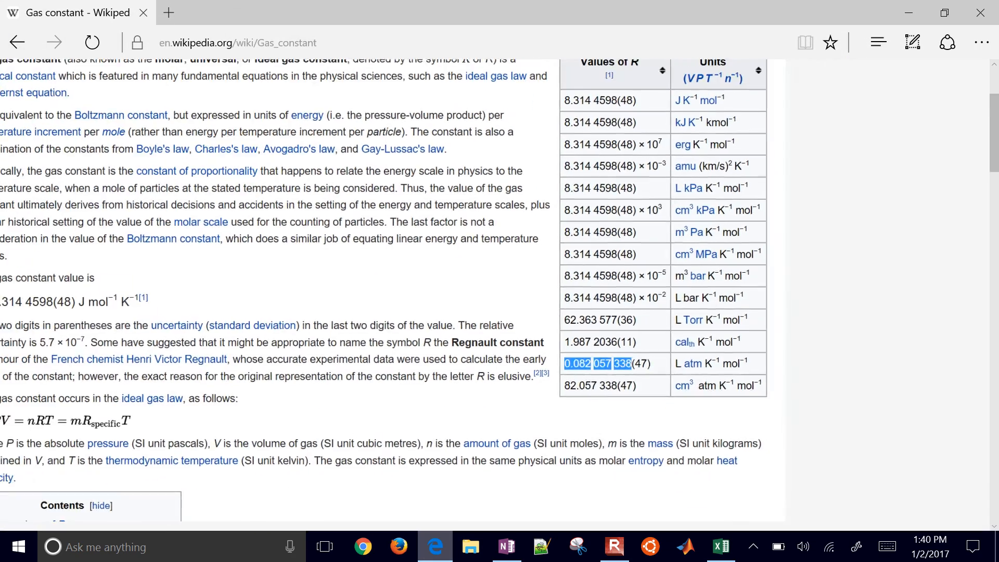
pyautogui.click(720, 547)
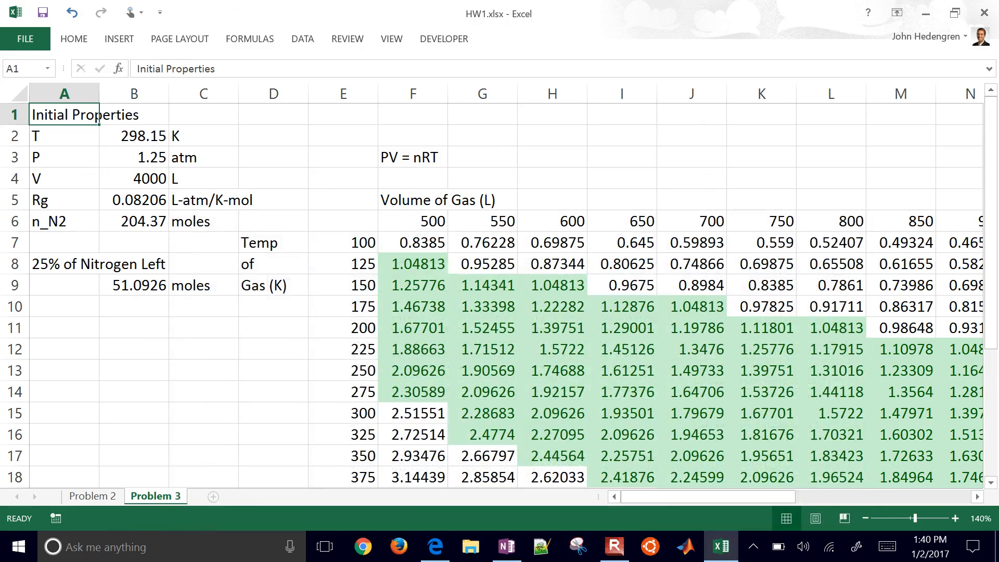